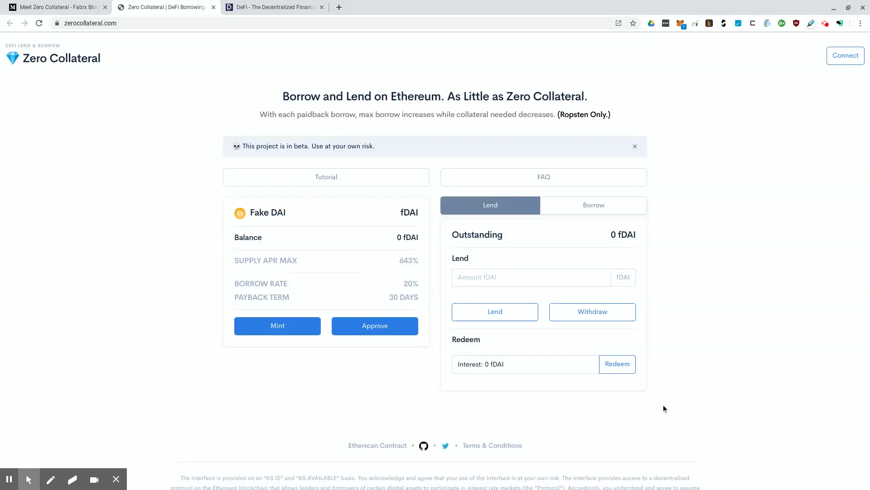
{"action": "mouse_move", "coordinate": [668, 399]}
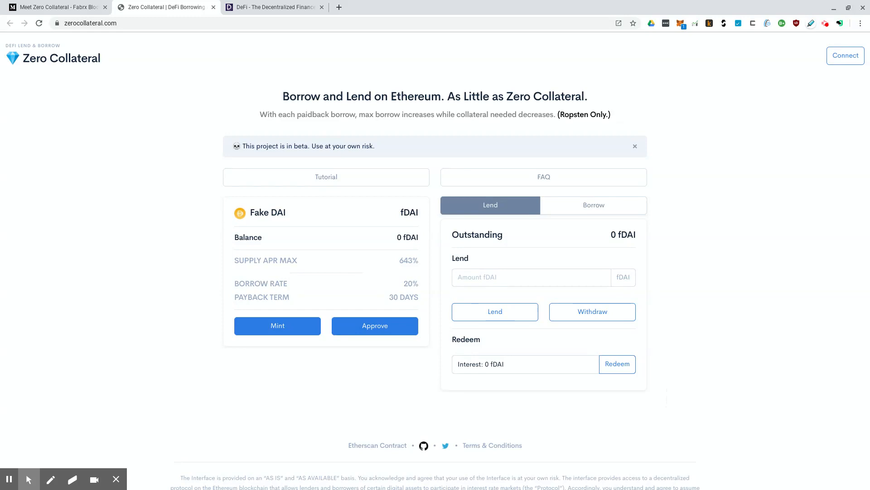
{"action": "mouse_move", "coordinate": [676, 394]}
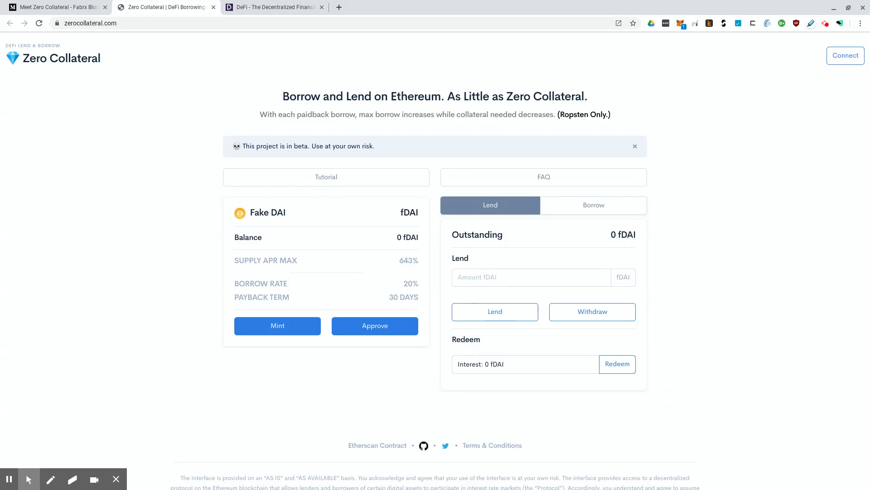
{"action": "mouse_move", "coordinate": [681, 368]}
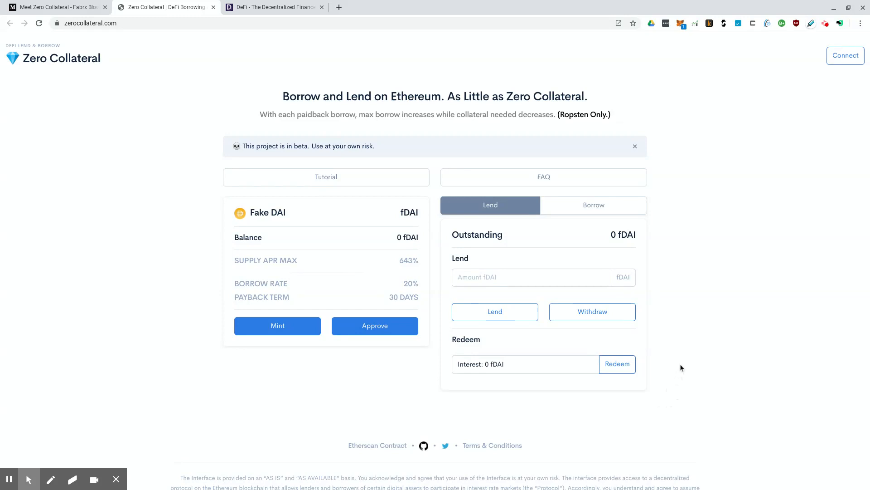
{"action": "mouse_move", "coordinate": [688, 380]}
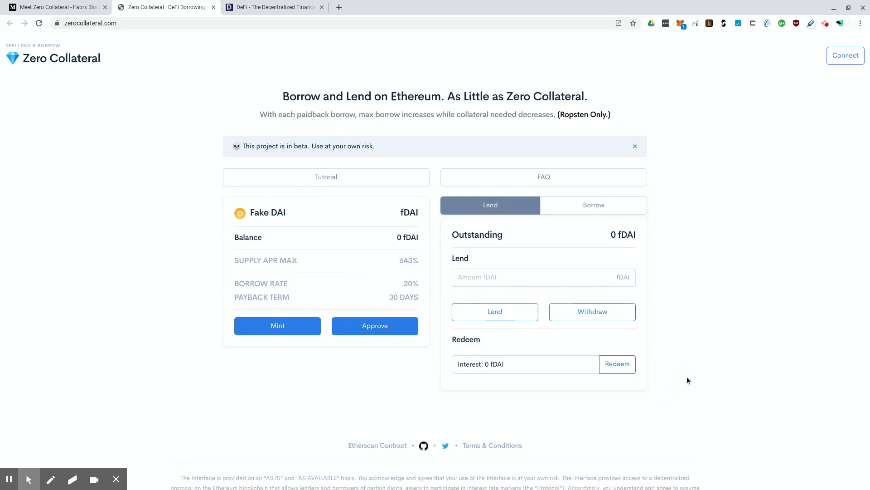
{"action": "mouse_move", "coordinate": [722, 374]}
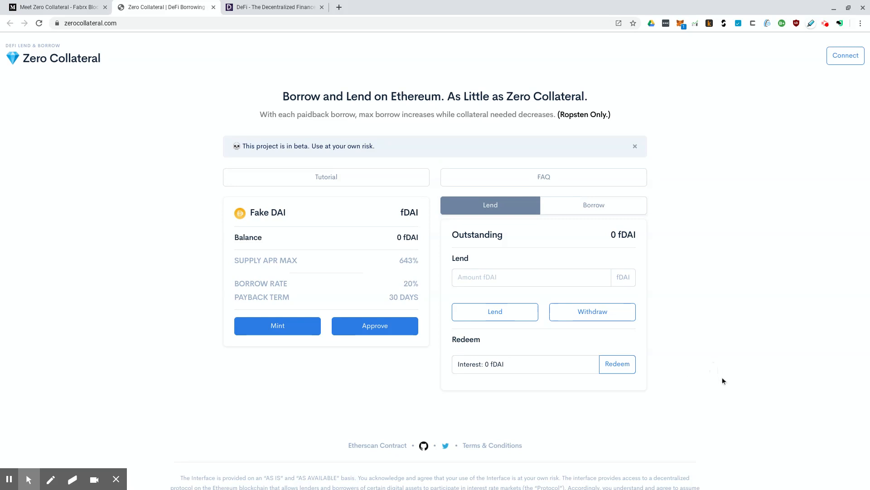
{"action": "mouse_move", "coordinate": [703, 403]}
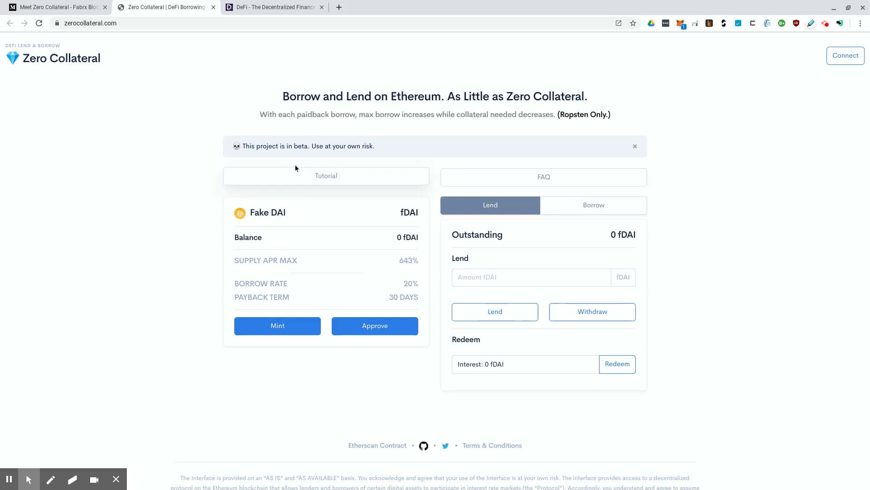
{"action": "mouse_move", "coordinate": [187, 164]}
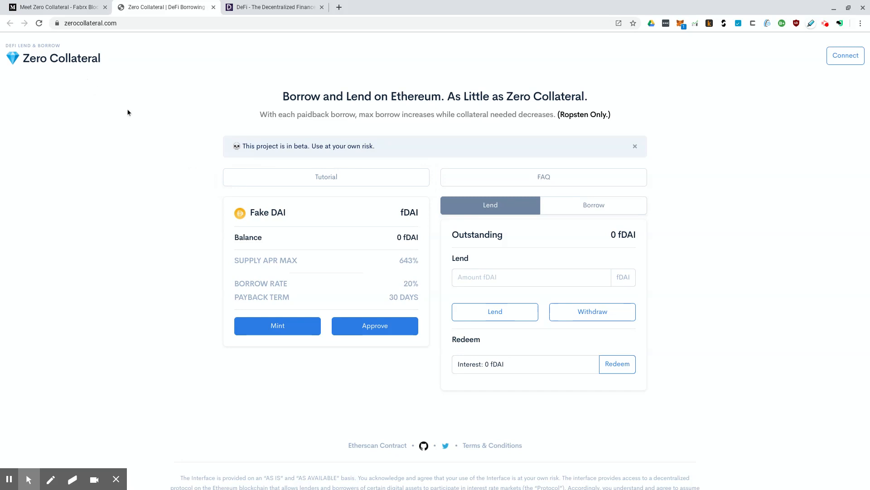
{"action": "mouse_move", "coordinate": [155, 132]}
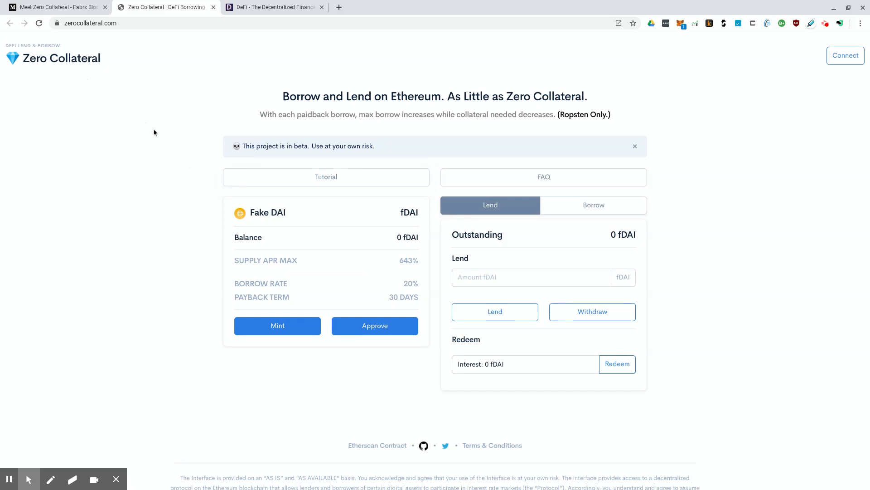
{"action": "mouse_move", "coordinate": [163, 141]}
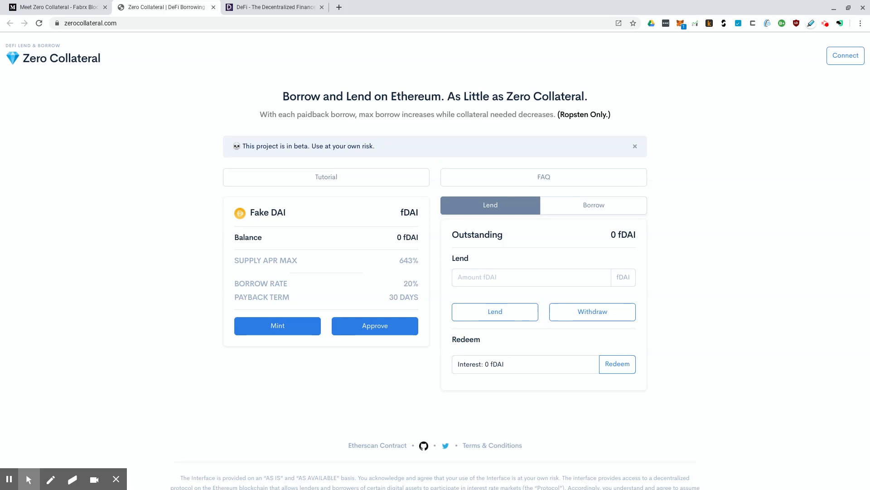
{"action": "mouse_move", "coordinate": [230, 116]}
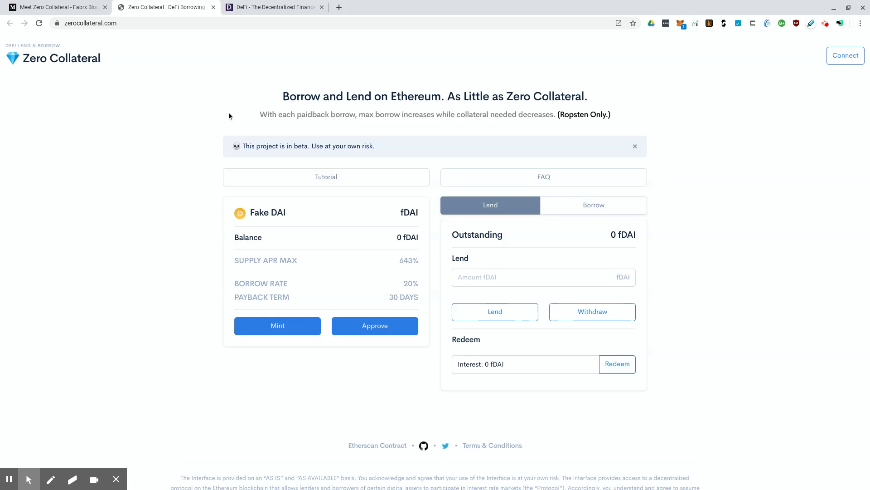
{"action": "mouse_move", "coordinate": [262, 47]}
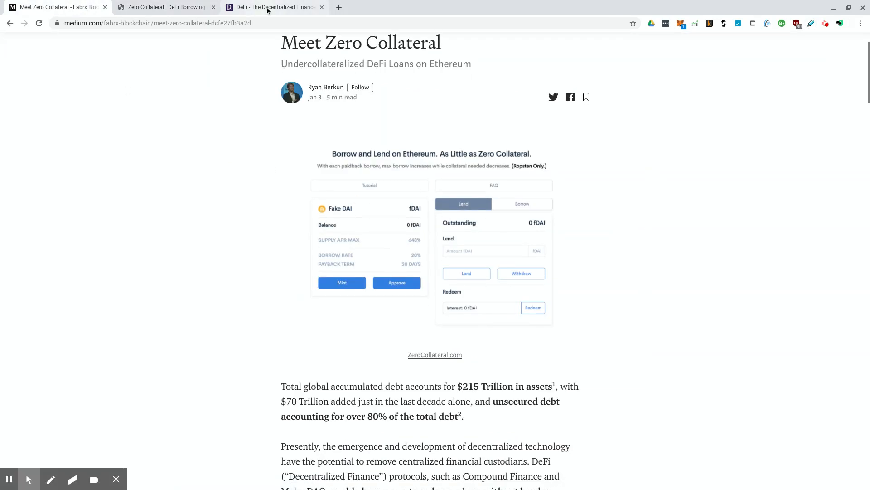
Switch to the DeFi Pulse dashboard showing about $671.5M total value locked.
{"action": "left_click", "coordinate": [272, 7]}
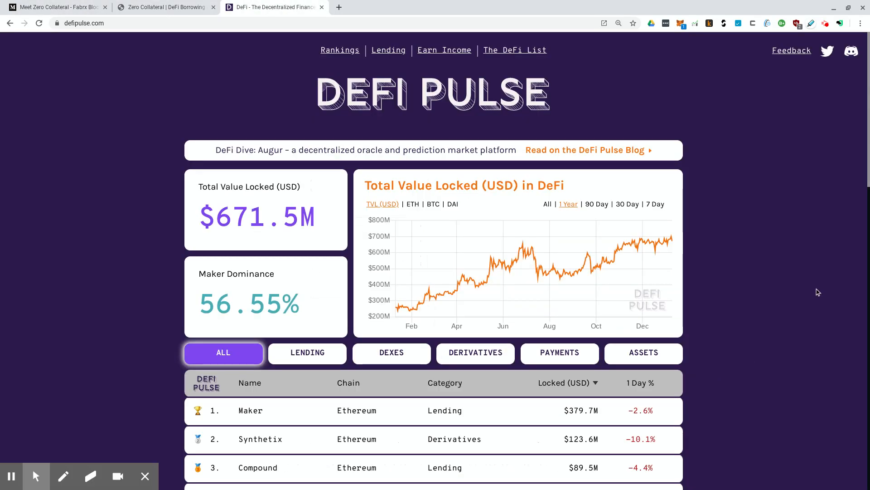
{"action": "mouse_move", "coordinate": [604, 294]}
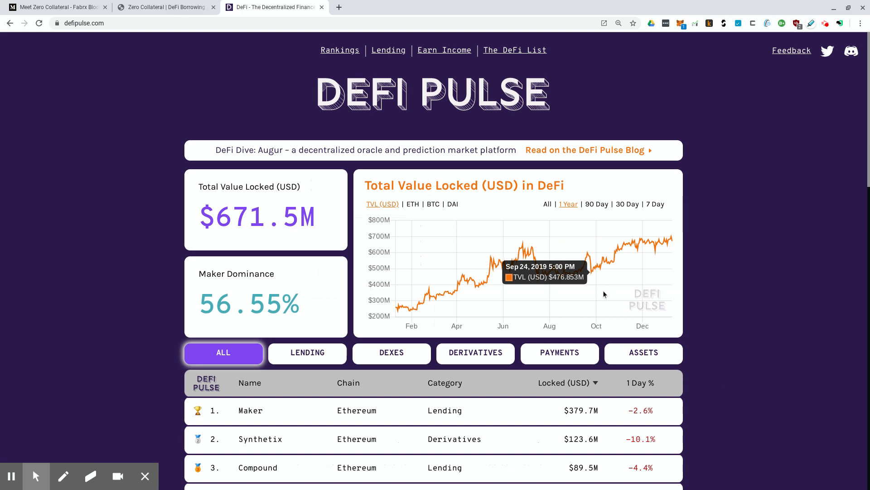
{"action": "mouse_move", "coordinate": [660, 379]}
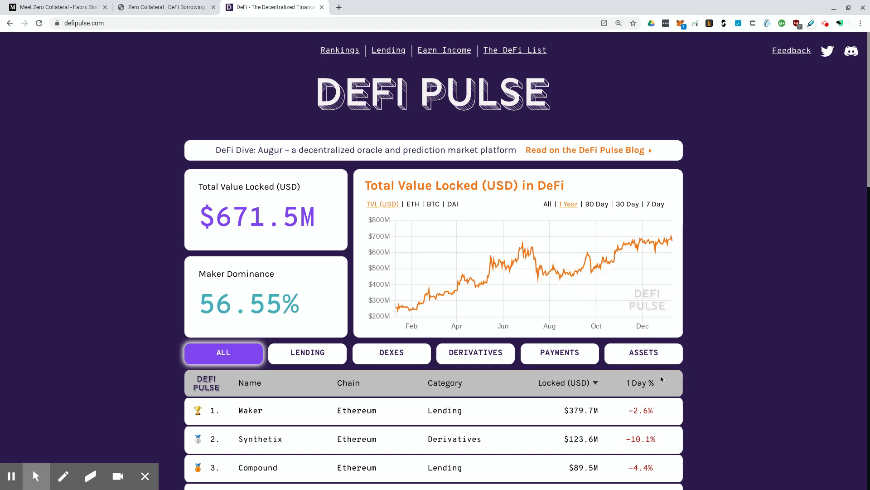
{"action": "mouse_move", "coordinate": [583, 292]}
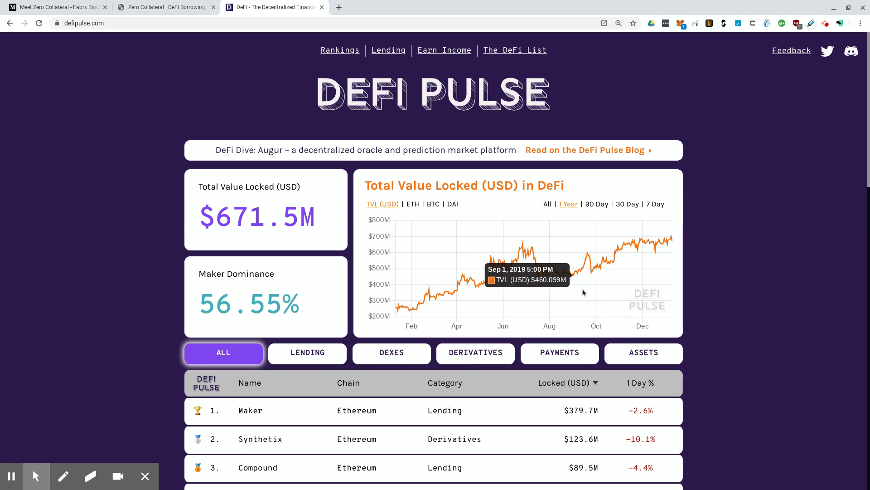
{"action": "mouse_move", "coordinate": [555, 265]}
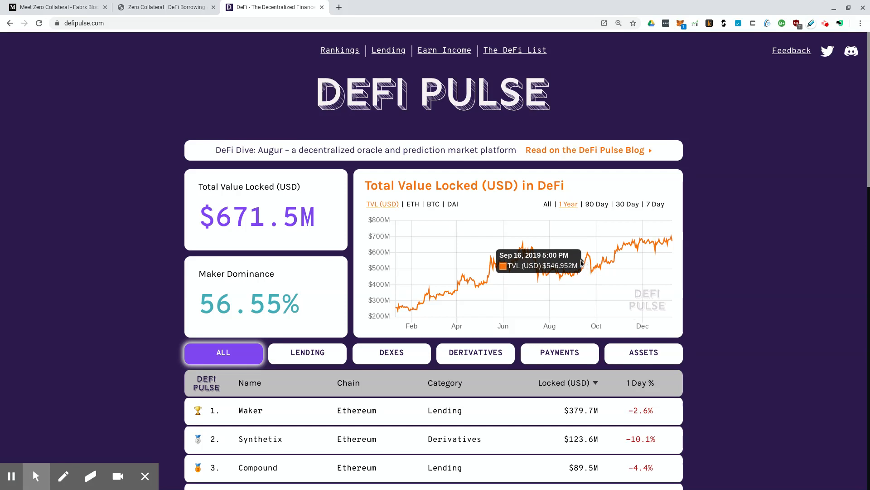
{"action": "mouse_move", "coordinate": [593, 272]}
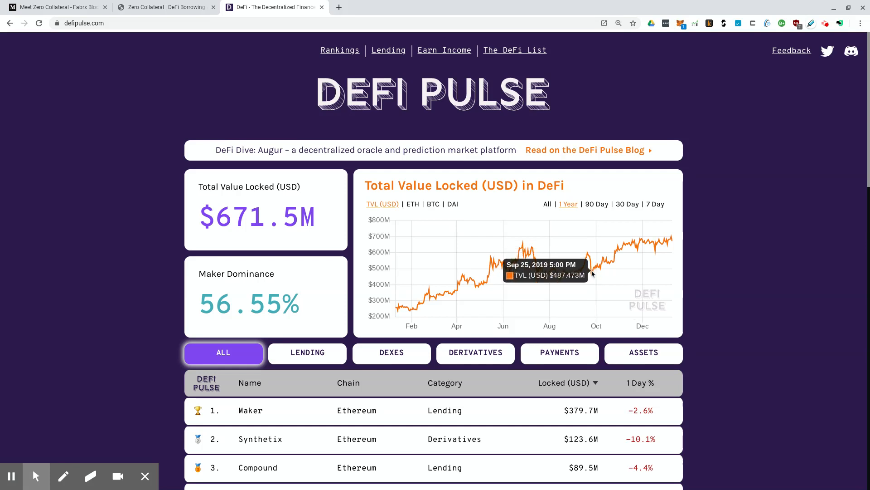
{"action": "mouse_move", "coordinate": [594, 272]}
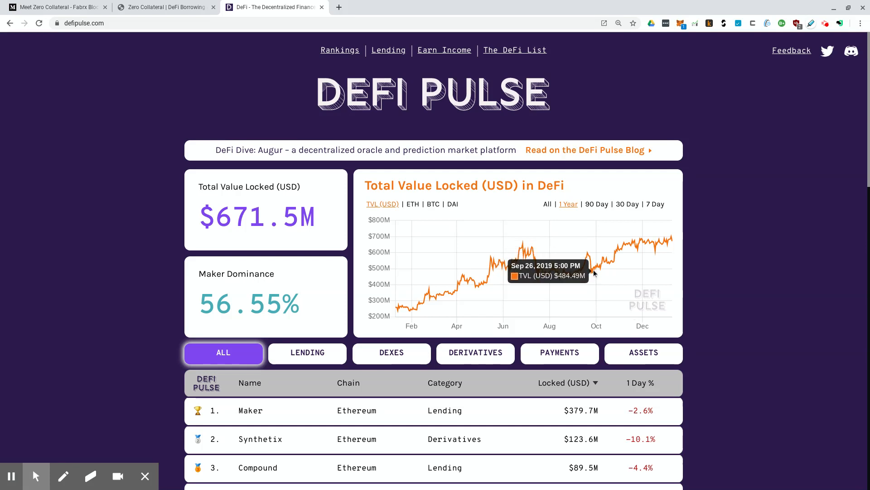
{"action": "mouse_move", "coordinate": [561, 217]}
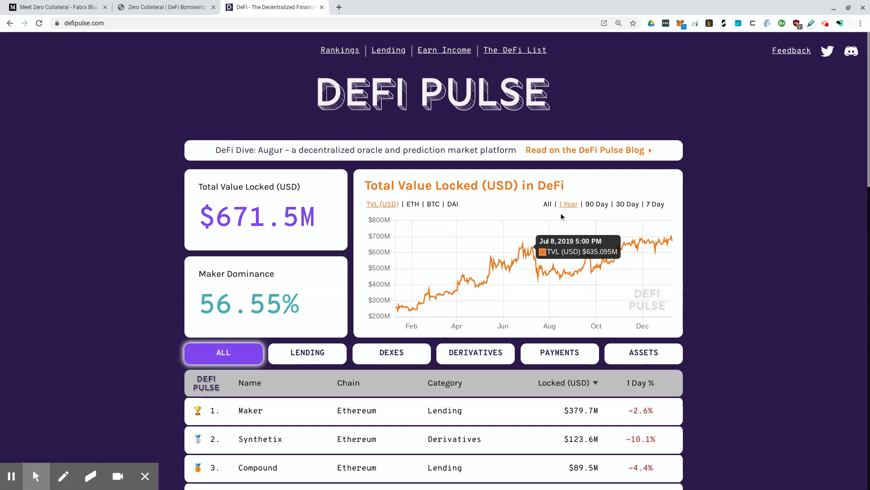
{"action": "mouse_move", "coordinate": [669, 245]}
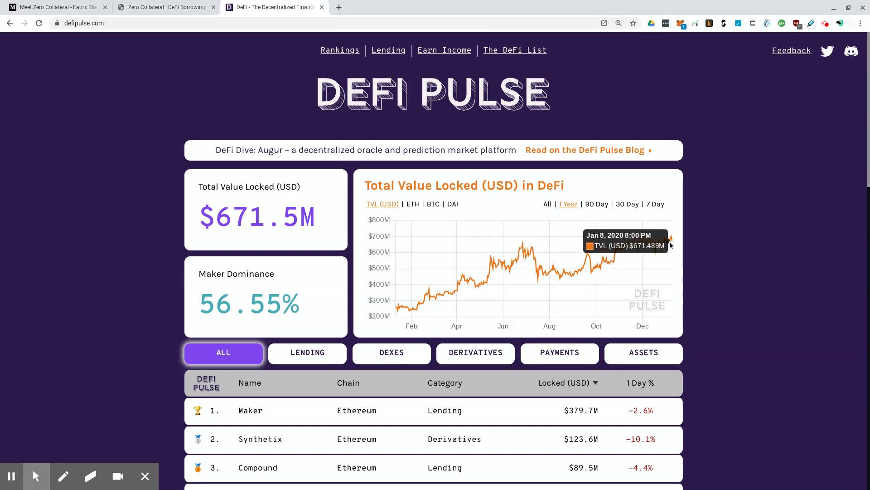
{"action": "mouse_move", "coordinate": [422, 195]}
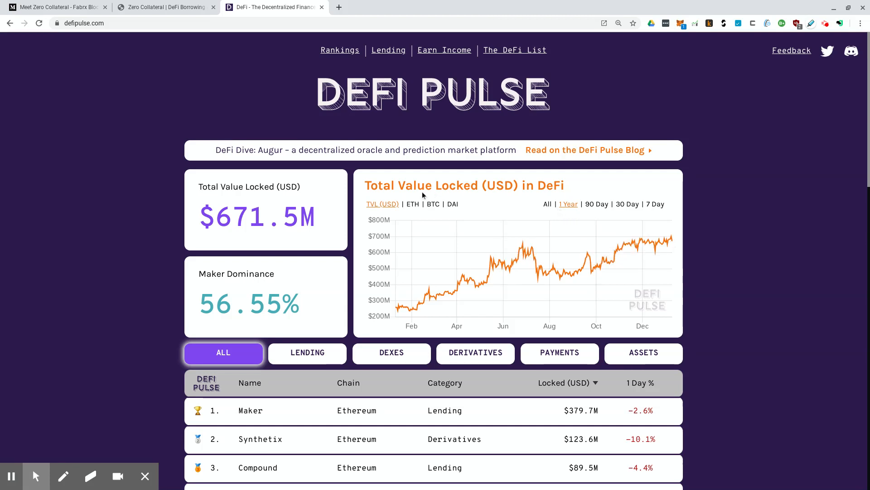
{"action": "mouse_move", "coordinate": [669, 240]}
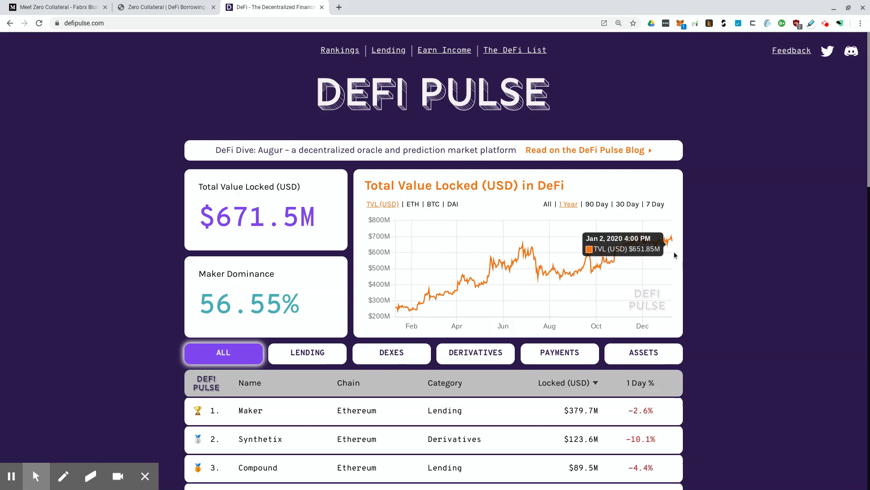
{"action": "mouse_move", "coordinate": [672, 245]}
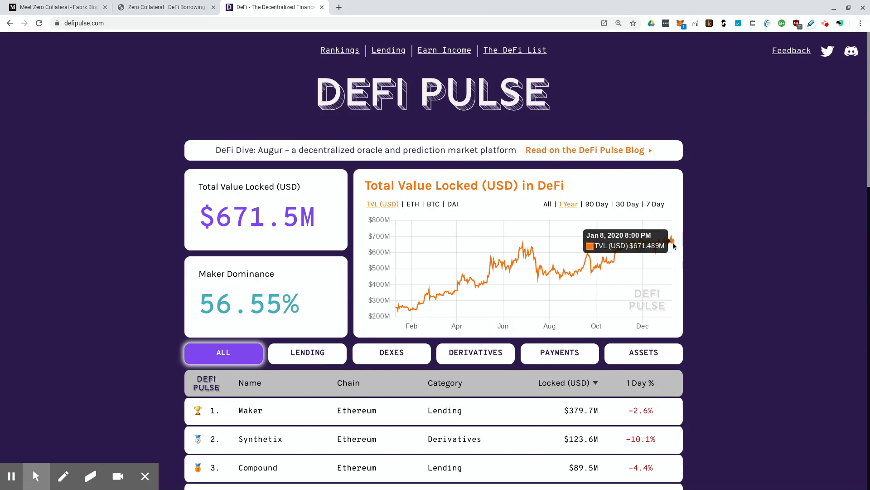
{"action": "mouse_move", "coordinate": [672, 238]}
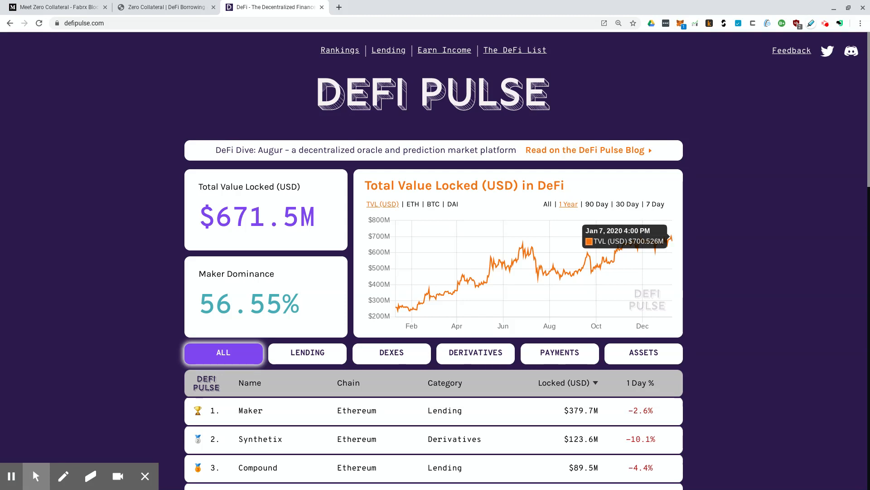
{"action": "mouse_move", "coordinate": [409, 151]}
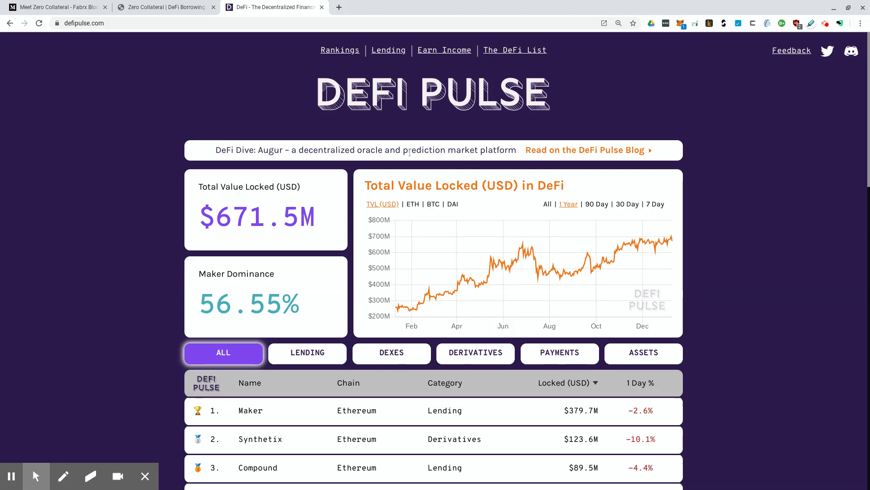
Switch the locked-value chart to ETH, showing about 3.1M ETH locked.
{"action": "left_click", "coordinate": [412, 203]}
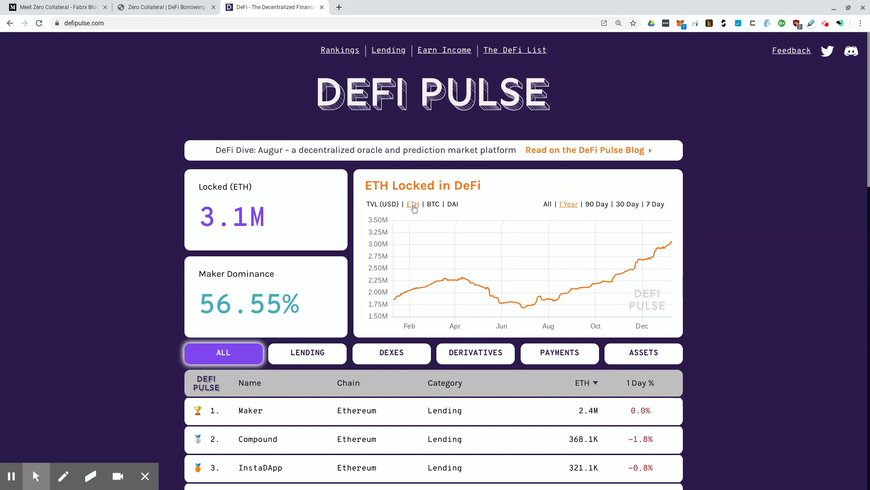
{"action": "mouse_move", "coordinate": [669, 244]}
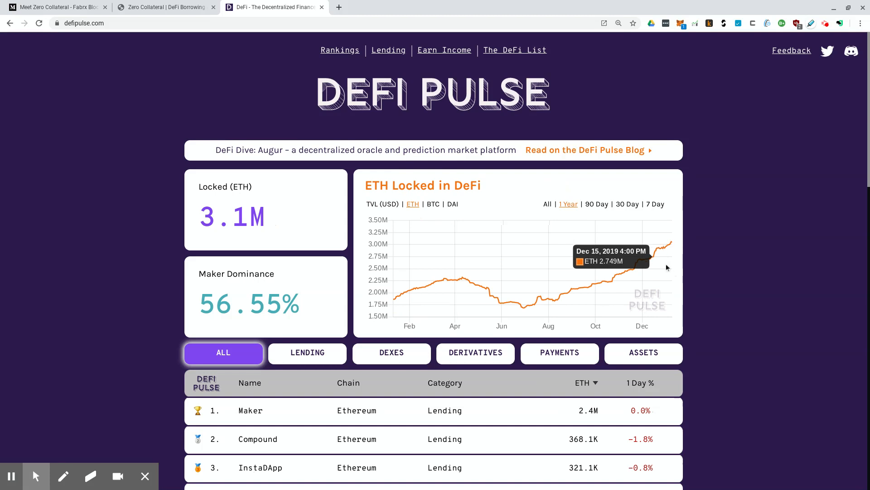
{"action": "mouse_move", "coordinate": [551, 279]}
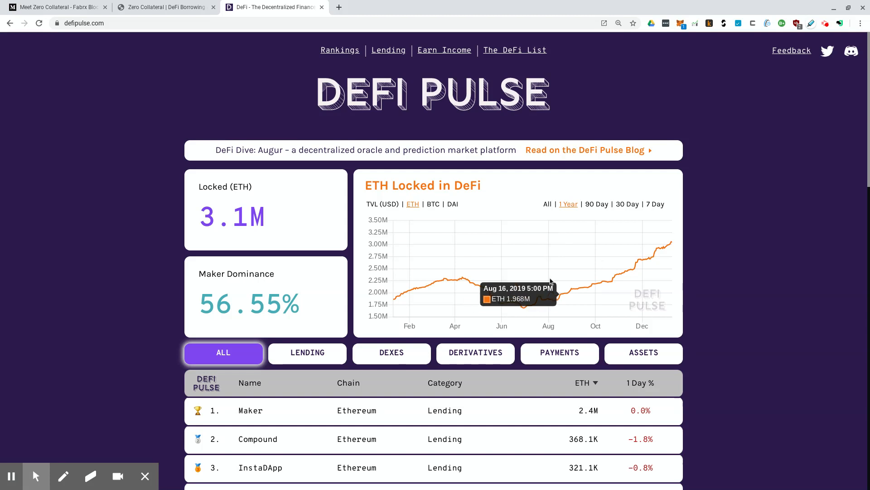
{"action": "mouse_move", "coordinate": [567, 295]}
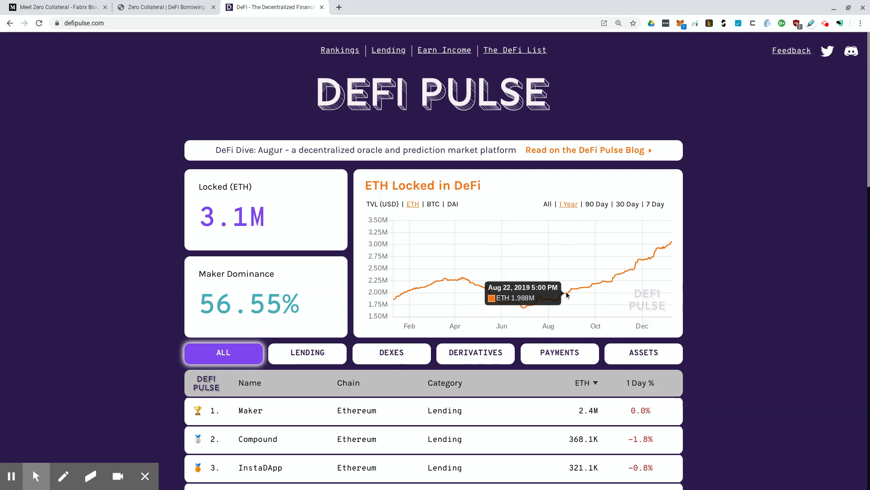
Scroll down the ETH rankings past Lightning Network and WBTC, then open Synthetix.
{"action": "scroll", "scroll_direction": "down", "scroll_amount": 3}
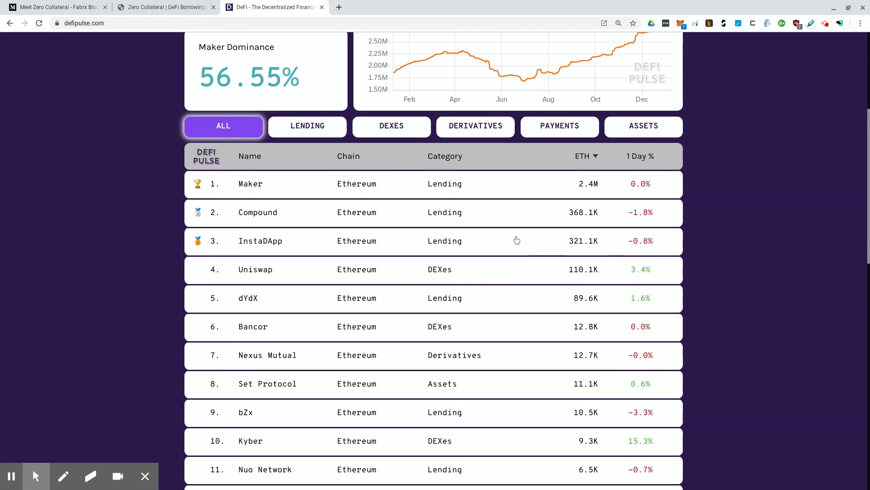
{"action": "mouse_move", "coordinate": [239, 188]}
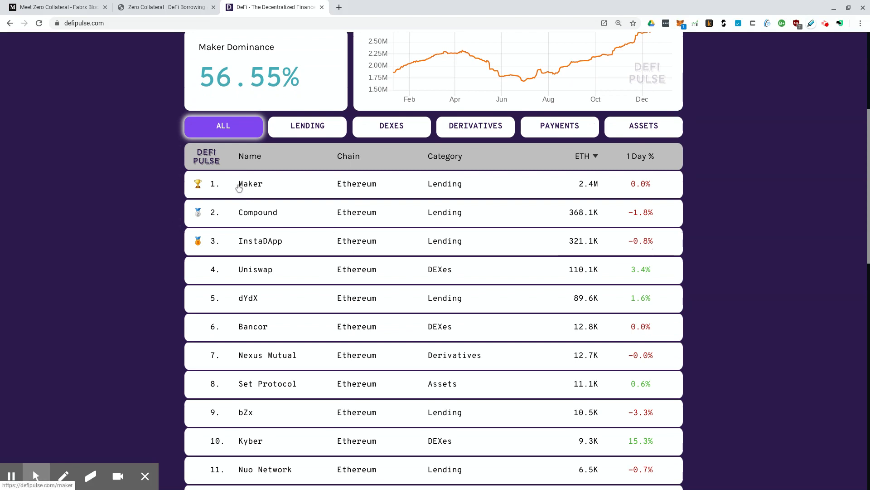
{"action": "mouse_move", "coordinate": [276, 255]}
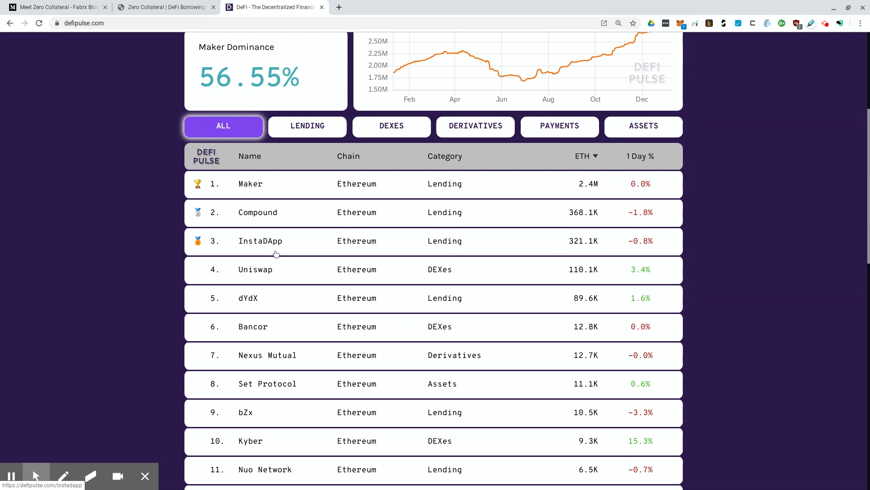
{"action": "scroll", "scroll_direction": "down", "scroll_amount": 3}
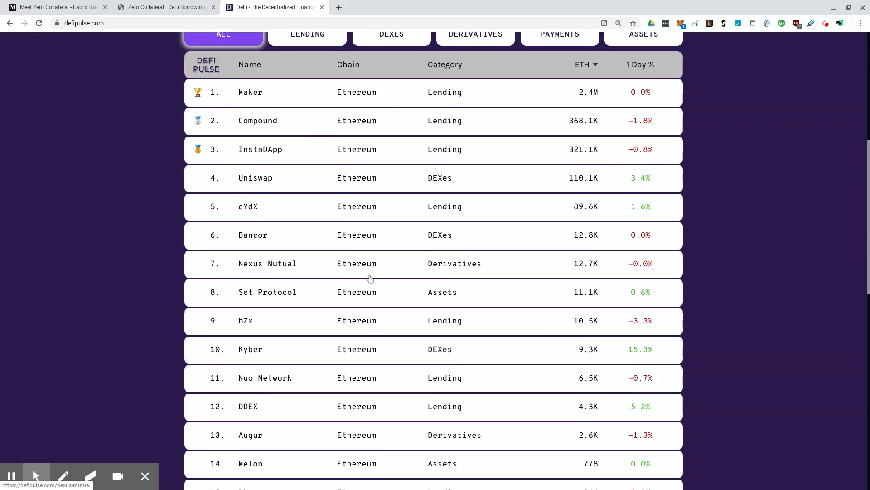
{"action": "scroll", "scroll_direction": "down", "scroll_amount": 3}
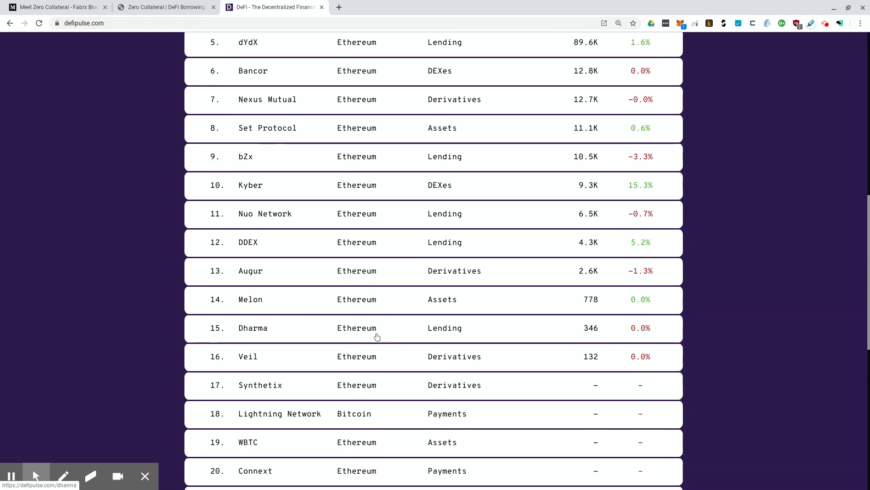
{"action": "mouse_move", "coordinate": [258, 395]}
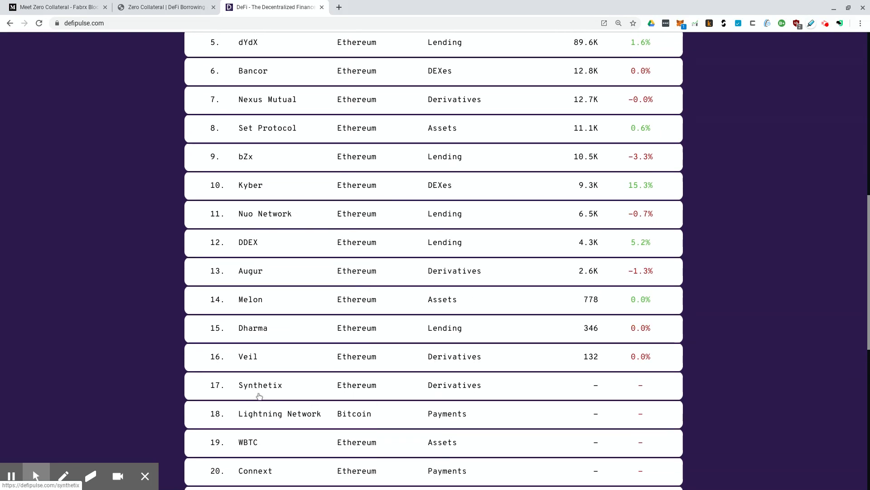
{"action": "left_click", "coordinate": [259, 385]}
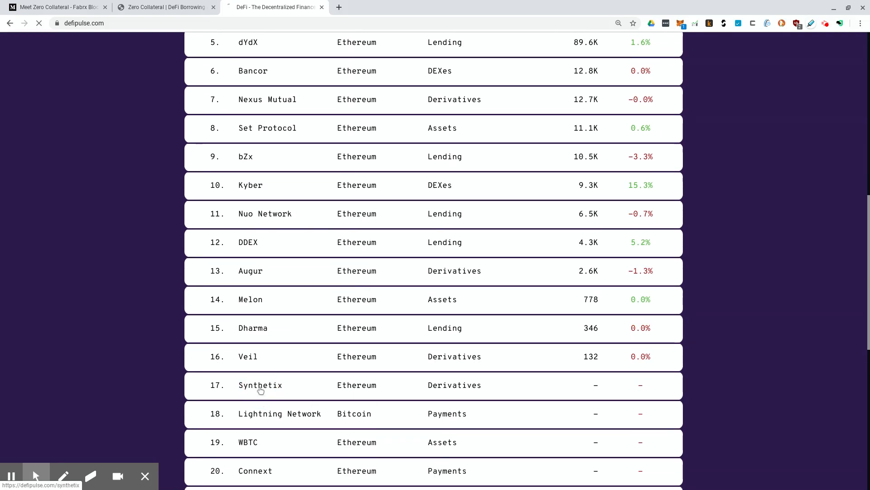
Review Synthetix's locked-value history (about $123.9M), then return to the USD rankings.
{"action": "left_click", "coordinate": [260, 385]}
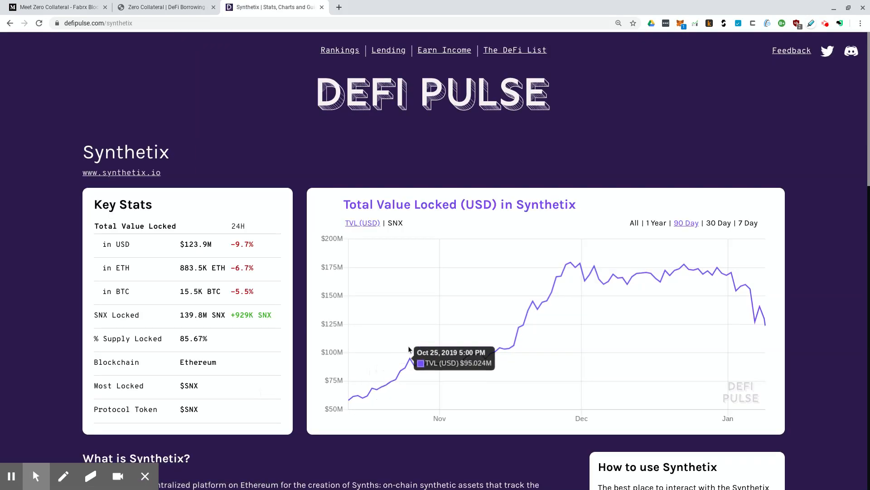
{"action": "mouse_move", "coordinate": [406, 309]}
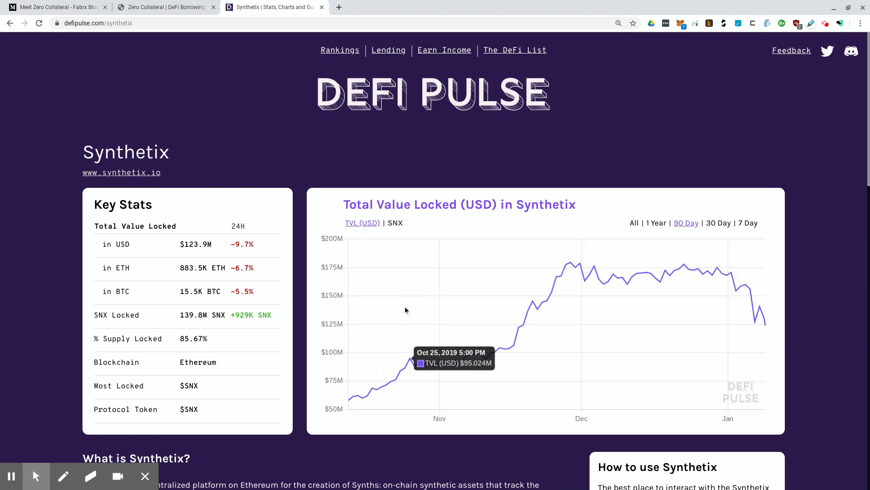
{"action": "mouse_move", "coordinate": [705, 282]}
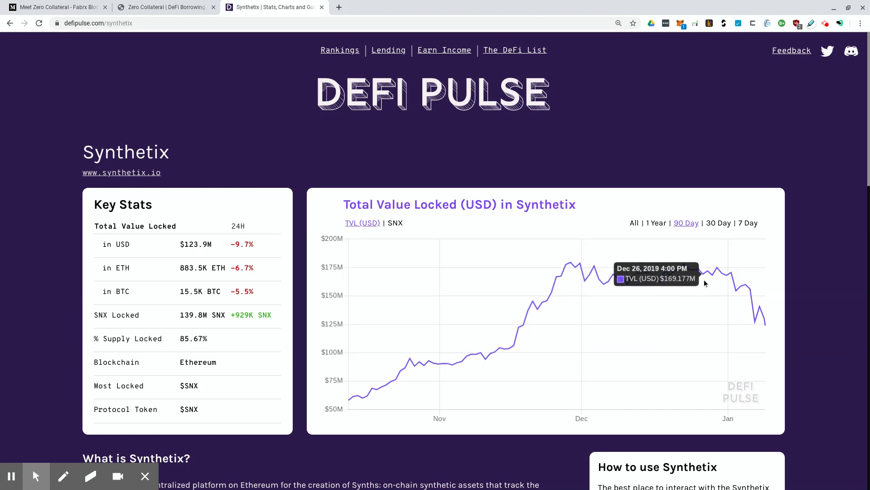
{"action": "mouse_move", "coordinate": [763, 319]}
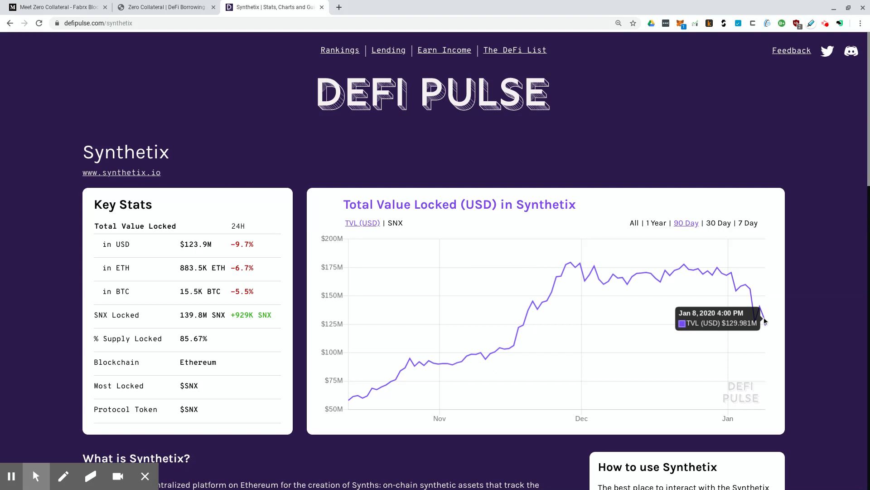
{"action": "mouse_move", "coordinate": [769, 328]}
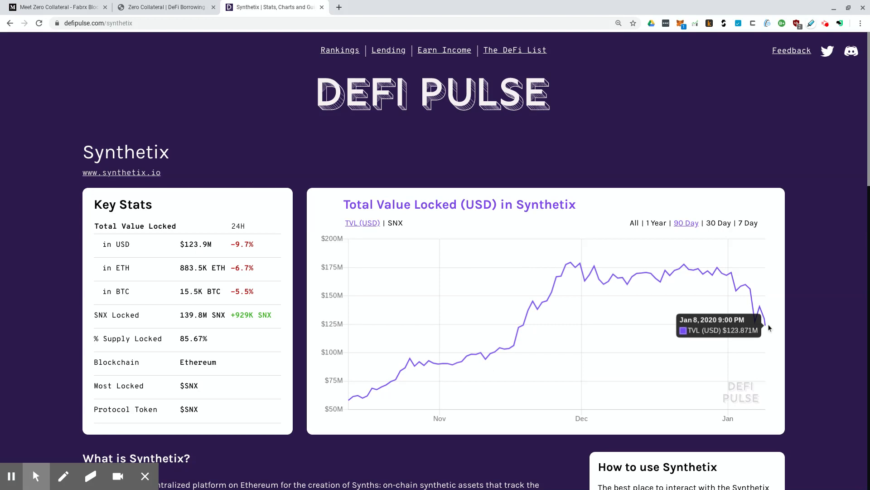
{"action": "left_click", "coordinate": [10, 23]}
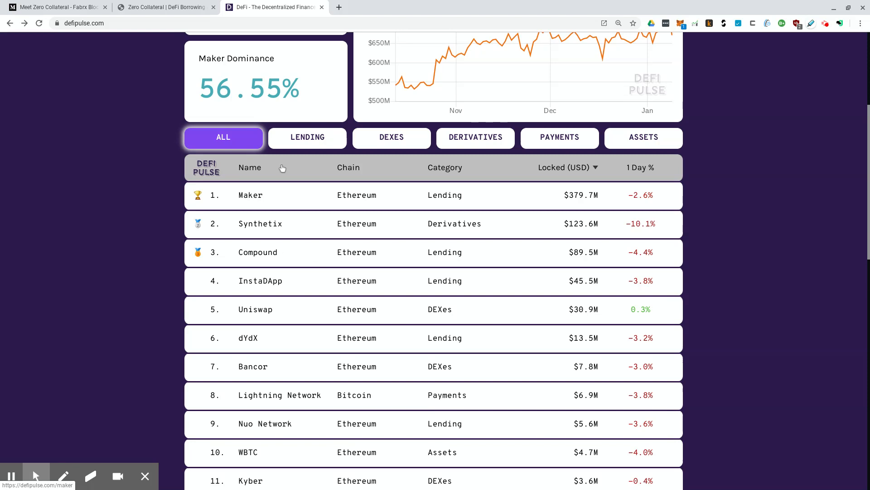
{"action": "mouse_move", "coordinate": [367, 290]}
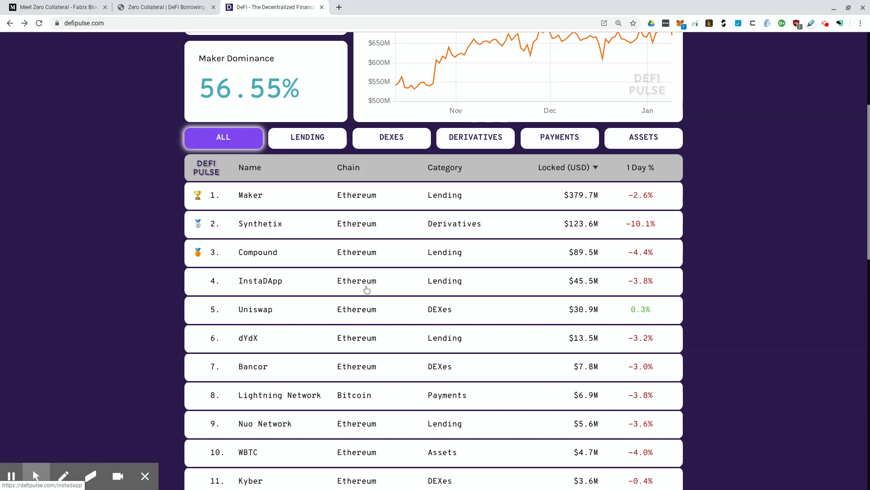
{"action": "scroll", "scroll_direction": "down", "scroll_amount": 3}
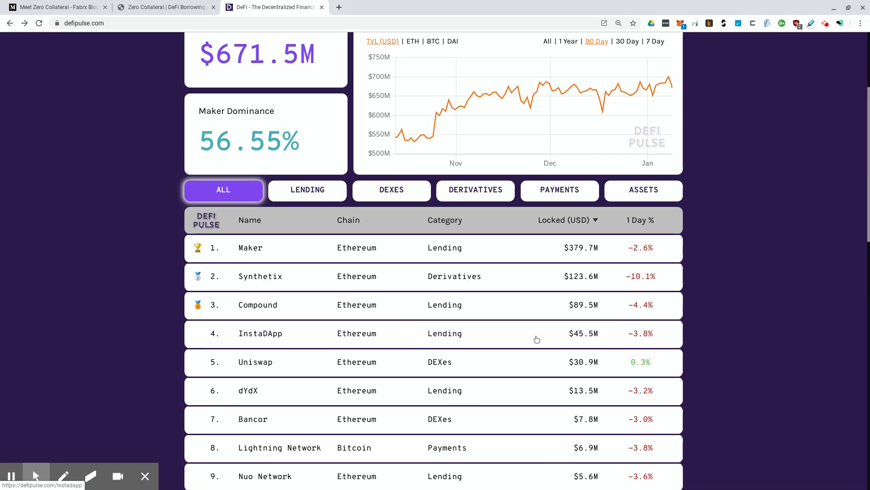
{"action": "mouse_move", "coordinate": [468, 326]}
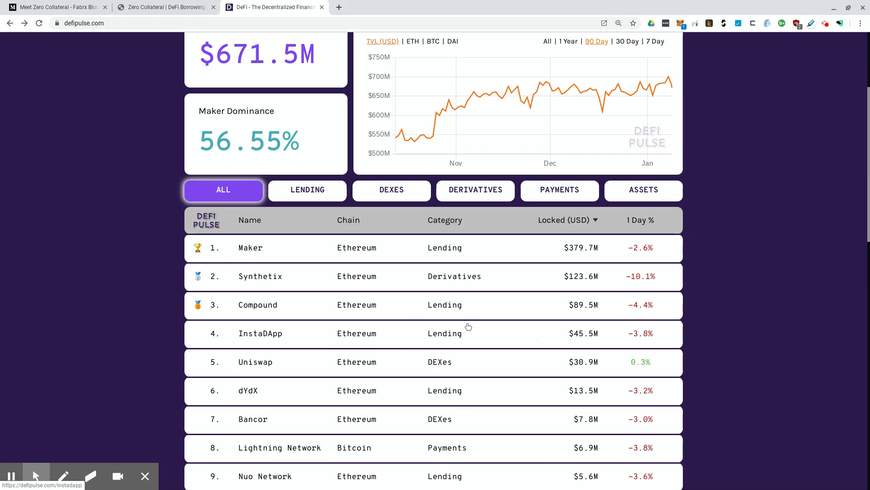
{"action": "mouse_move", "coordinate": [250, 268]}
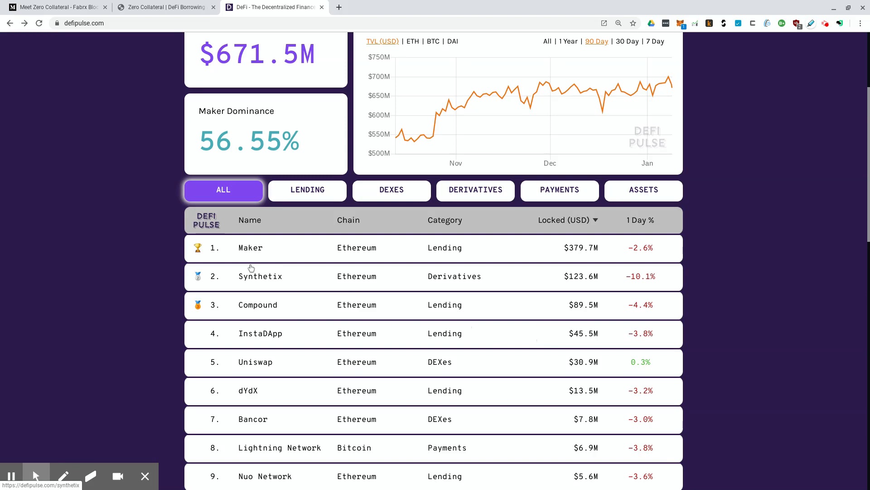
{"action": "mouse_move", "coordinate": [267, 306]}
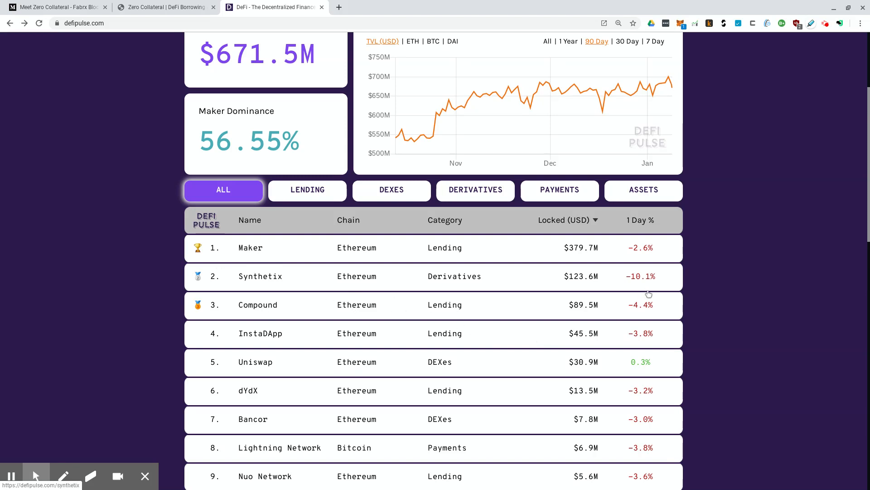
{"action": "mouse_move", "coordinate": [326, 274]}
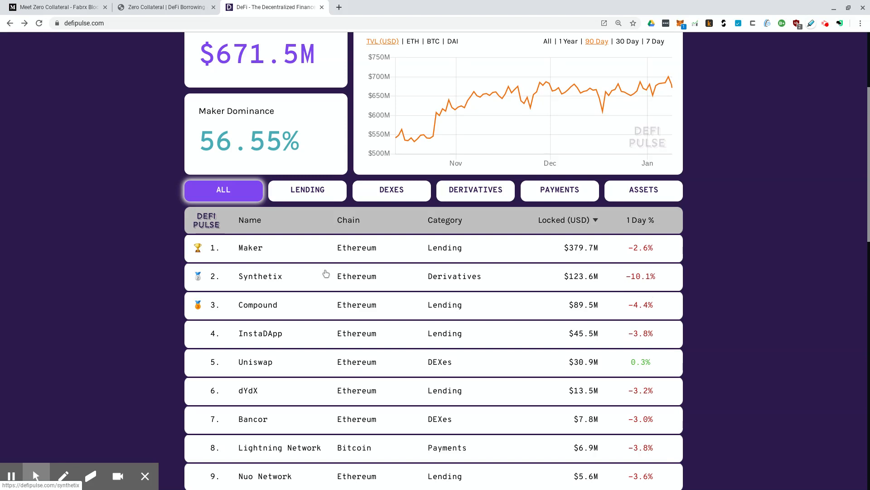
{"action": "mouse_move", "coordinate": [318, 282]}
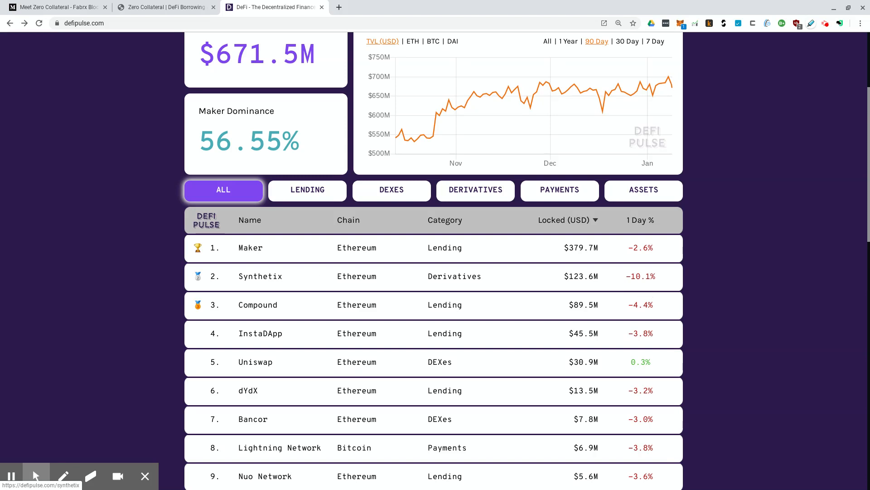
{"action": "mouse_move", "coordinate": [323, 308]}
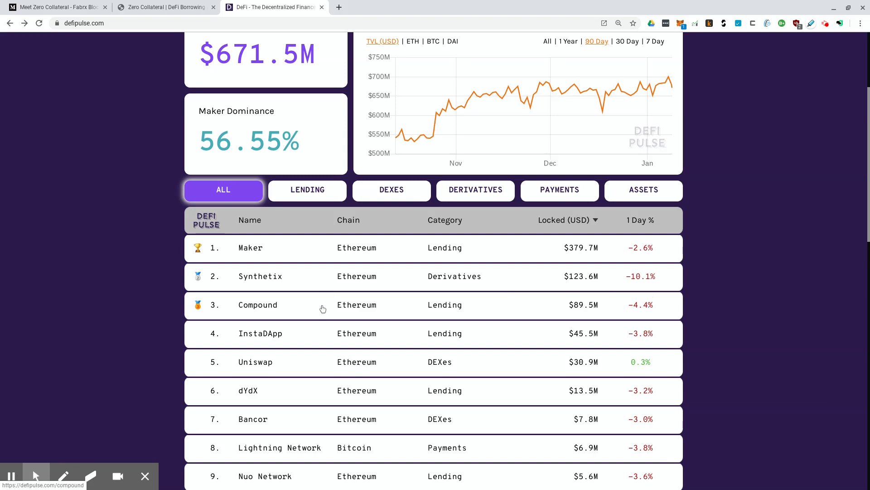
{"action": "mouse_move", "coordinate": [353, 342]}
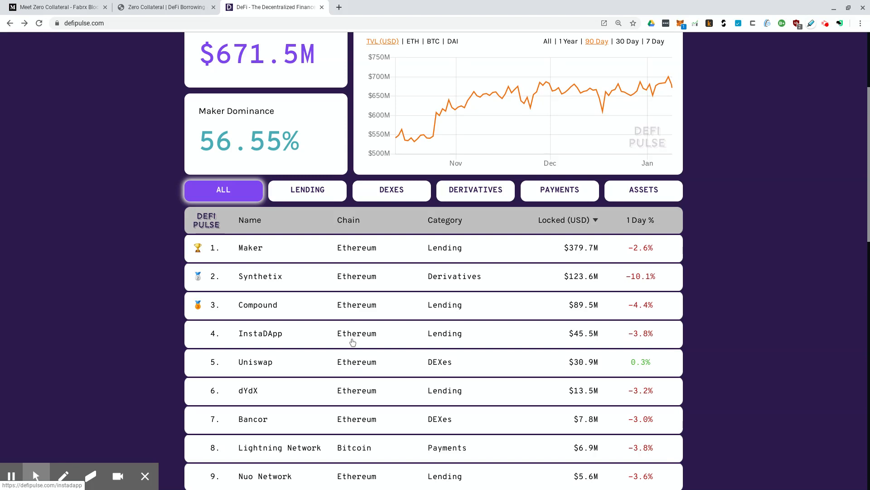
{"action": "mouse_move", "coordinate": [353, 344]}
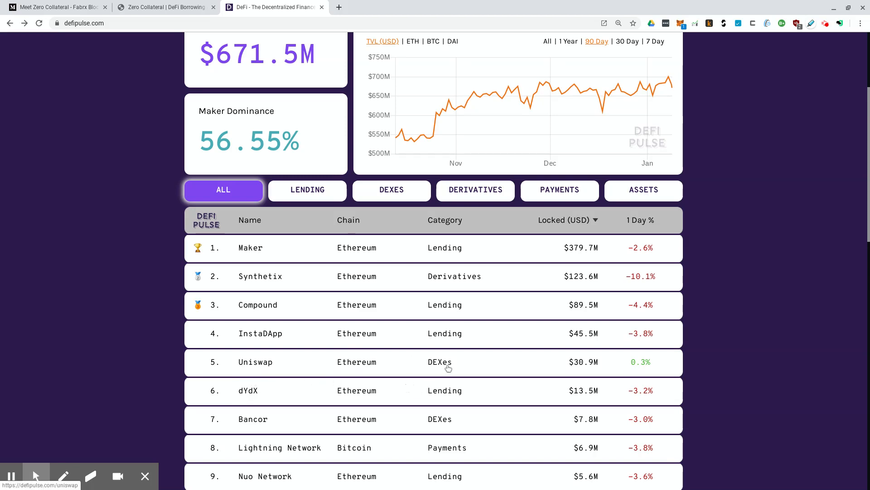
{"action": "scroll", "scroll_direction": "up", "scroll_amount": 3}
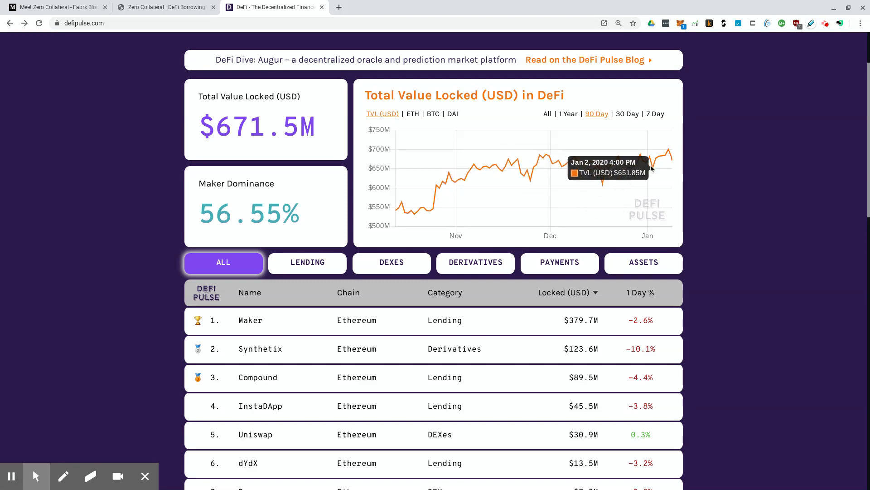
{"action": "mouse_move", "coordinate": [645, 166]}
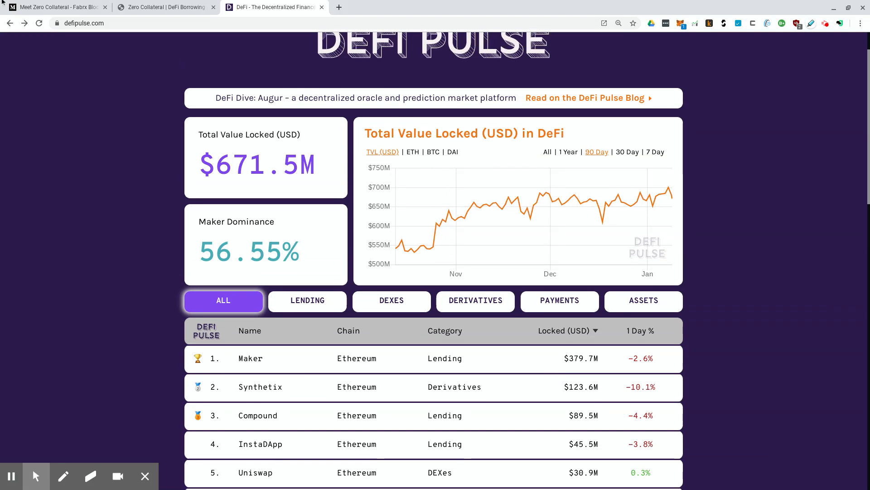
{"action": "left_click", "coordinate": [55, 7]}
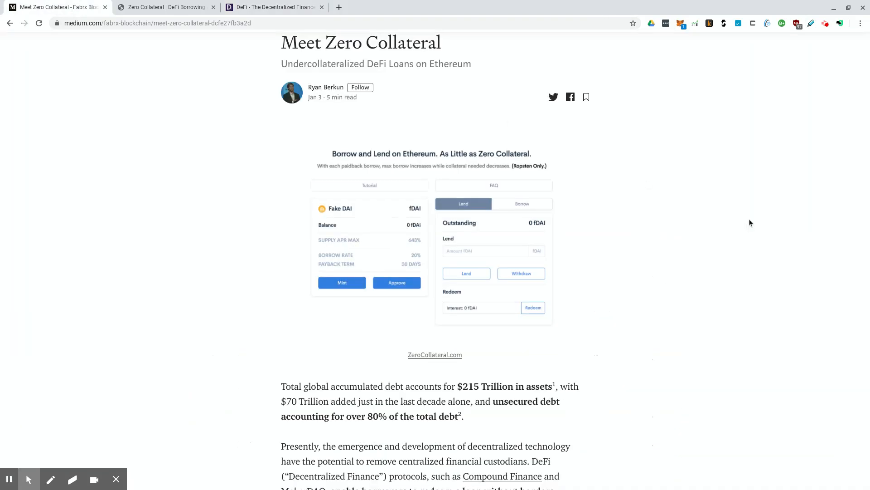
{"action": "mouse_move", "coordinate": [679, 236]}
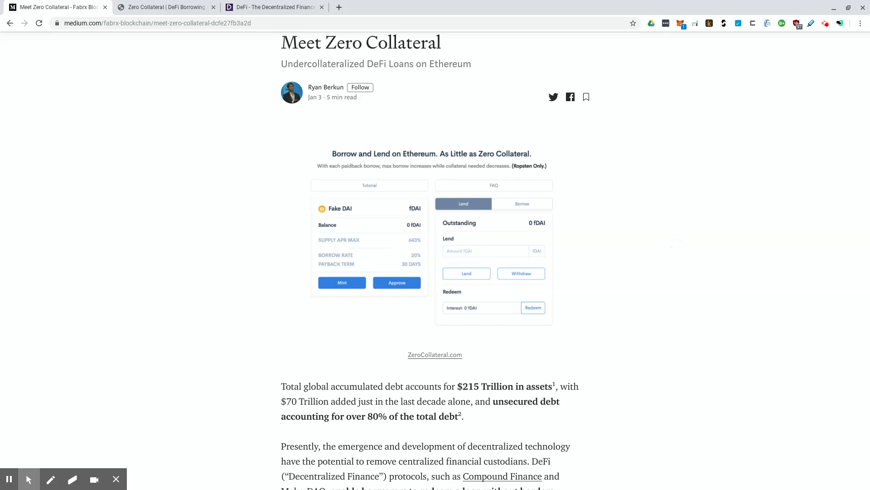
{"action": "mouse_move", "coordinate": [688, 247]}
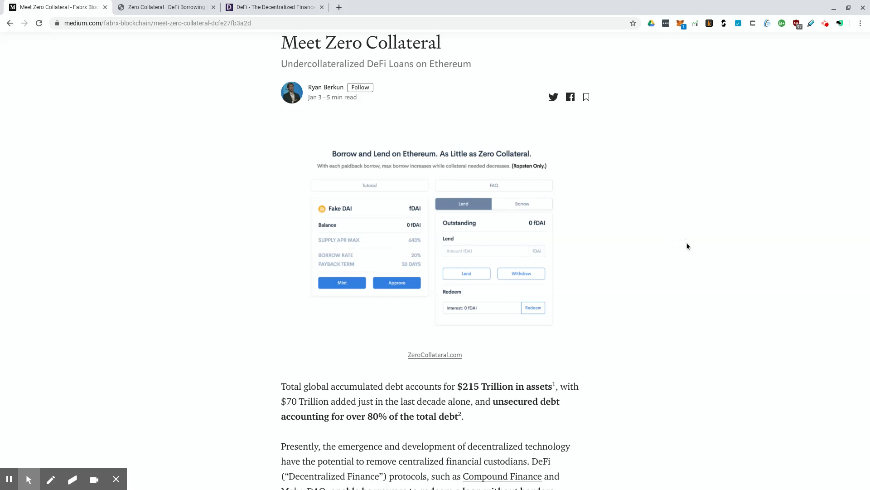
{"action": "mouse_move", "coordinate": [690, 251]}
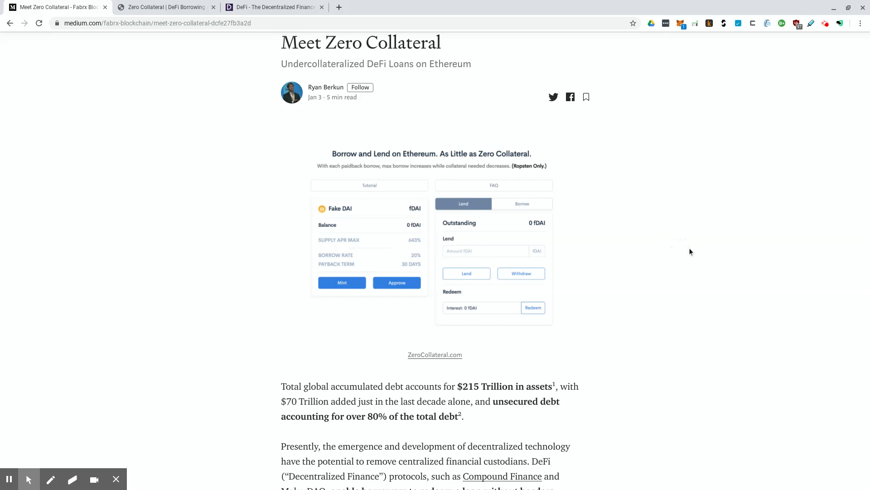
{"action": "mouse_move", "coordinate": [691, 253]}
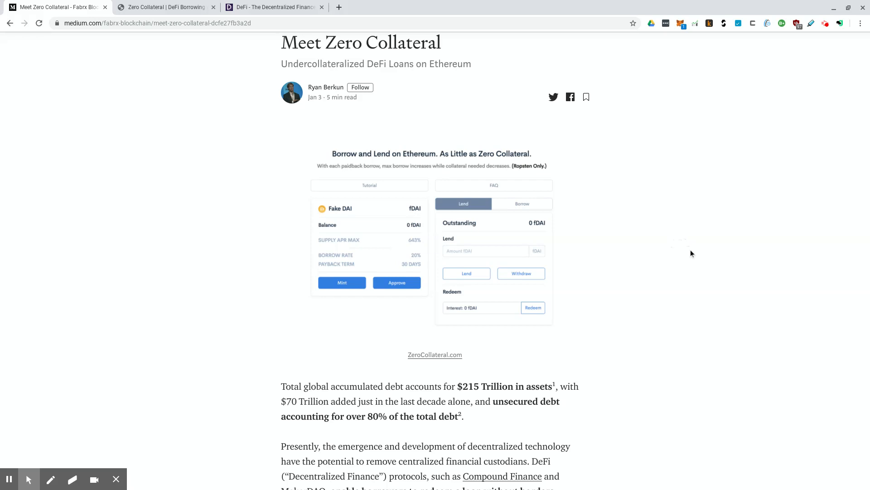
{"action": "mouse_move", "coordinate": [689, 251]}
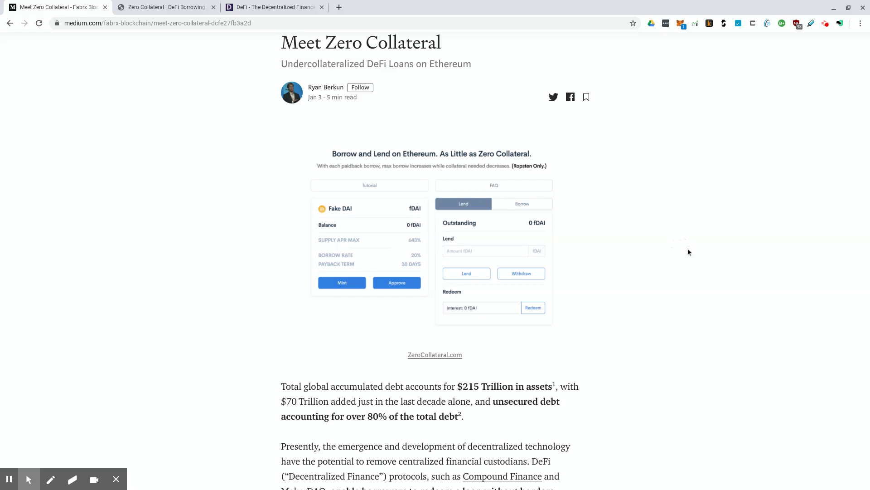
{"action": "mouse_move", "coordinate": [660, 294]}
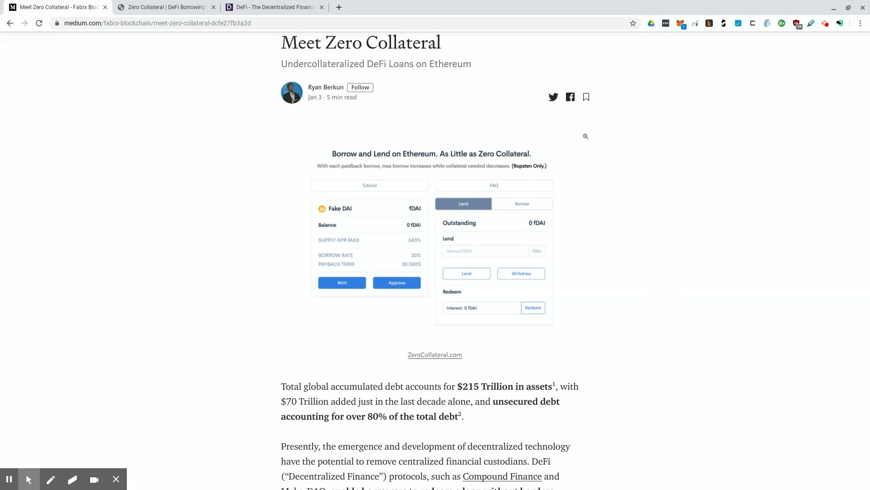
{"action": "mouse_move", "coordinate": [414, 301]}
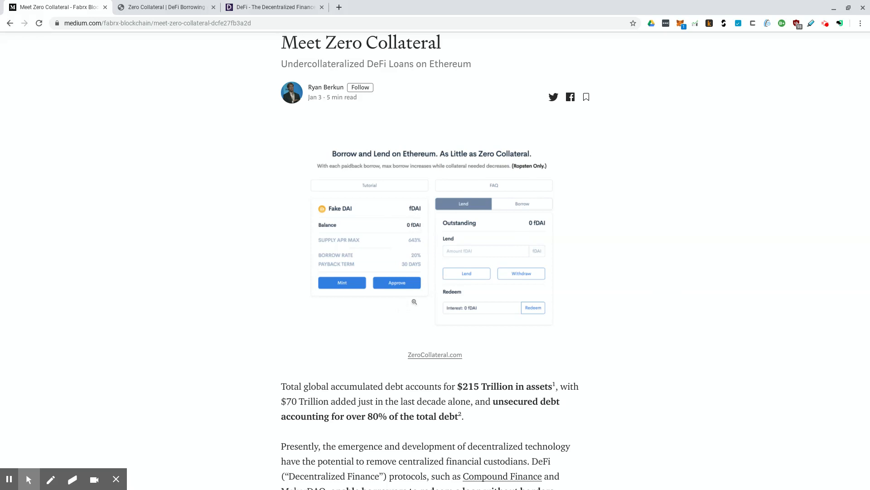
{"action": "mouse_move", "coordinate": [525, 171]}
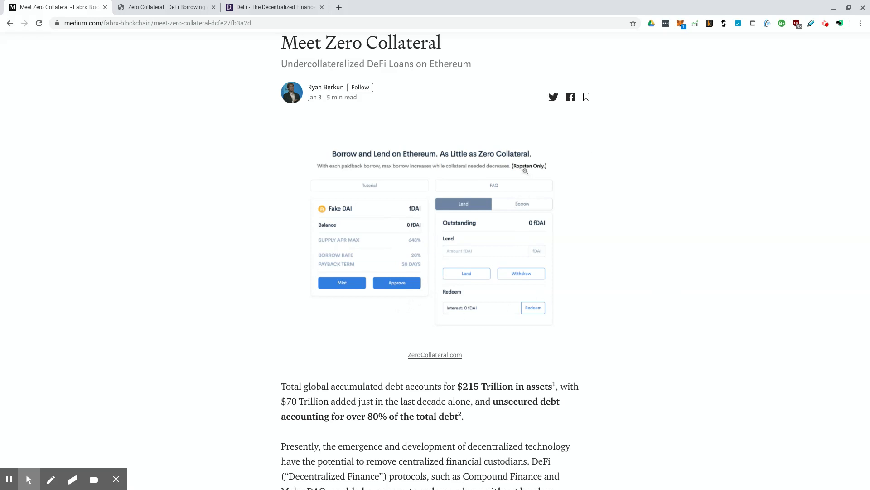
{"action": "mouse_move", "coordinate": [608, 235]}
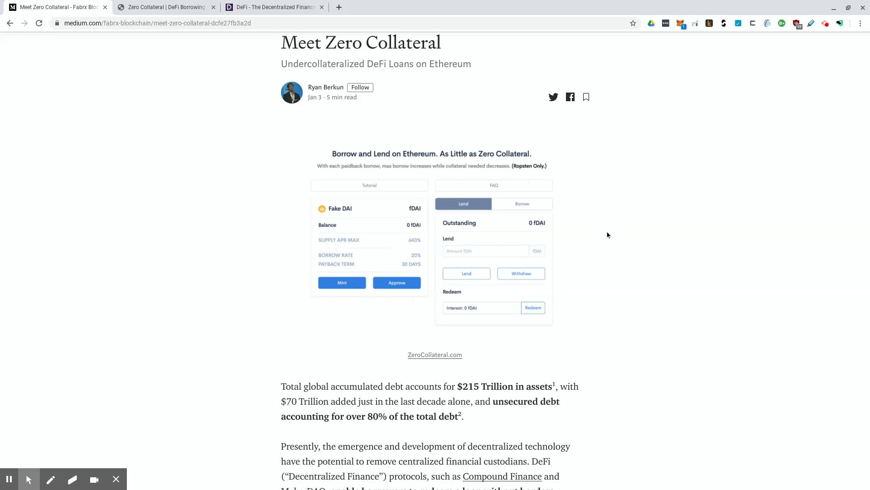
{"action": "mouse_move", "coordinate": [693, 241]}
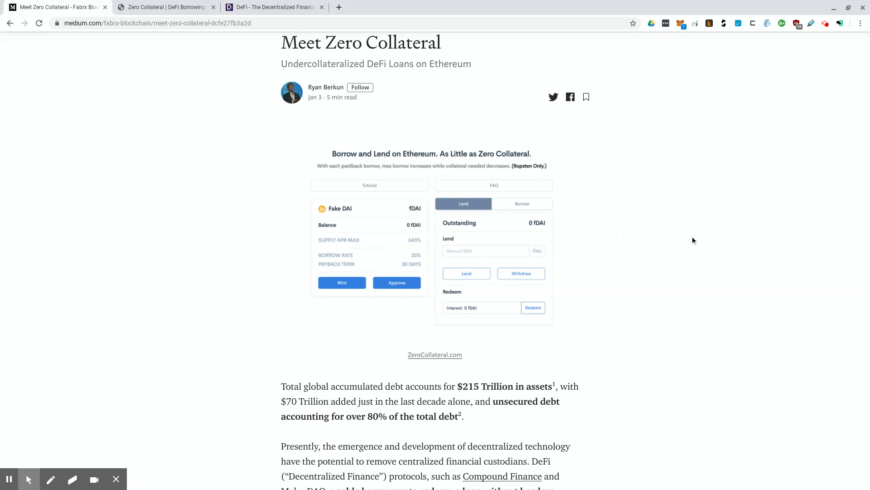
{"action": "mouse_move", "coordinate": [327, 242]}
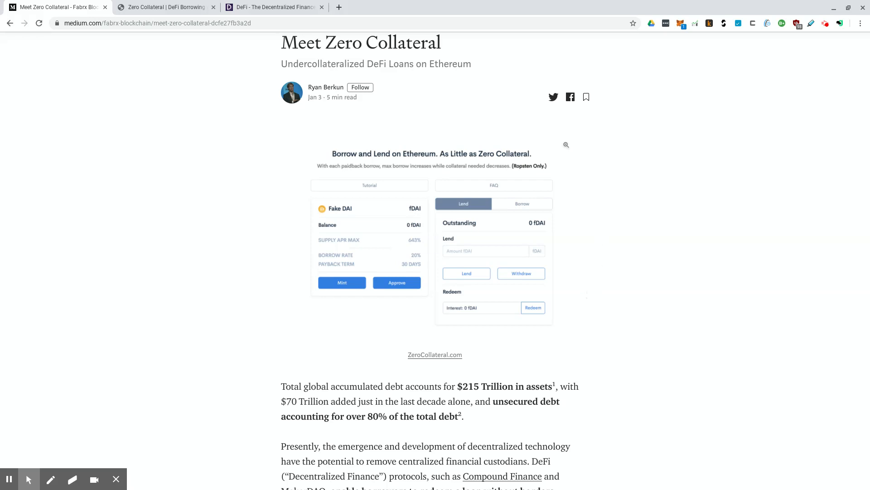
{"action": "mouse_move", "coordinate": [537, 368]}
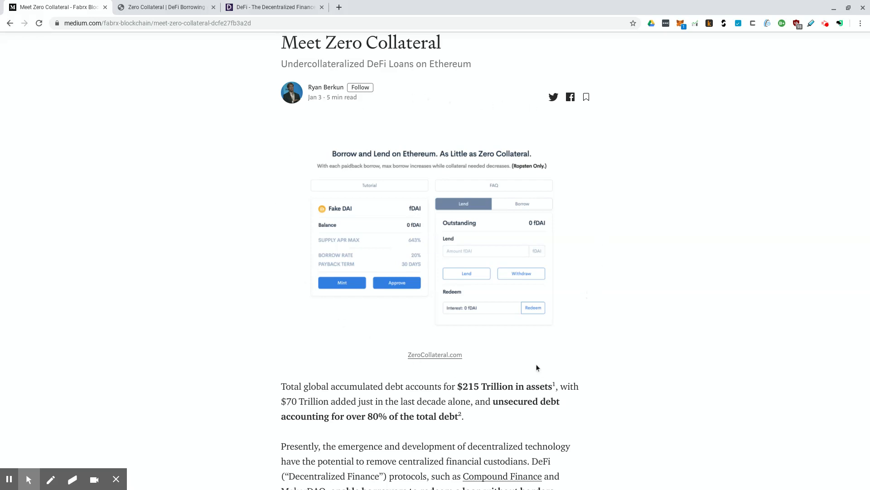
{"action": "mouse_move", "coordinate": [631, 300]}
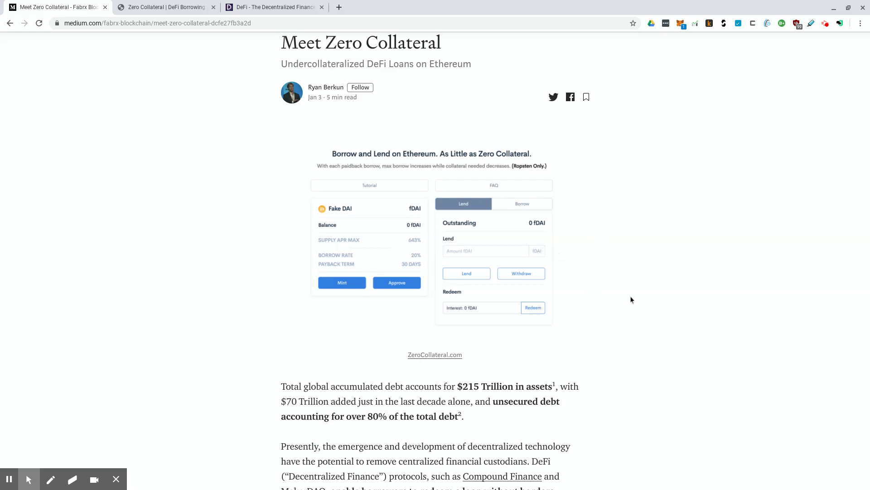
{"action": "scroll", "scroll_direction": "down", "scroll_amount": 3}
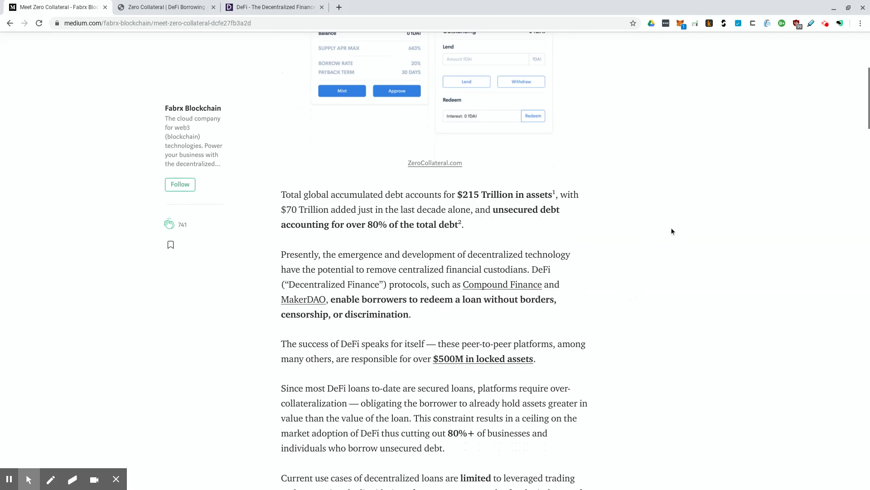
{"action": "mouse_move", "coordinate": [653, 257]}
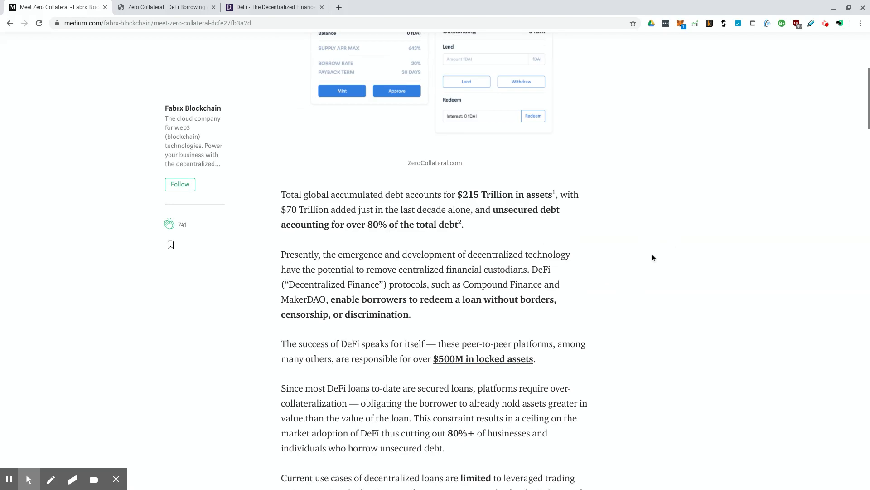
{"action": "mouse_move", "coordinate": [674, 284]}
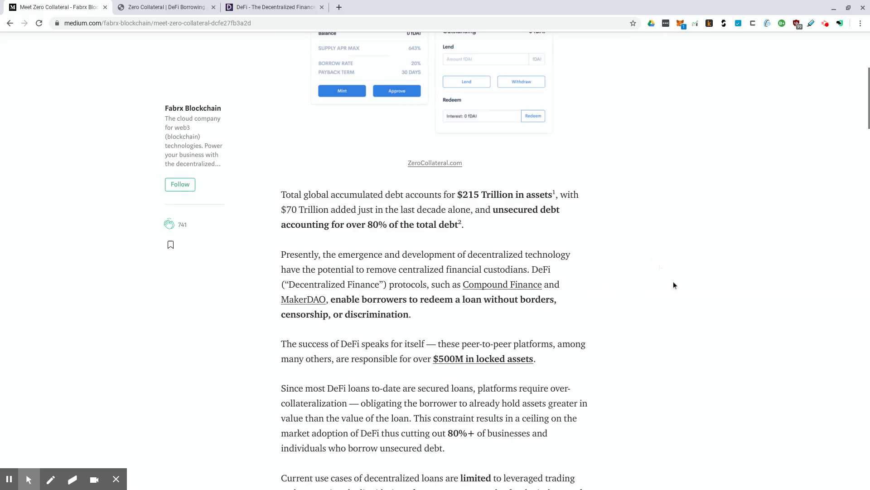
{"action": "mouse_move", "coordinate": [665, 316]}
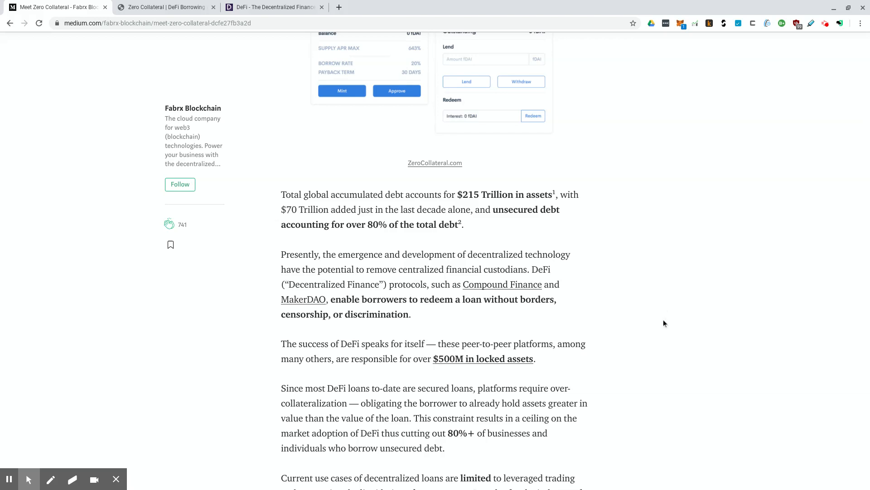
{"action": "mouse_move", "coordinate": [630, 311]}
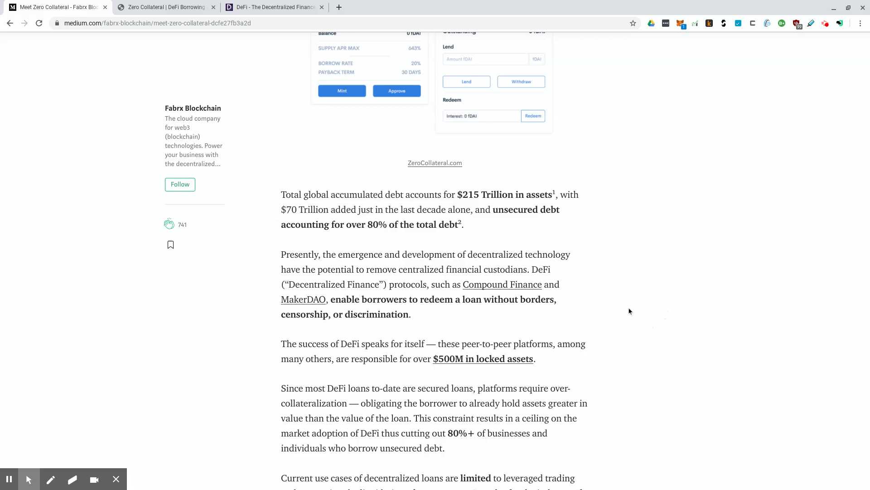
{"action": "mouse_move", "coordinate": [635, 316]}
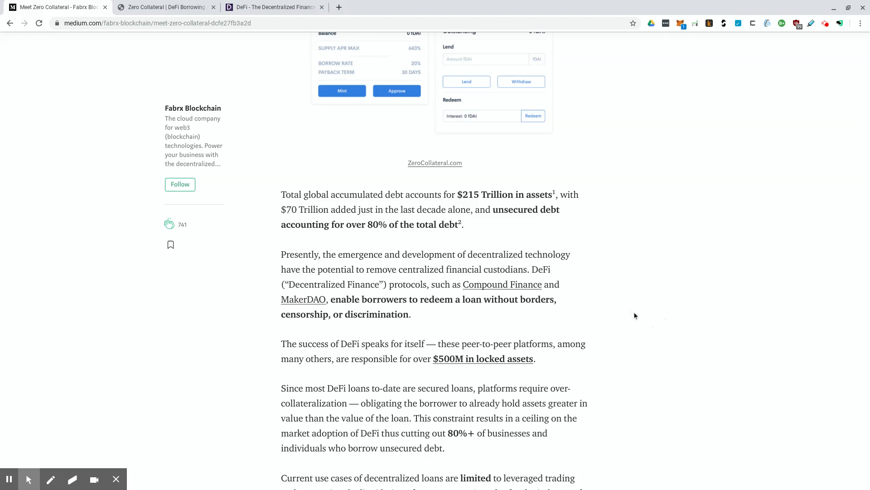
{"action": "mouse_move", "coordinate": [633, 321]}
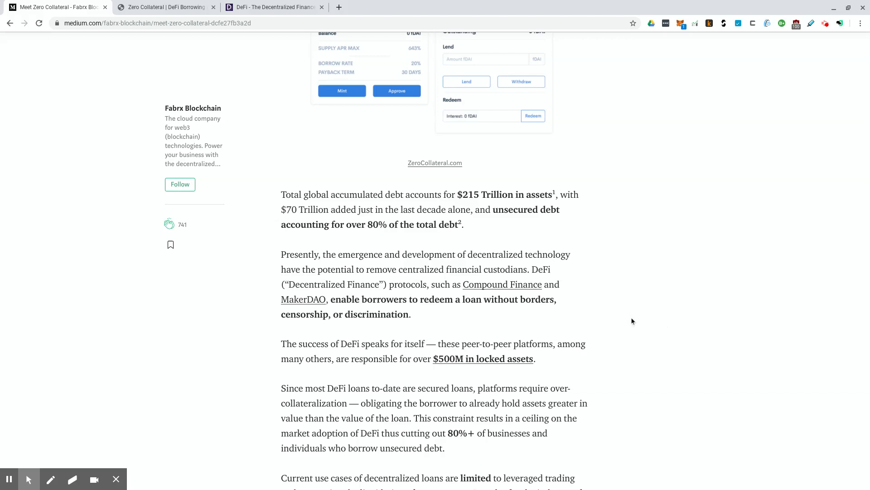
{"action": "mouse_move", "coordinate": [592, 311]}
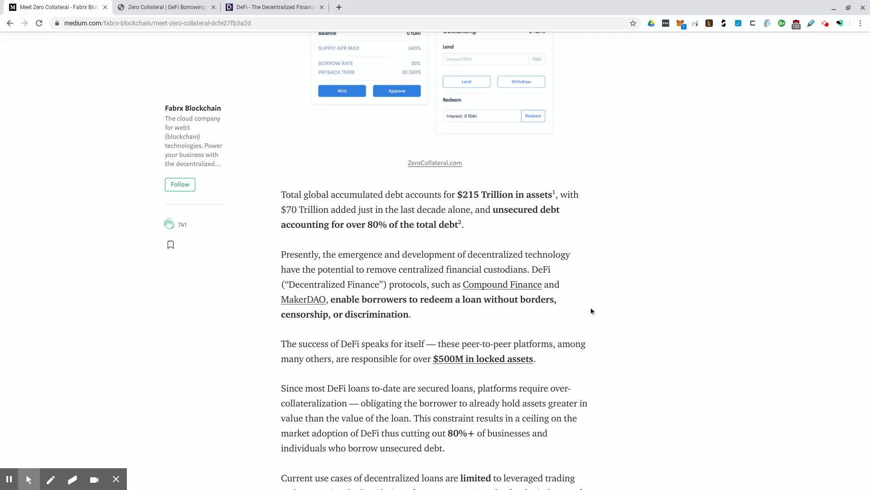
{"action": "mouse_move", "coordinate": [588, 301]}
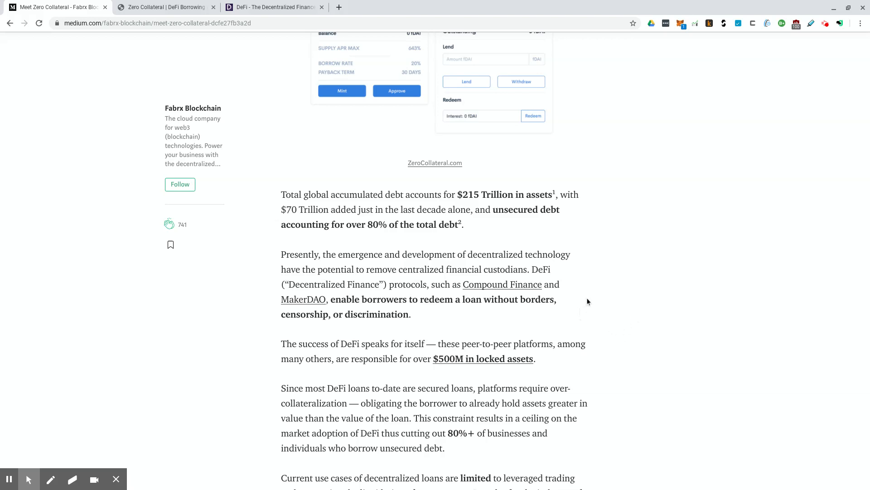
{"action": "mouse_move", "coordinate": [559, 279]}
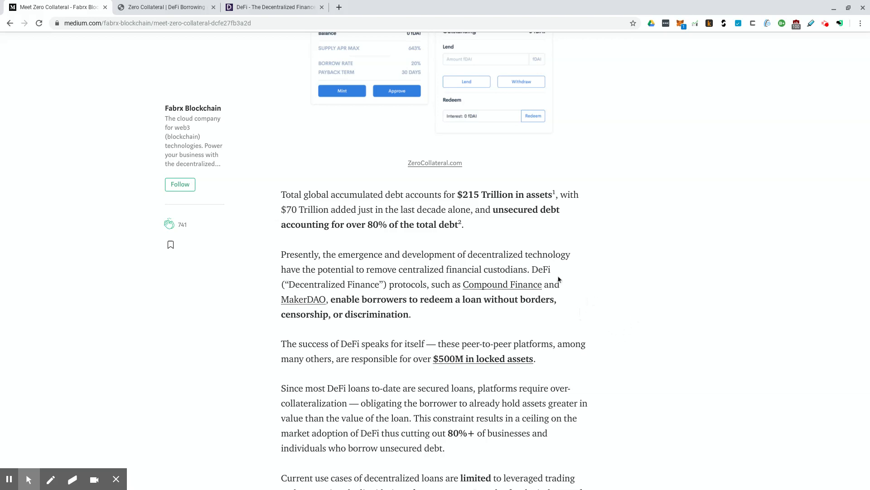
{"action": "scroll", "scroll_direction": "down", "scroll_amount": 3}
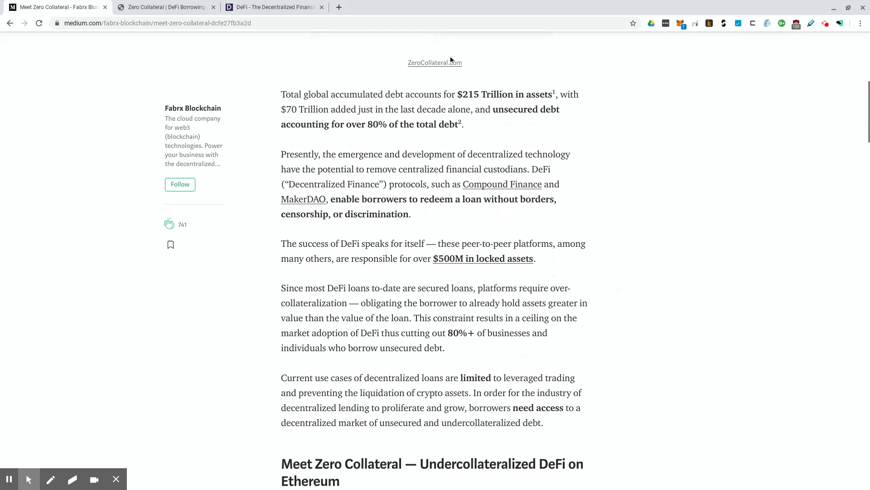
{"action": "mouse_move", "coordinate": [640, 214]}
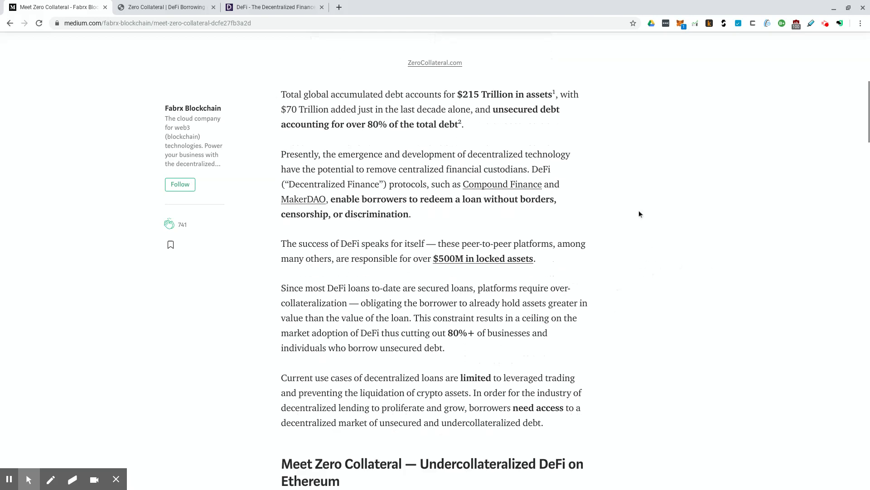
{"action": "mouse_move", "coordinate": [631, 222]}
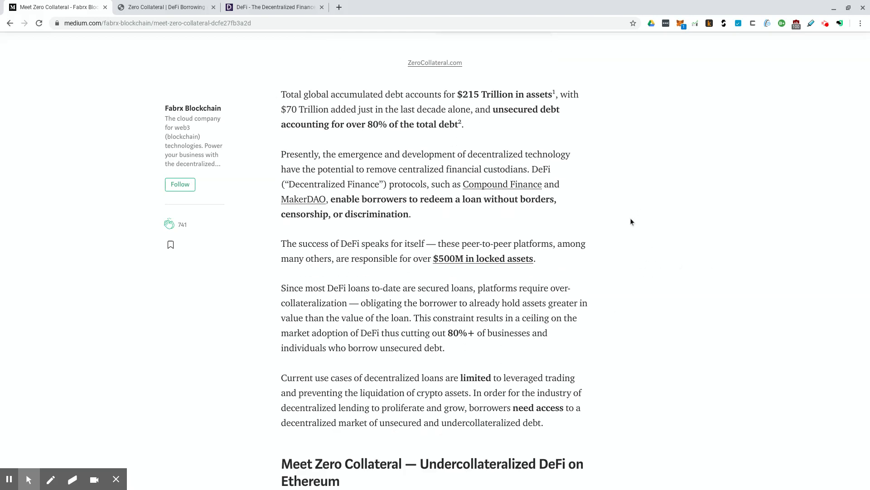
{"action": "mouse_move", "coordinate": [610, 215]}
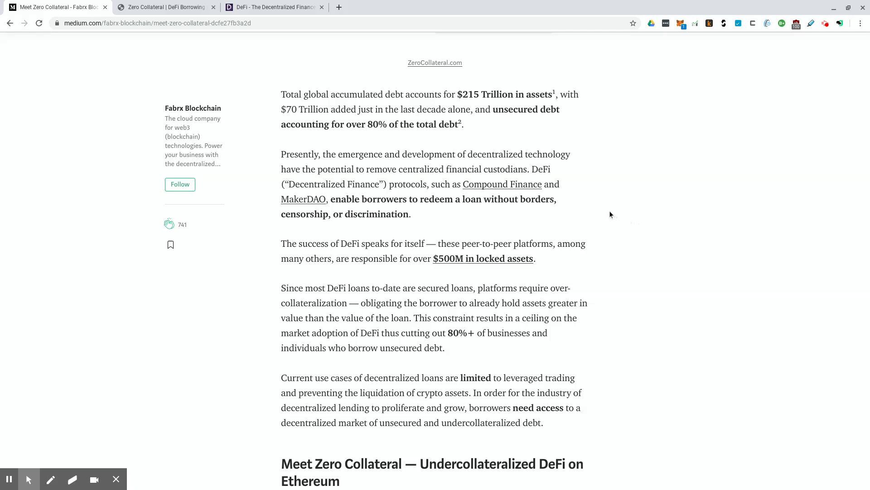
{"action": "mouse_move", "coordinate": [567, 234]}
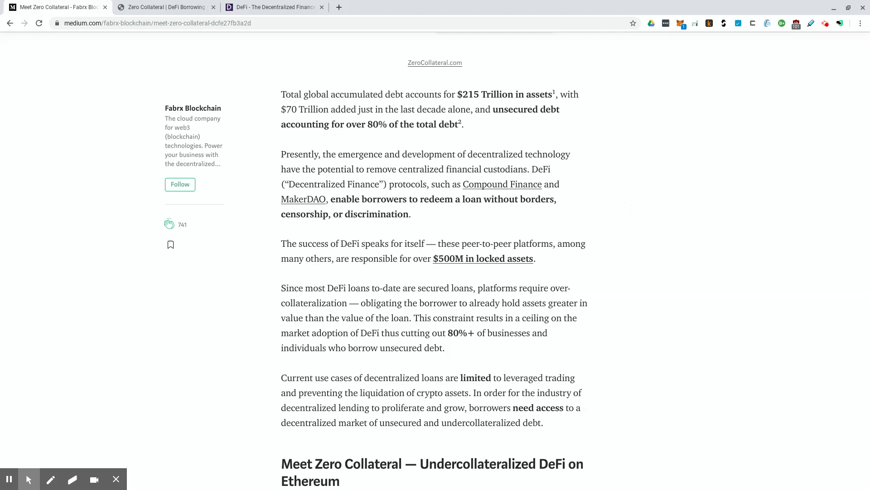
{"action": "mouse_move", "coordinate": [521, 139]}
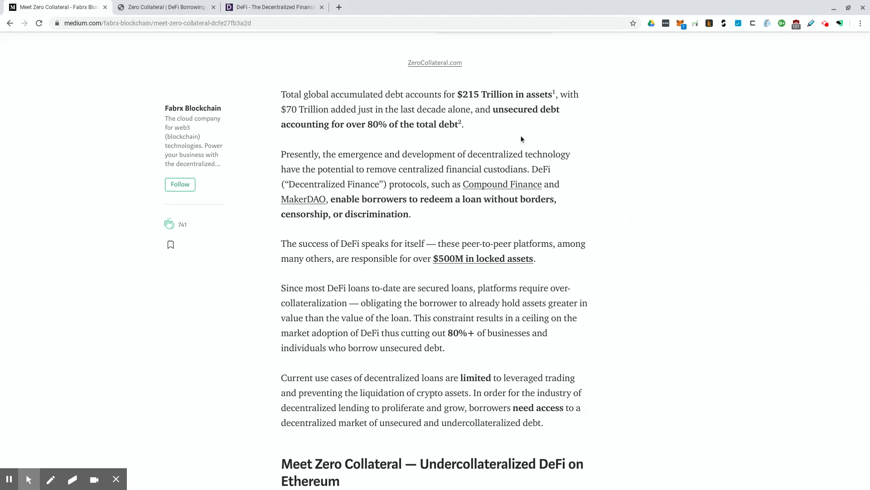
{"action": "mouse_move", "coordinate": [538, 141]}
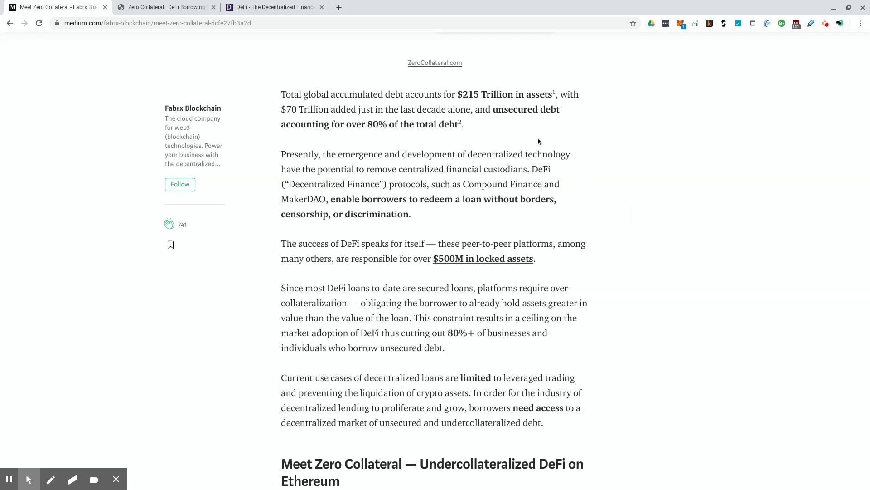
{"action": "mouse_move", "coordinate": [546, 154]}
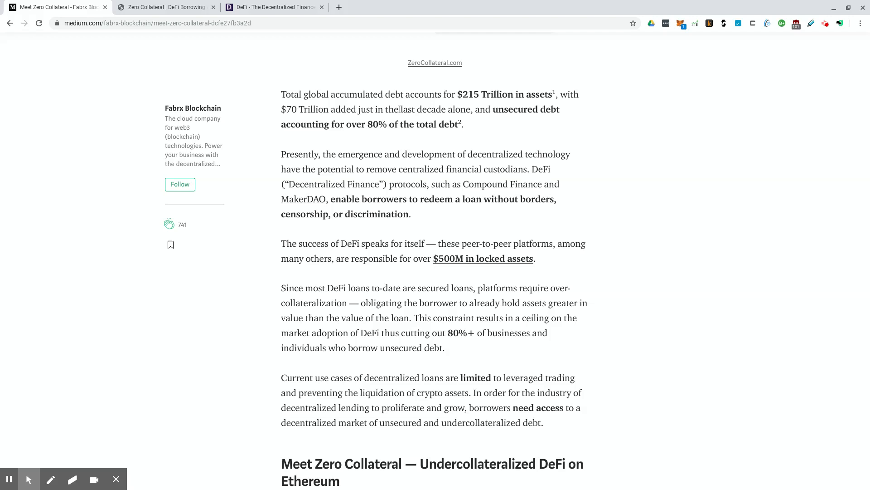
{"action": "mouse_move", "coordinate": [459, 135]}
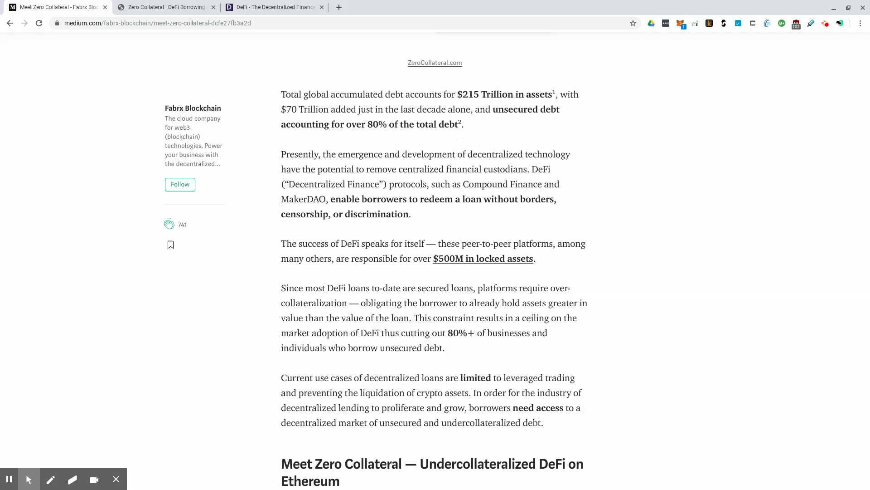
Scroll the article down to 'Meet Zero Collateral' and its protocol introduction.
{"action": "scroll", "scroll_direction": "down", "scroll_amount": 3}
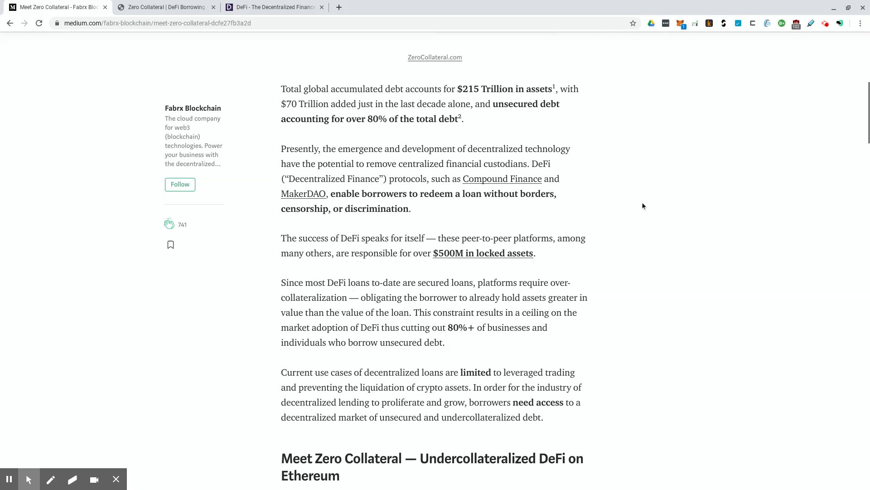
{"action": "scroll", "scroll_direction": "down", "scroll_amount": 3}
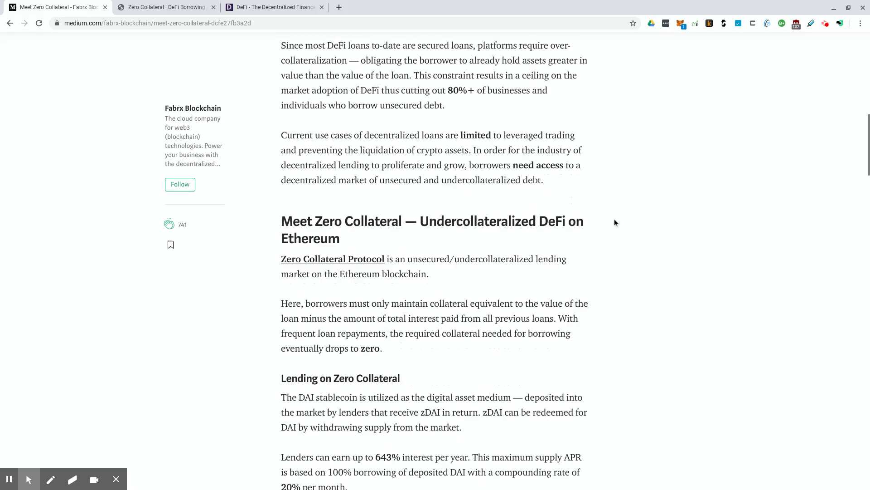
{"action": "scroll", "scroll_direction": "down", "scroll_amount": 3}
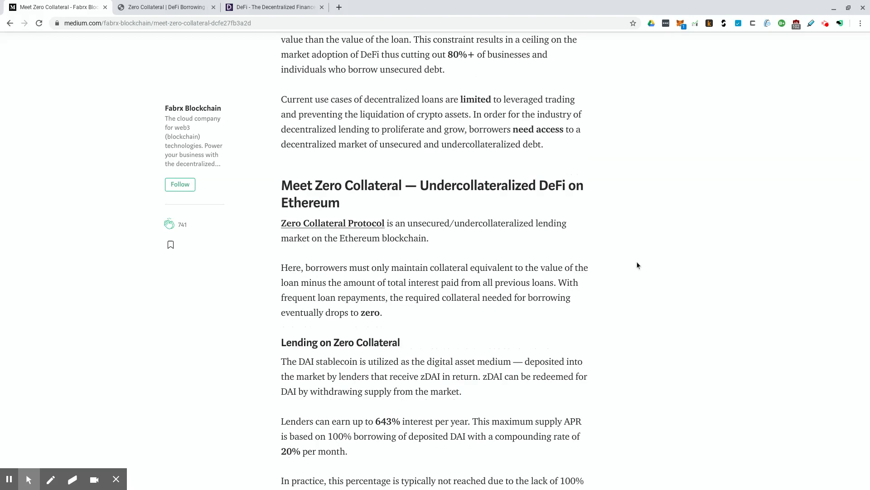
{"action": "scroll", "scroll_direction": "down", "scroll_amount": 3}
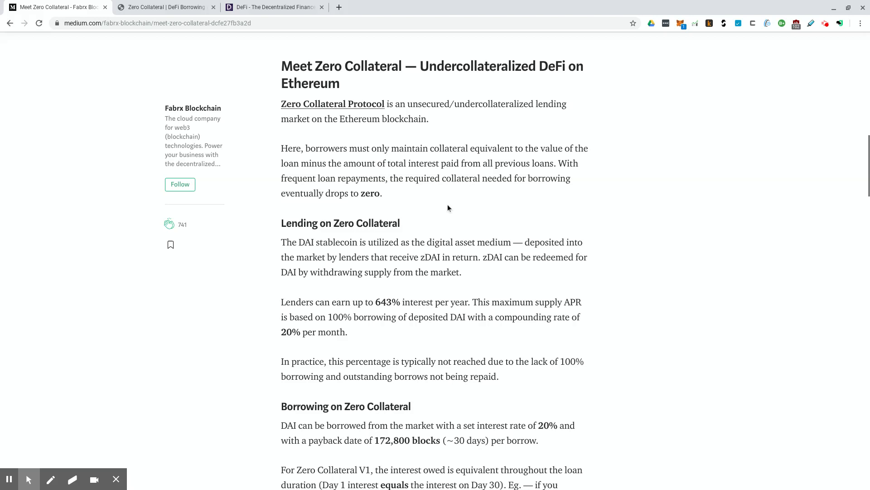
{"action": "mouse_move", "coordinate": [466, 194]}
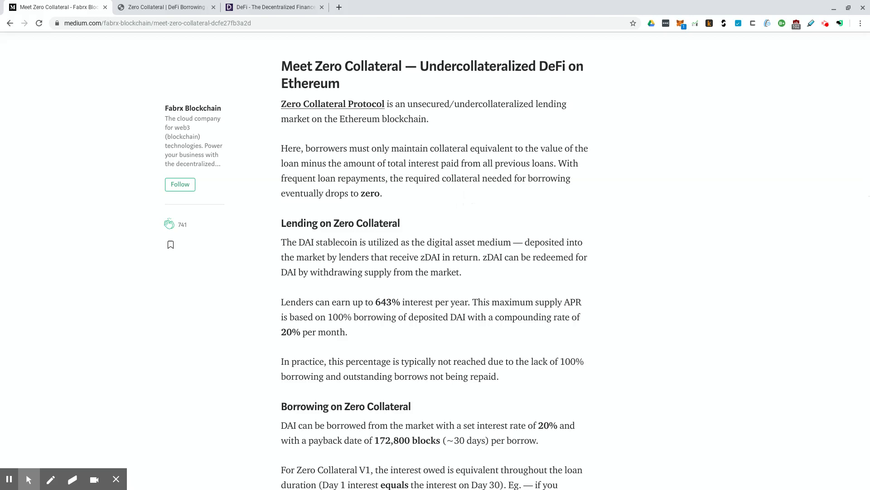
{"action": "scroll", "scroll_direction": "down", "scroll_amount": 3}
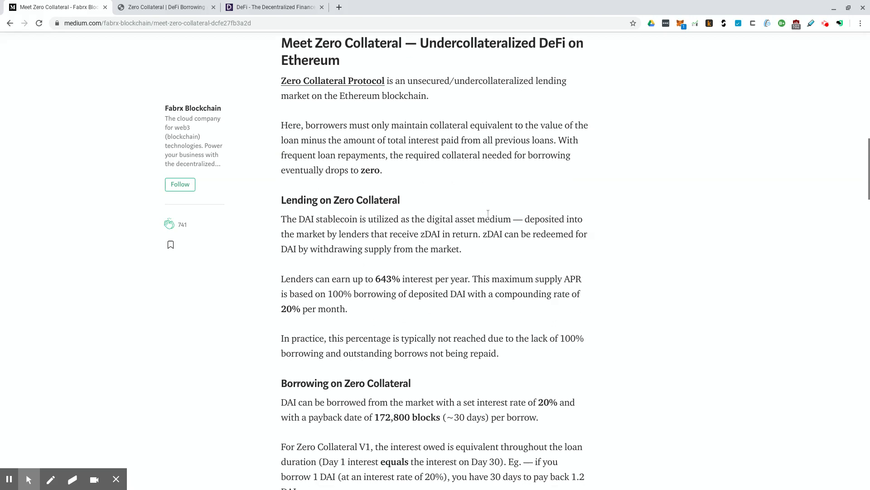
{"action": "mouse_move", "coordinate": [537, 230]}
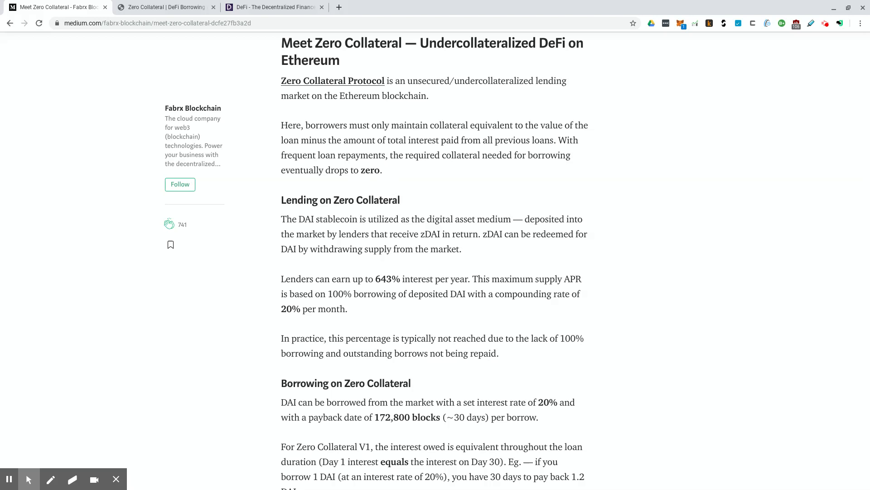
{"action": "mouse_move", "coordinate": [473, 161]}
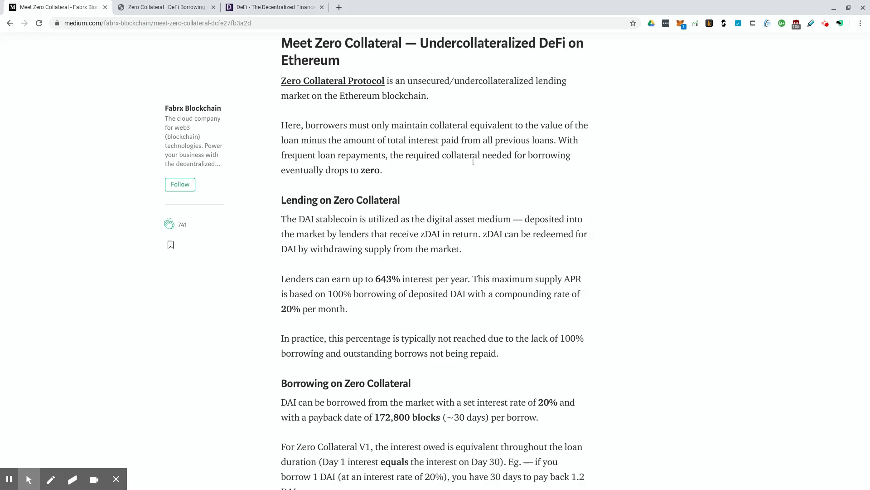
{"action": "mouse_move", "coordinate": [522, 181]}
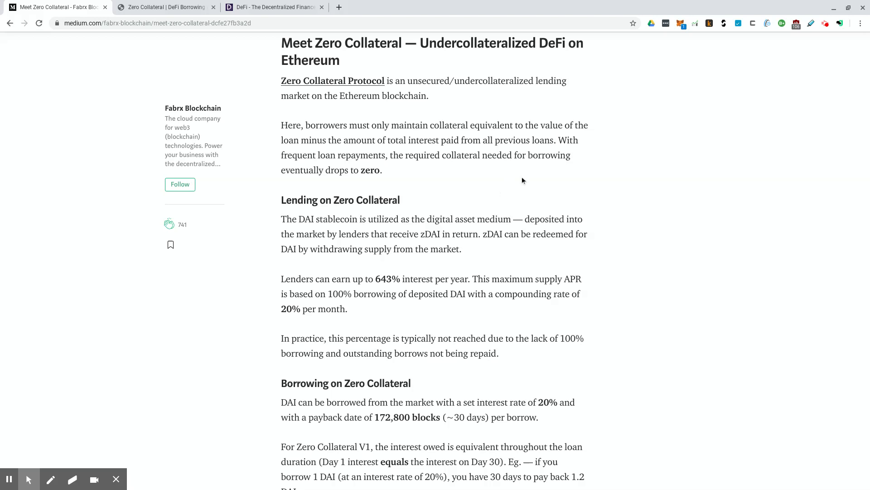
{"action": "mouse_move", "coordinate": [579, 288]}
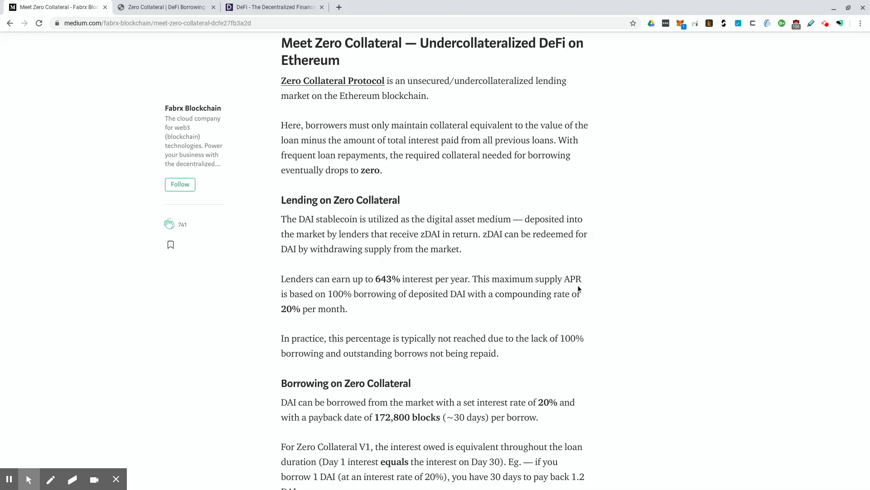
{"action": "mouse_move", "coordinate": [596, 282]}
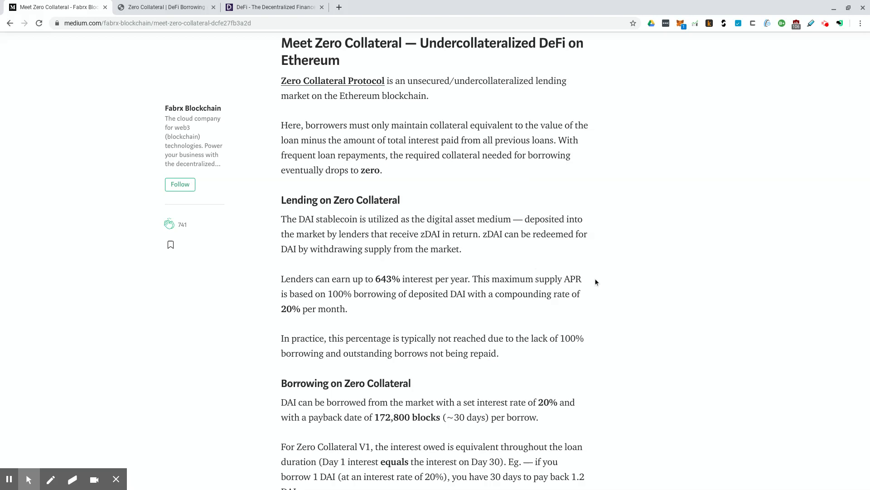
Scroll on to the borrowing rules: one active borrow per wallet, growing maximum borrow.
{"action": "scroll", "scroll_direction": "down", "scroll_amount": 3}
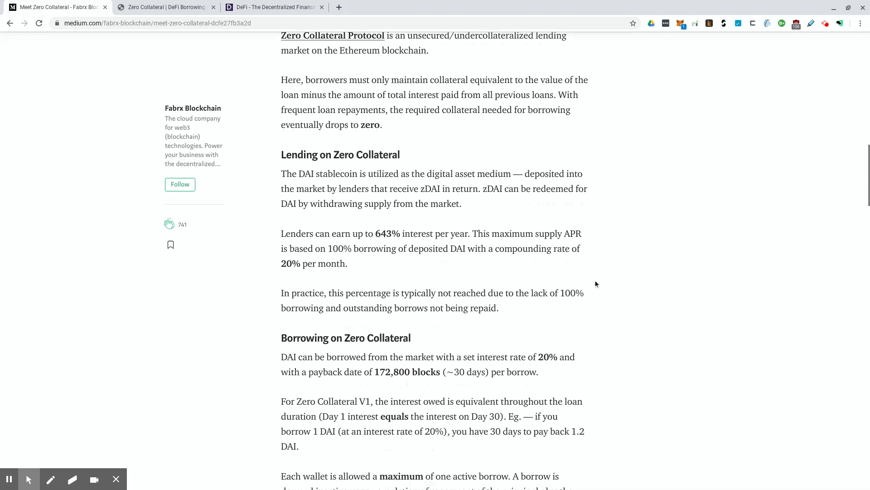
{"action": "scroll", "scroll_direction": "down", "scroll_amount": 3}
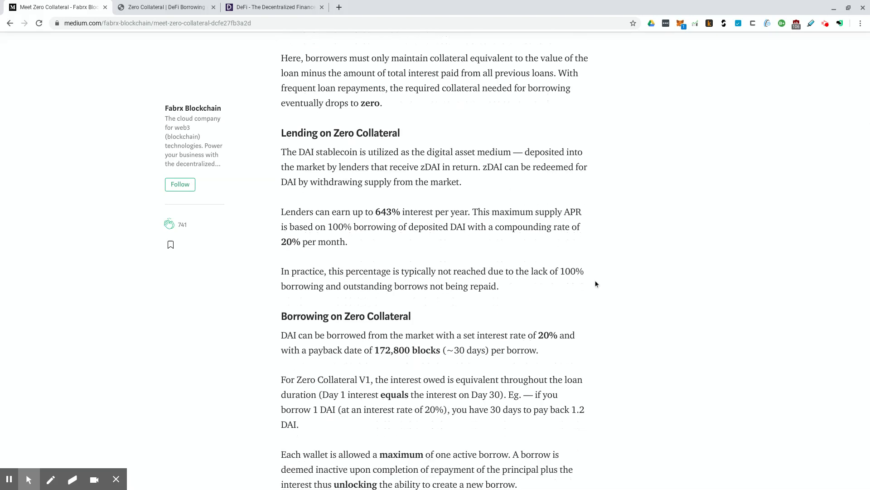
{"action": "mouse_move", "coordinate": [475, 252]}
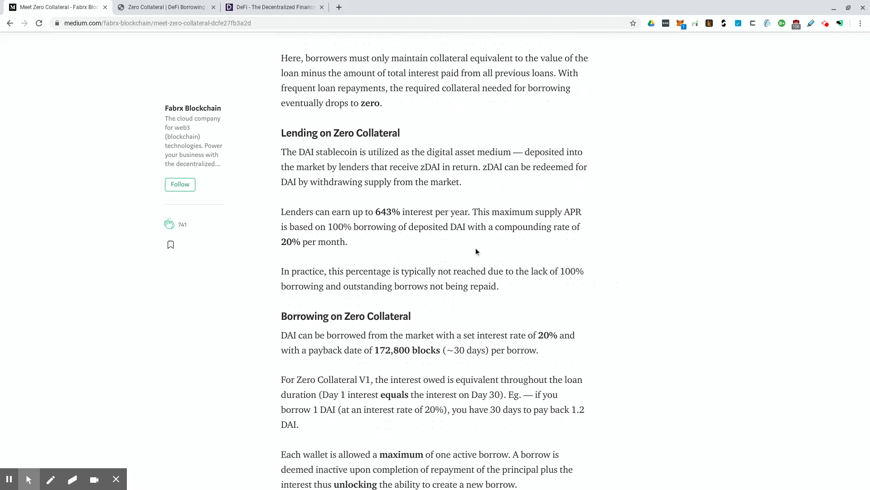
{"action": "scroll", "scroll_direction": "down", "scroll_amount": 3}
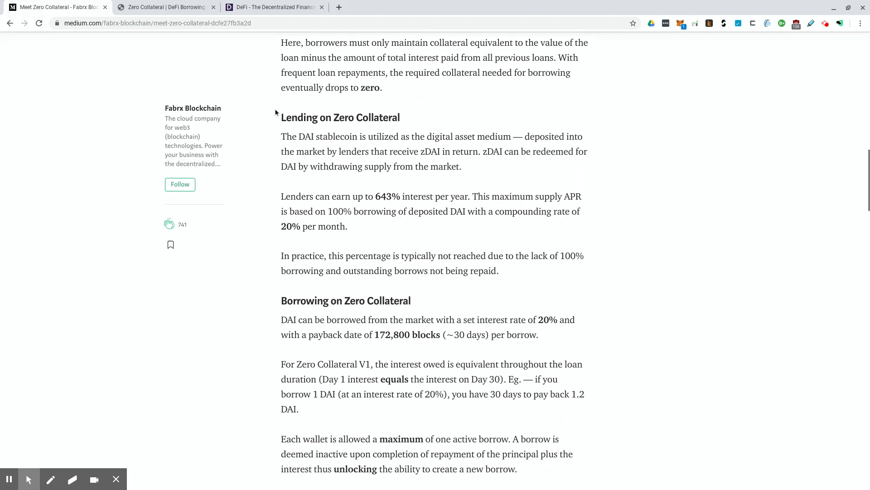
{"action": "mouse_move", "coordinate": [407, 196]}
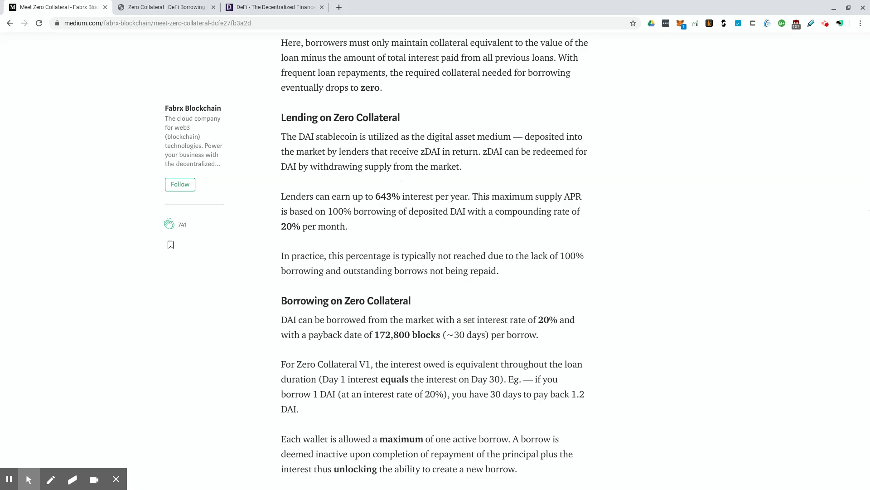
{"action": "scroll", "scroll_direction": "down", "scroll_amount": 3}
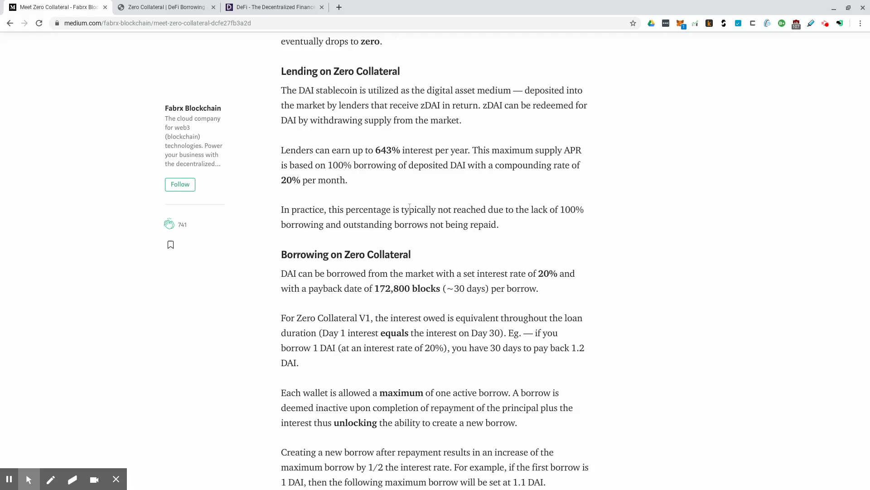
{"action": "mouse_move", "coordinate": [409, 207]}
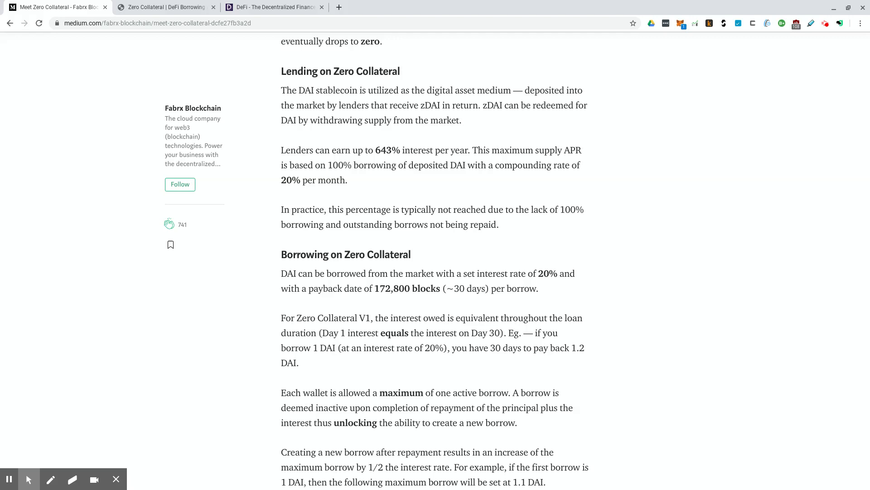
{"action": "mouse_move", "coordinate": [303, 196]}
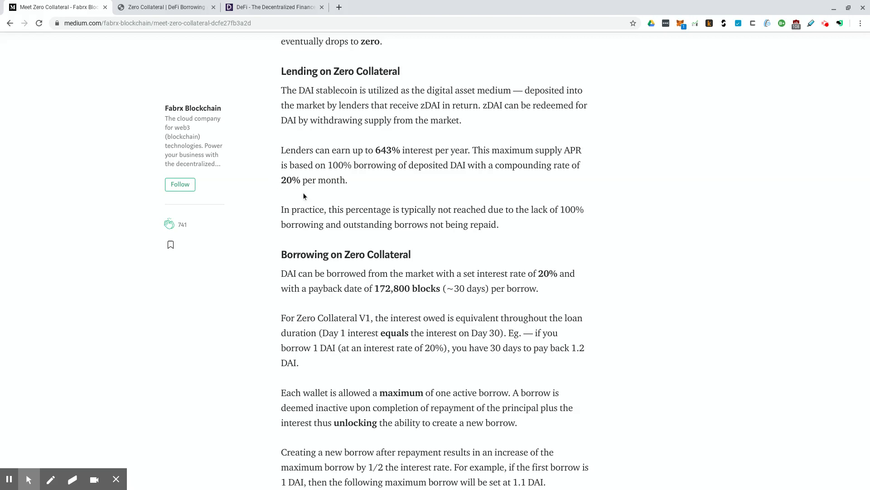
{"action": "mouse_move", "coordinate": [292, 198]}
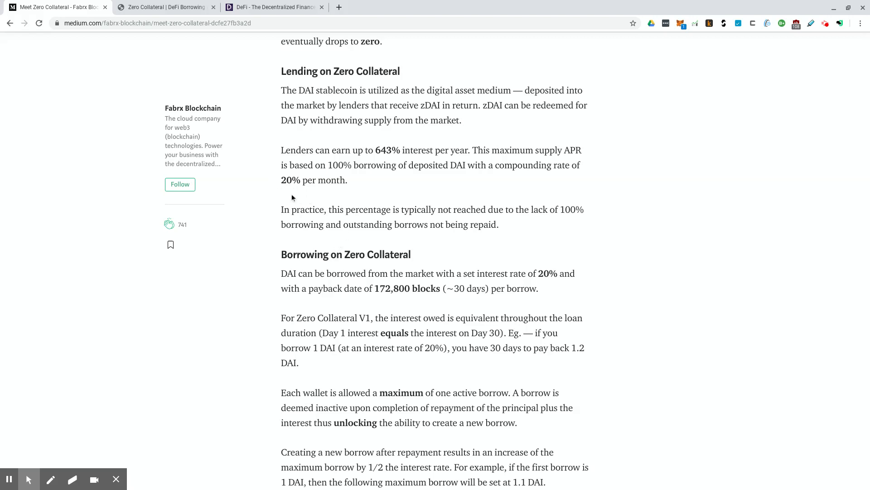
{"action": "mouse_move", "coordinate": [365, 189]}
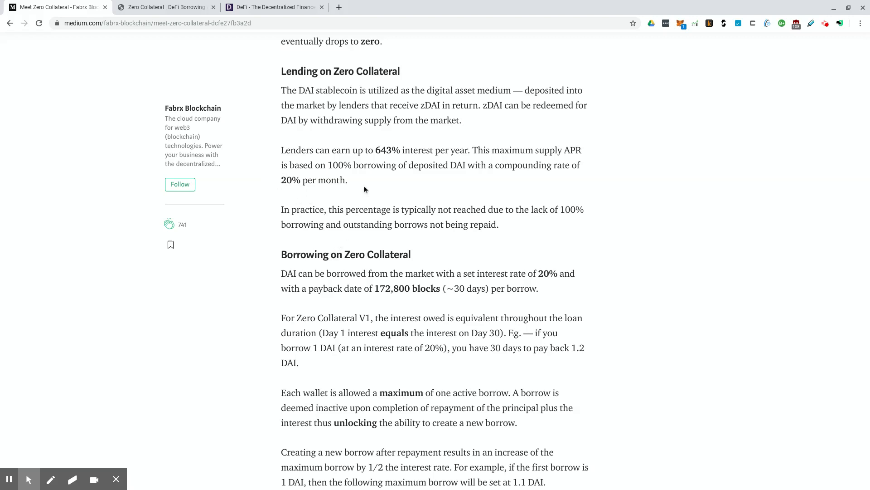
{"action": "mouse_move", "coordinate": [358, 201]}
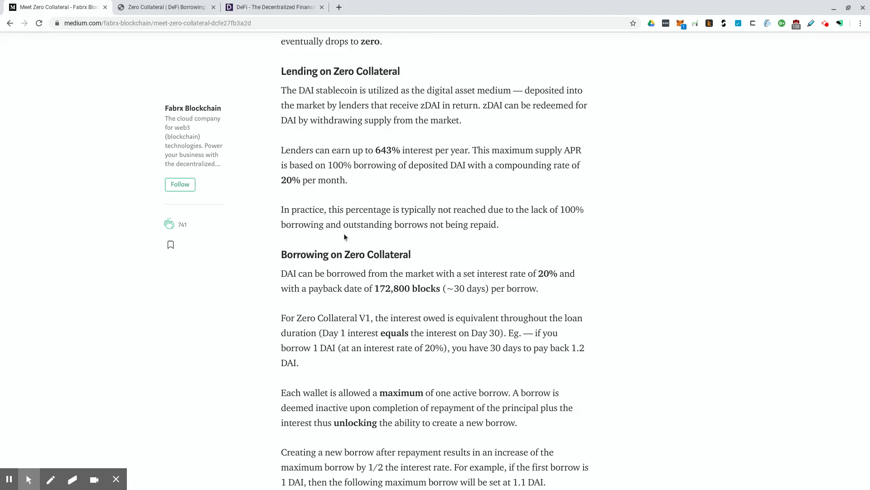
{"action": "mouse_move", "coordinate": [333, 237]}
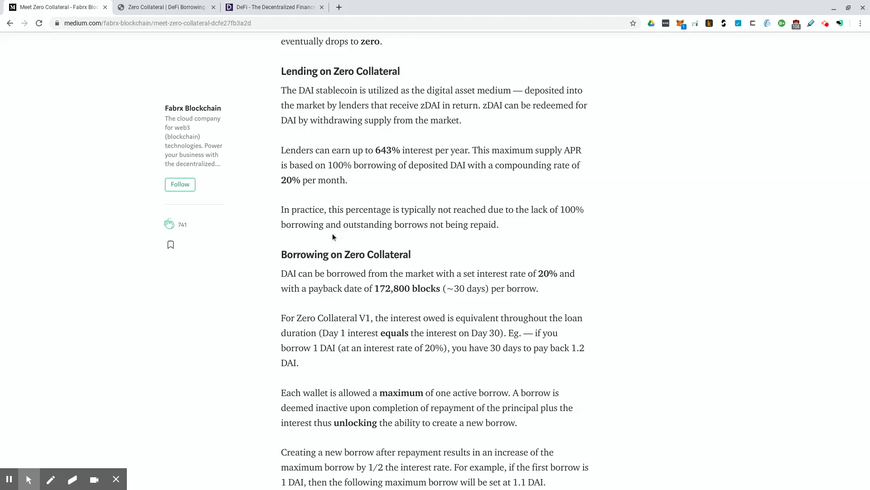
{"action": "mouse_move", "coordinate": [368, 219]}
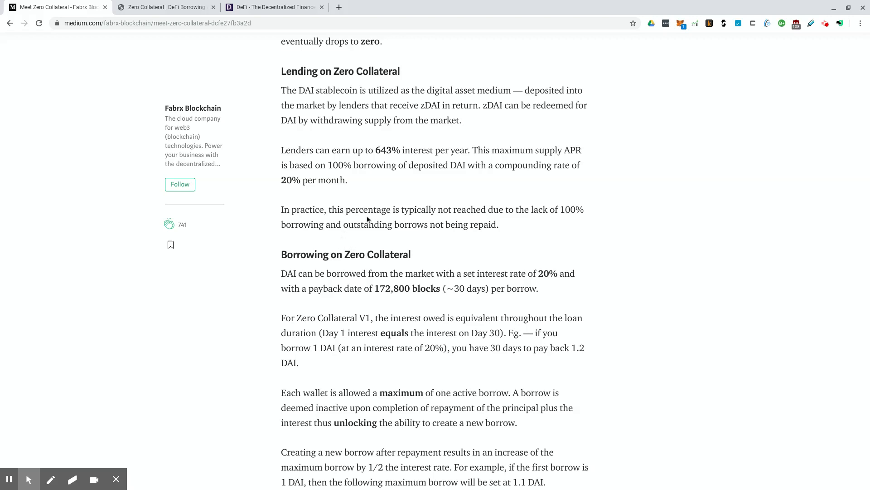
{"action": "mouse_move", "coordinate": [410, 238]}
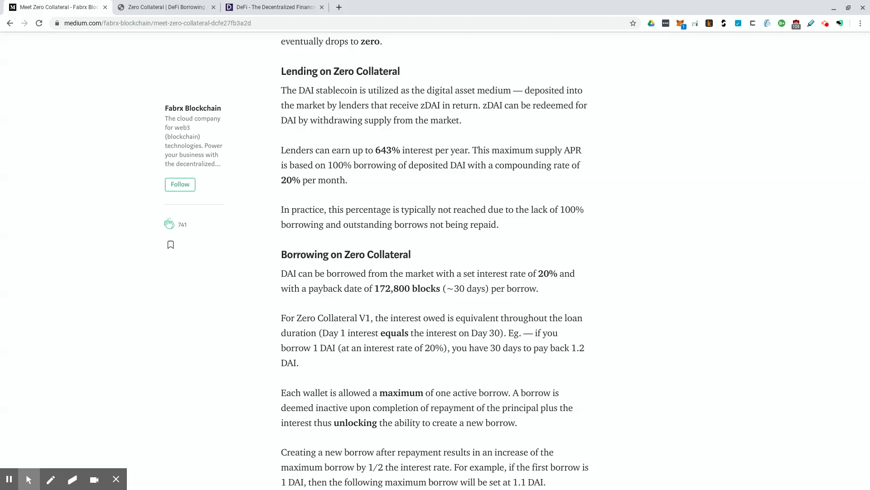
{"action": "mouse_move", "coordinate": [450, 255]}
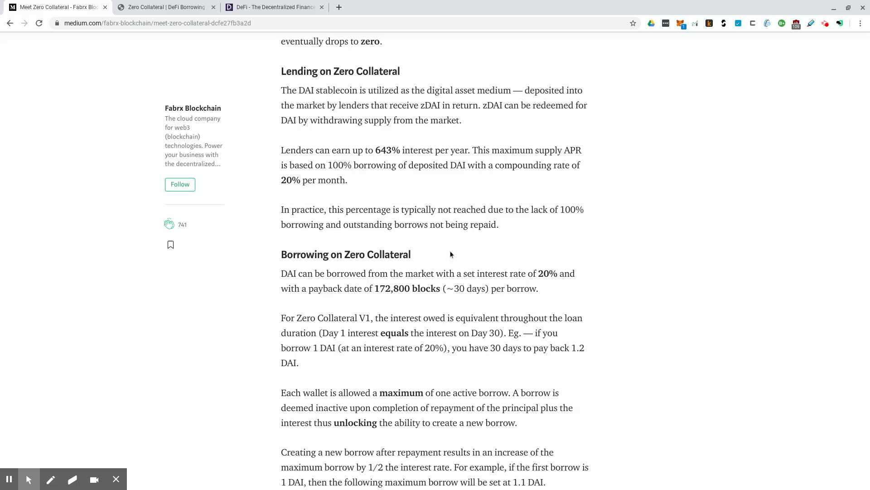
Scroll to the collateral-reduction rule and the 'How Borrowers Can't Run Away with Money' section.
{"action": "scroll", "scroll_direction": "down", "scroll_amount": 3}
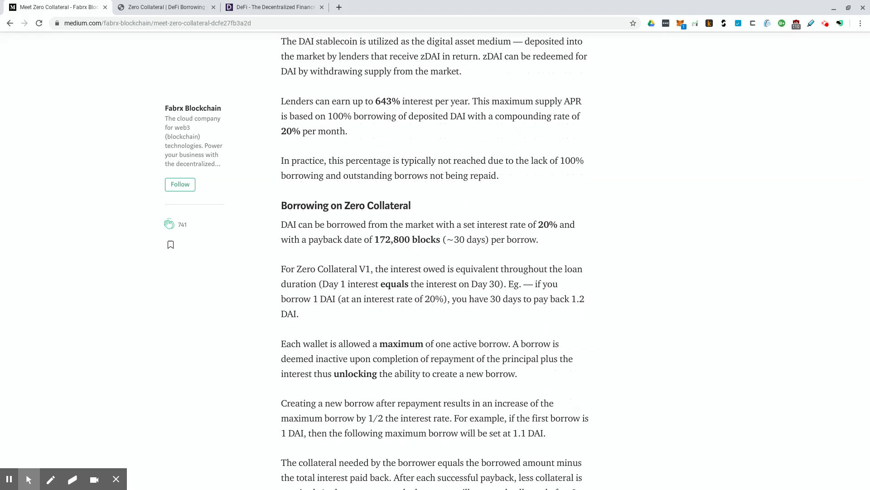
{"action": "scroll", "scroll_direction": "down", "scroll_amount": 3}
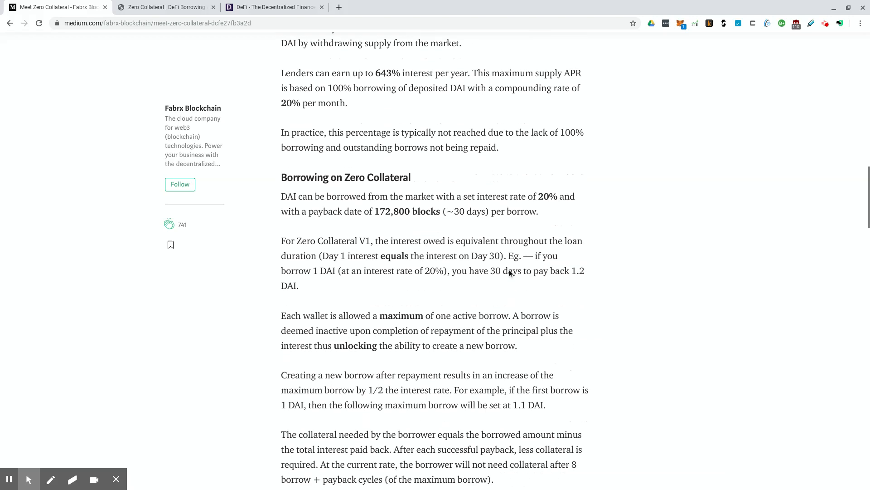
{"action": "scroll", "scroll_direction": "down", "scroll_amount": 3}
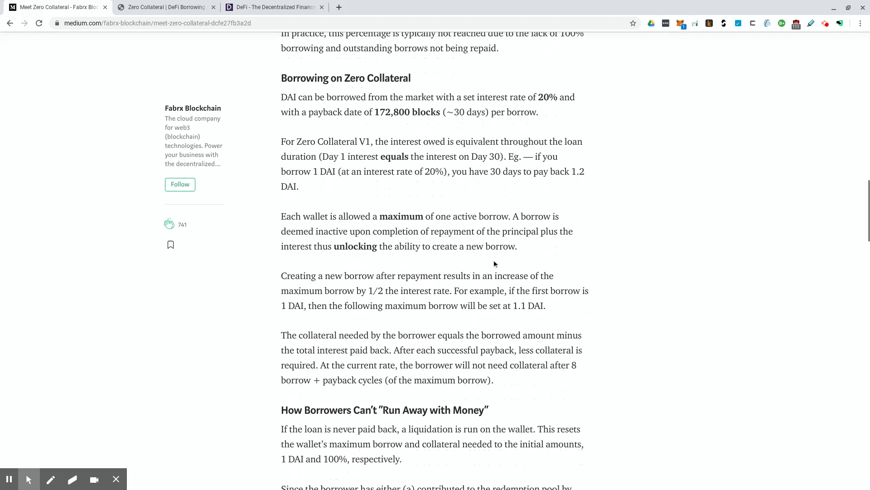
{"action": "scroll", "scroll_direction": "down", "scroll_amount": 3}
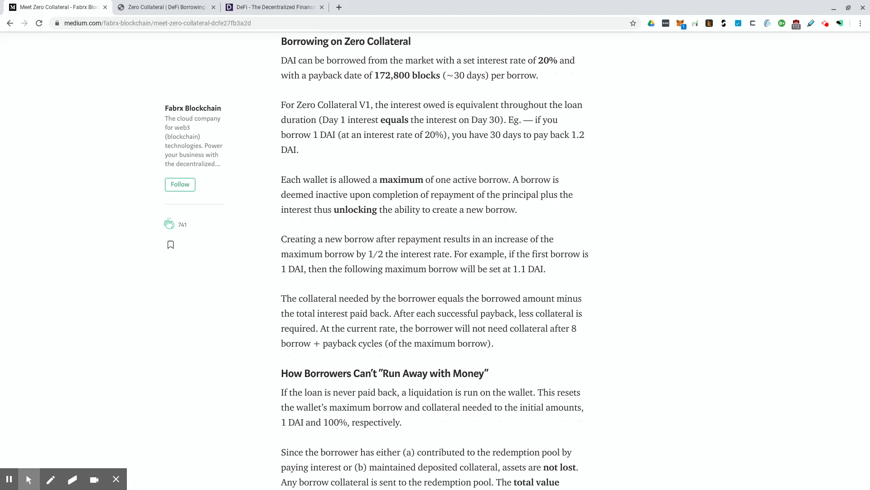
Scroll down to the loan-default paragraph and the 'DeFi → To The Stratosphere' section.
{"action": "scroll", "scroll_direction": "down", "scroll_amount": 3}
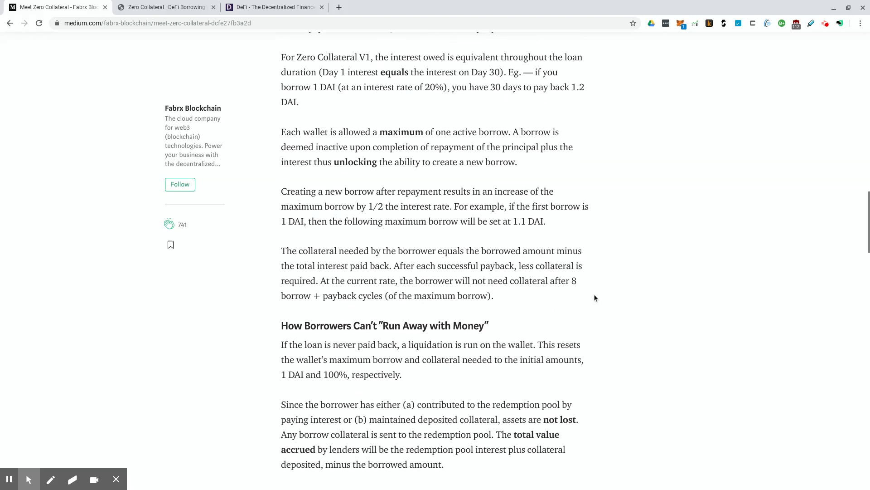
{"action": "scroll", "scroll_direction": "down", "scroll_amount": 3}
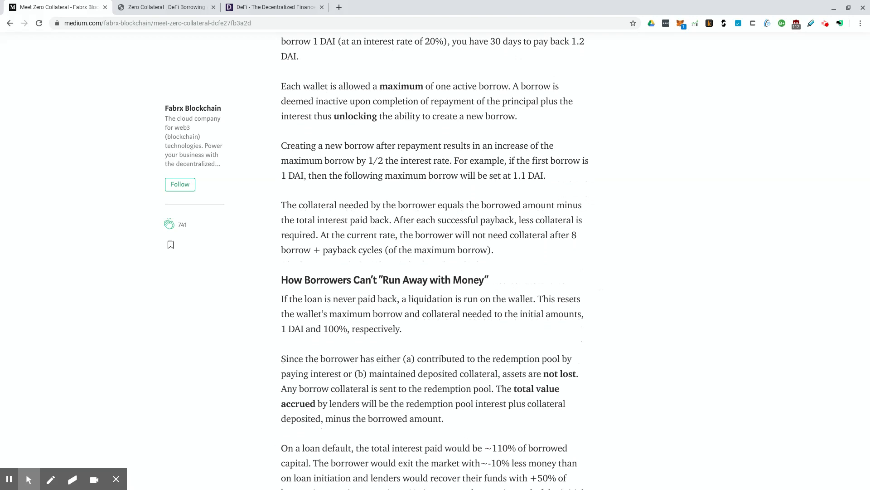
{"action": "mouse_move", "coordinate": [393, 59]}
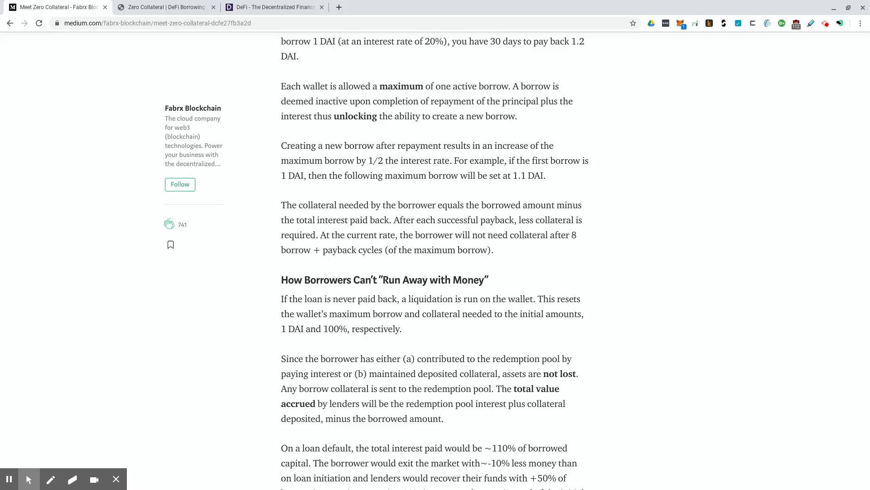
{"action": "mouse_move", "coordinate": [518, 114]}
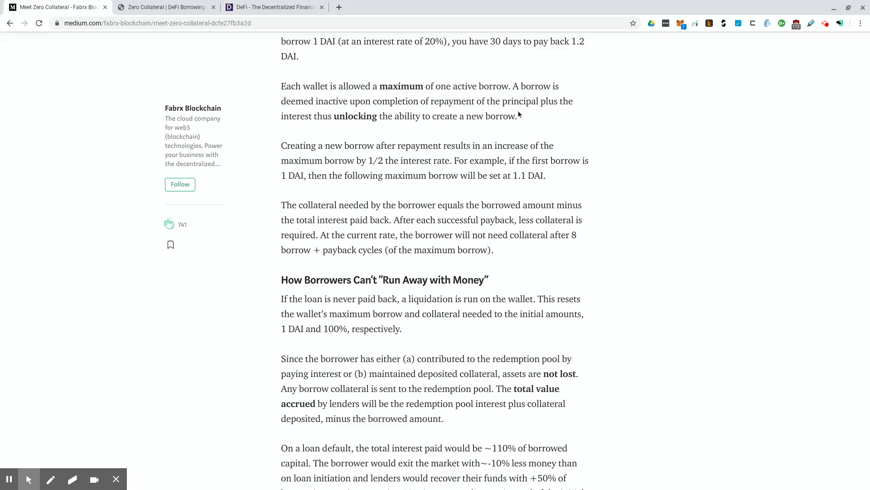
{"action": "scroll", "scroll_direction": "down", "scroll_amount": 3}
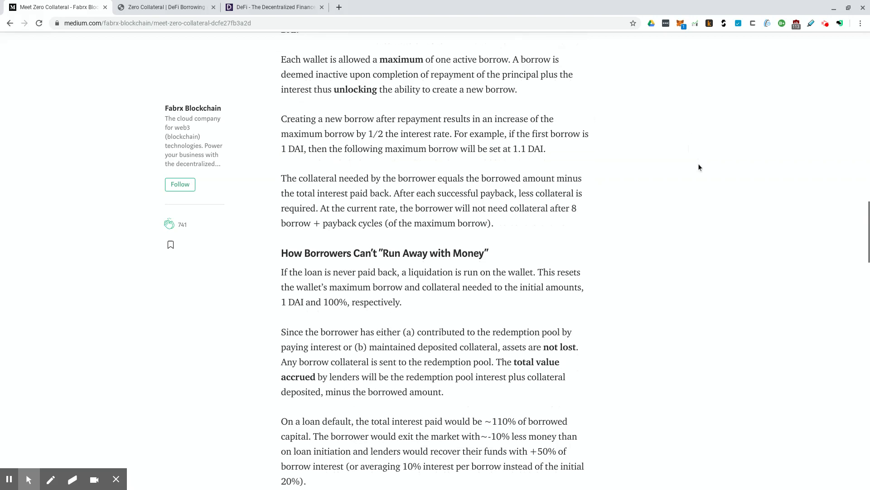
{"action": "scroll", "scroll_direction": "down", "scroll_amount": 3}
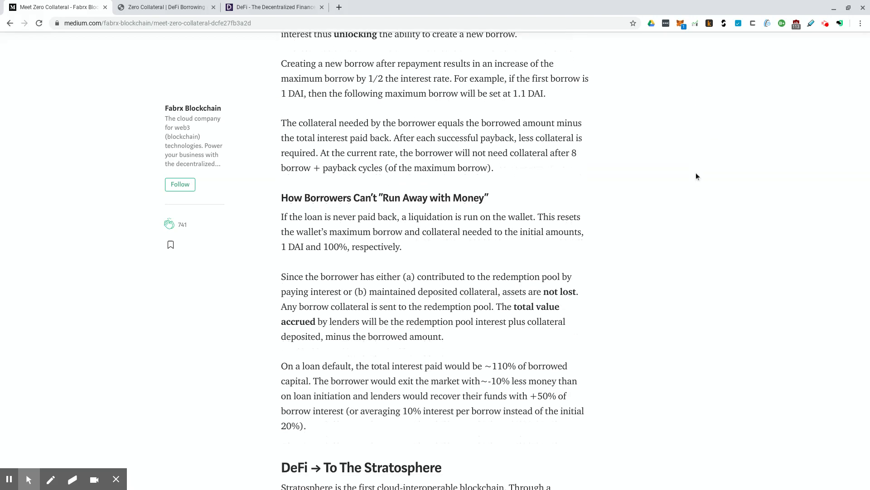
{"action": "mouse_move", "coordinate": [700, 181]}
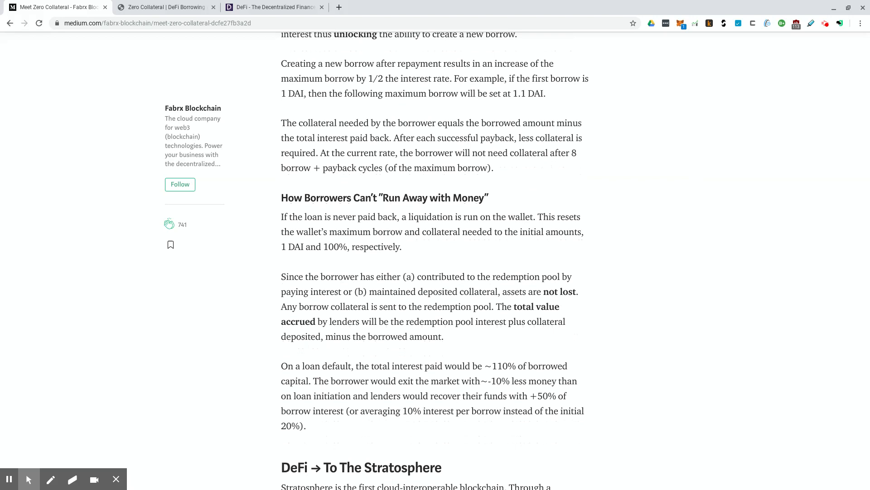
{"action": "mouse_move", "coordinate": [522, 108]}
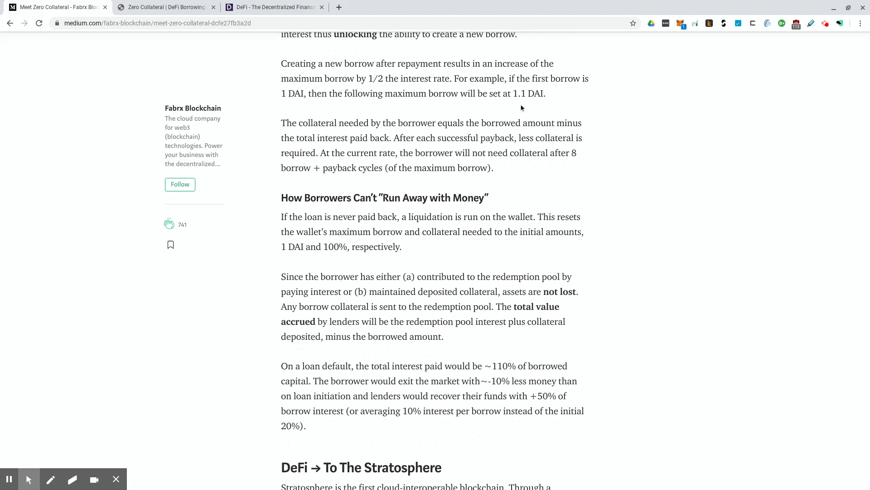
{"action": "mouse_move", "coordinate": [549, 89]}
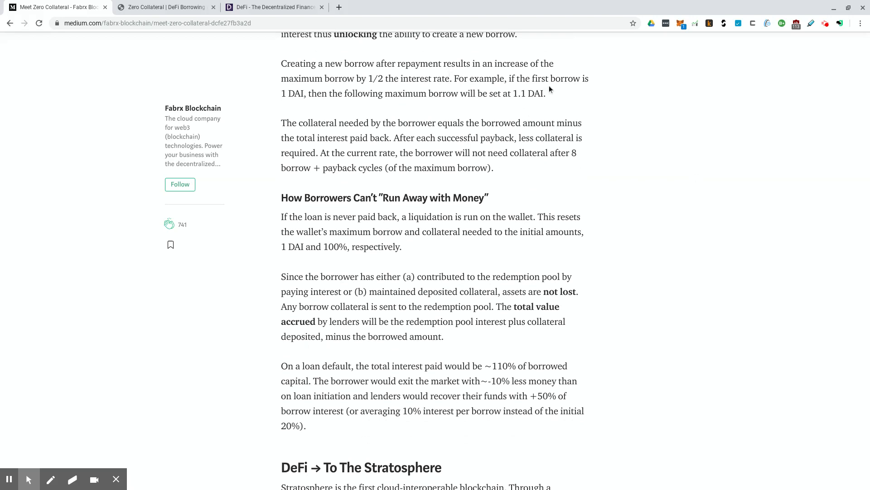
{"action": "mouse_move", "coordinate": [566, 107]}
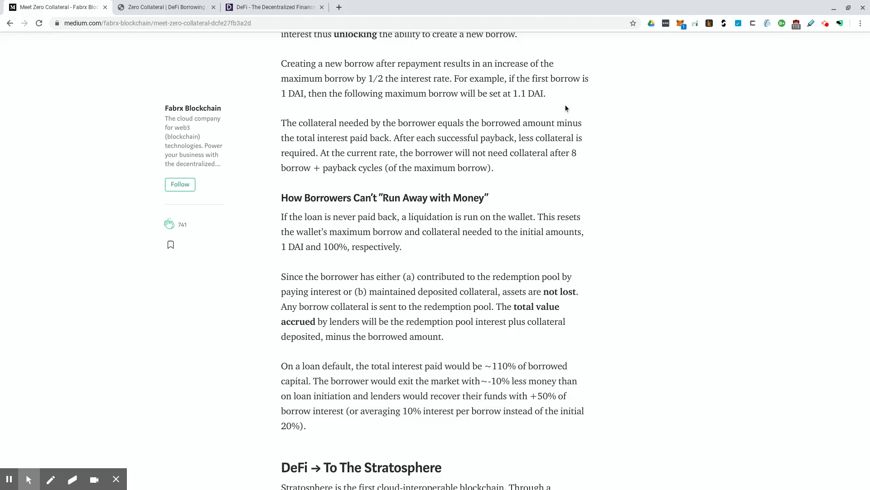
{"action": "mouse_move", "coordinate": [578, 128]}
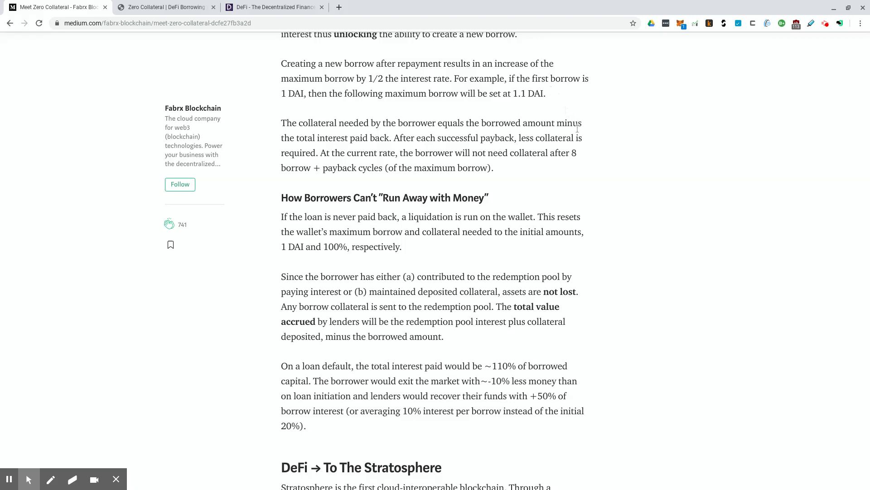
{"action": "mouse_move", "coordinate": [557, 182]}
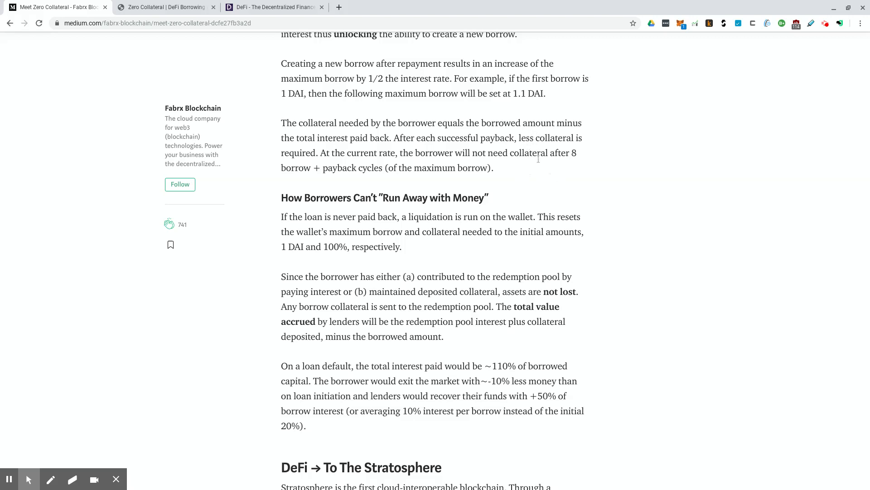
{"action": "mouse_move", "coordinate": [538, 167]}
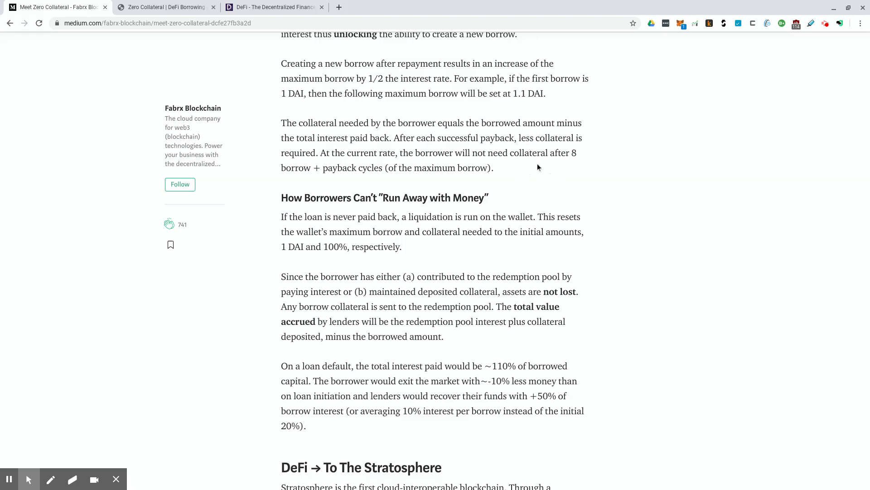
{"action": "mouse_move", "coordinate": [529, 163]}
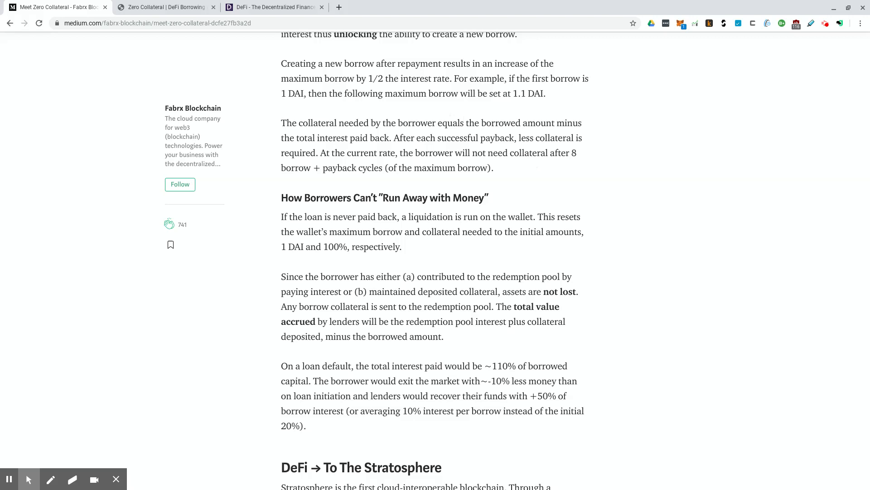
{"action": "mouse_move", "coordinate": [559, 167]}
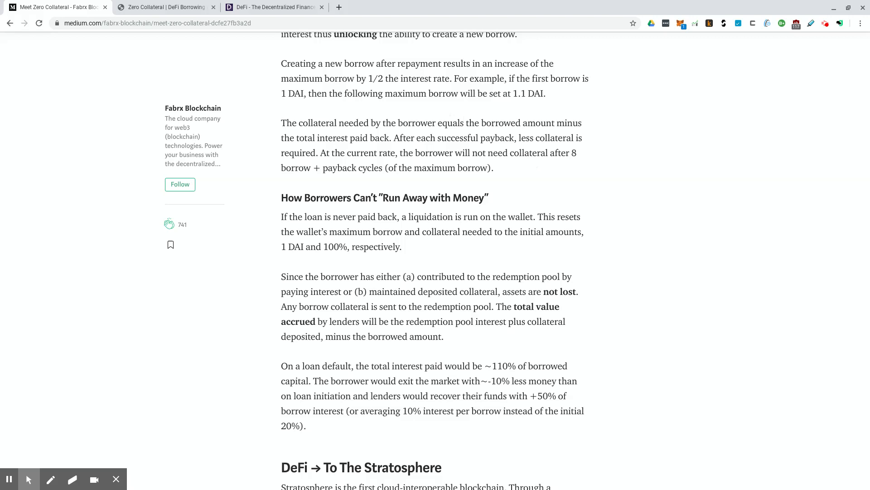
{"action": "mouse_move", "coordinate": [583, 227]}
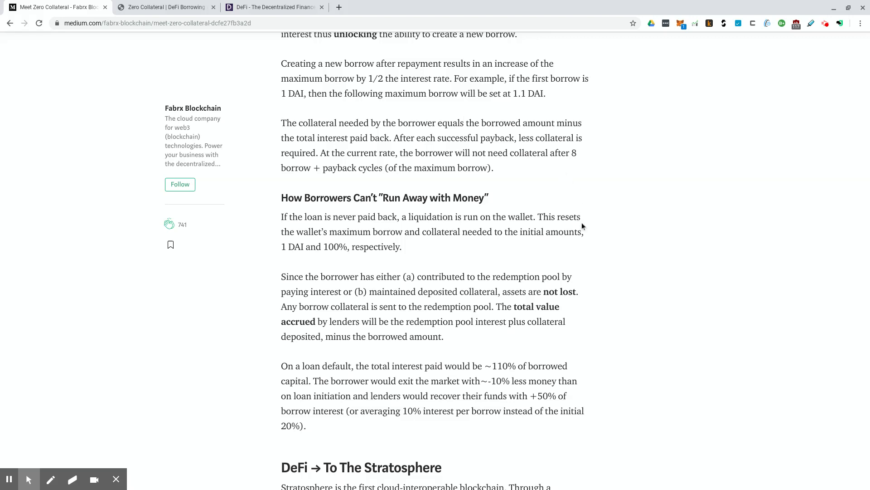
{"action": "mouse_move", "coordinate": [584, 230]}
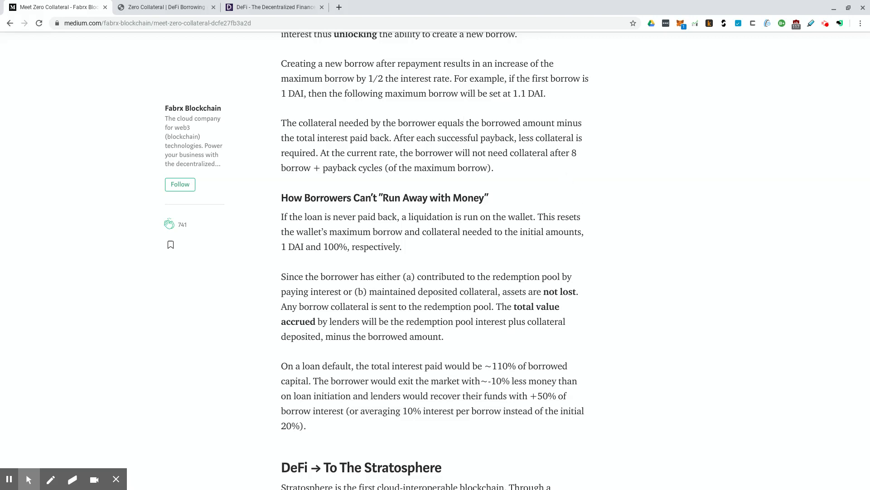
{"action": "mouse_move", "coordinate": [584, 244]}
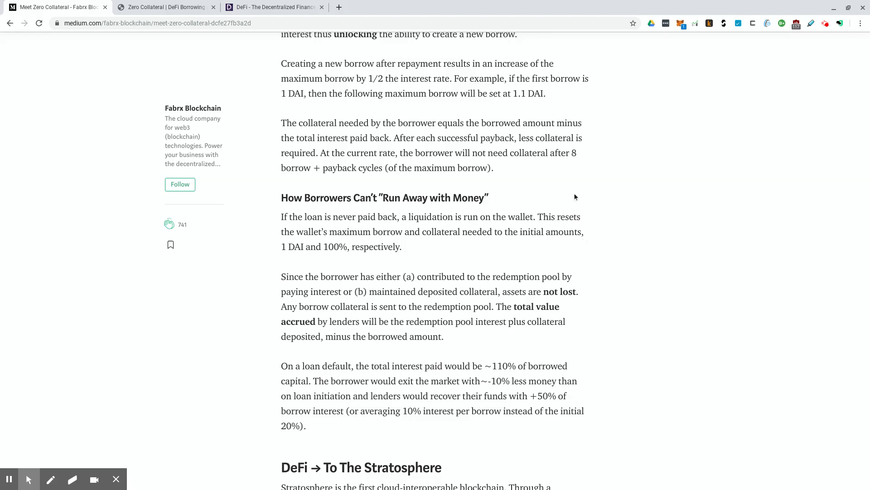
{"action": "mouse_move", "coordinate": [611, 169]}
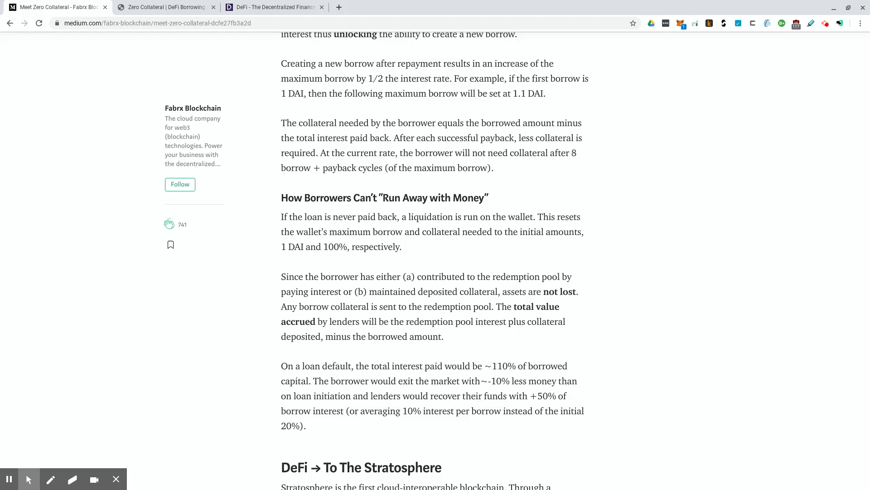
{"action": "mouse_move", "coordinate": [608, 185]}
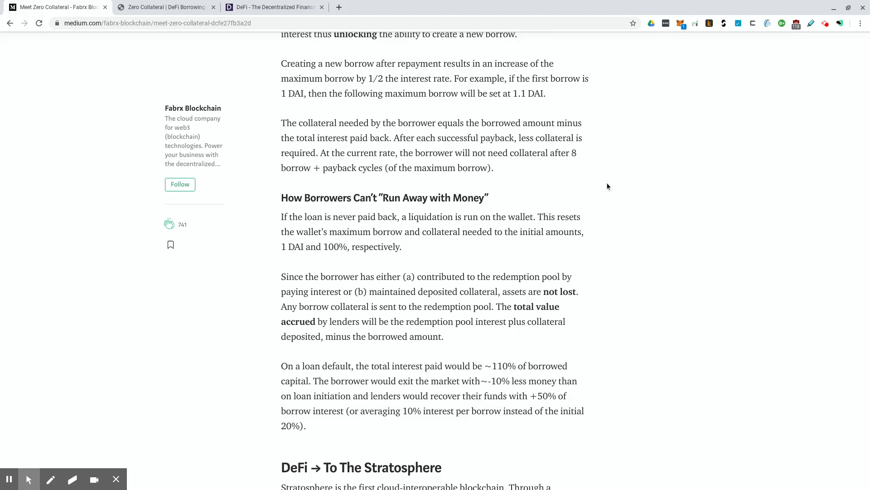
{"action": "mouse_move", "coordinate": [608, 190]}
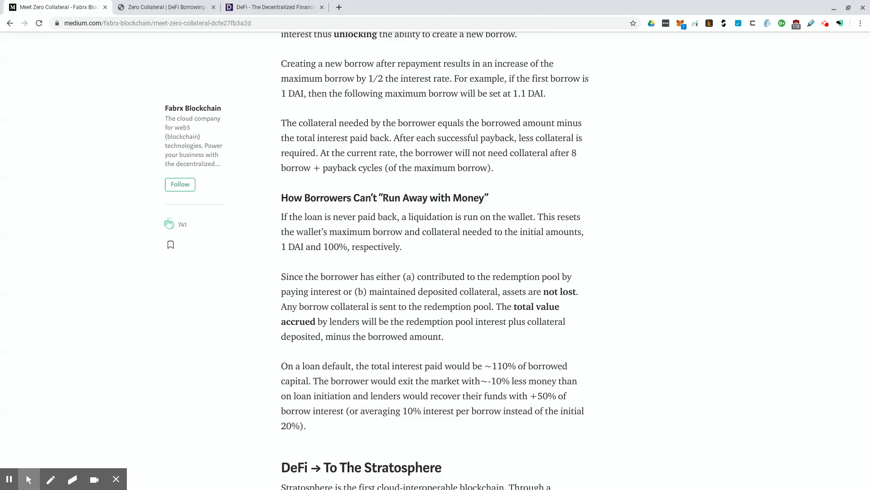
{"action": "mouse_move", "coordinate": [613, 198]}
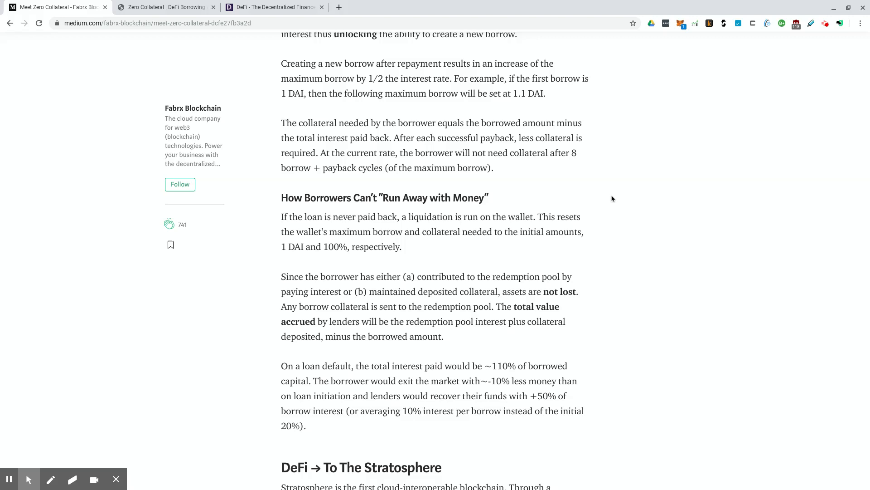
{"action": "mouse_move", "coordinate": [613, 194]}
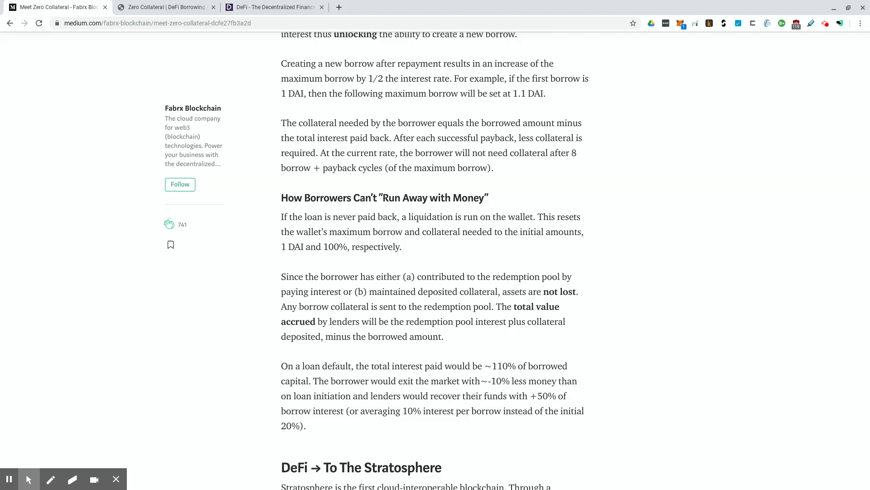
{"action": "scroll", "scroll_direction": "down", "scroll_amount": 3}
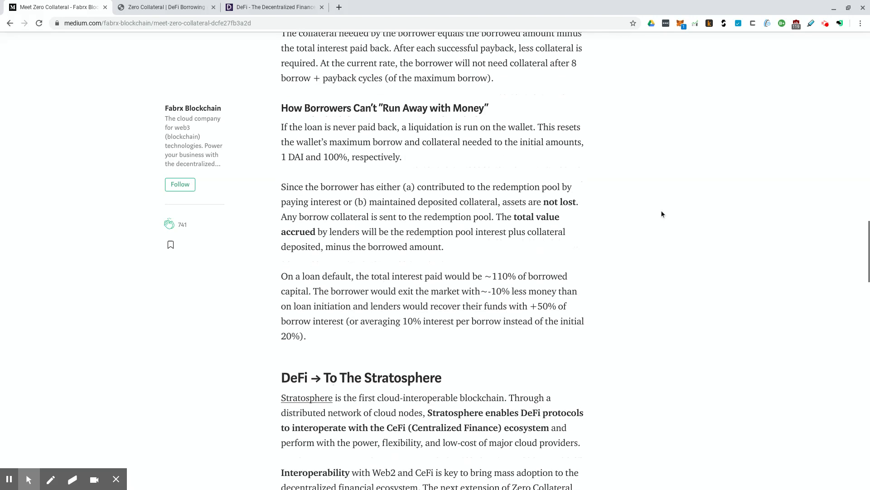
{"action": "scroll", "scroll_direction": "down", "scroll_amount": 3}
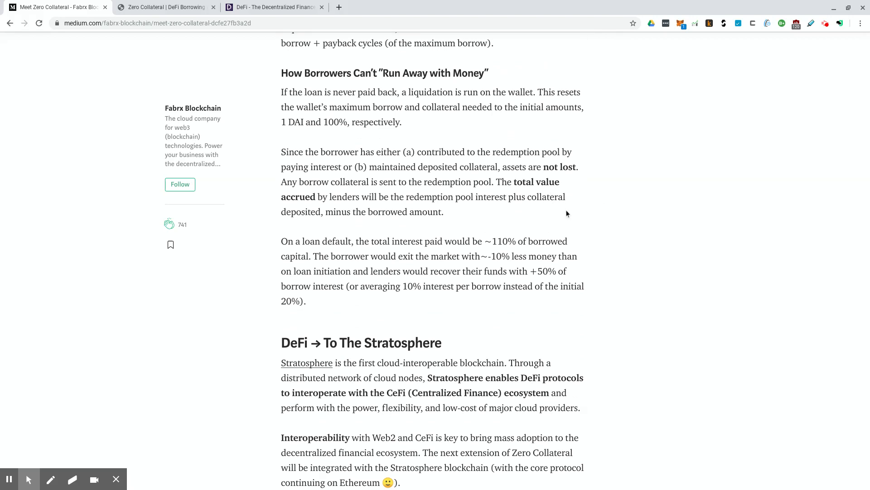
{"action": "mouse_move", "coordinate": [567, 217]}
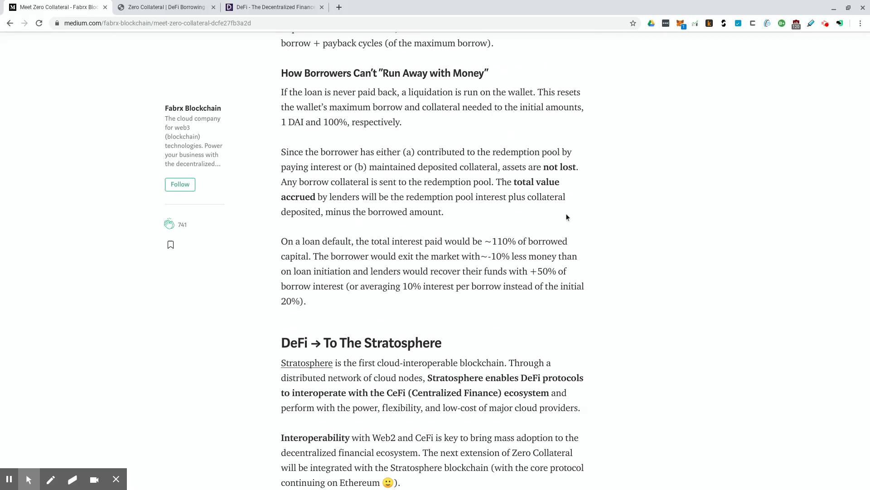
{"action": "mouse_move", "coordinate": [566, 221]}
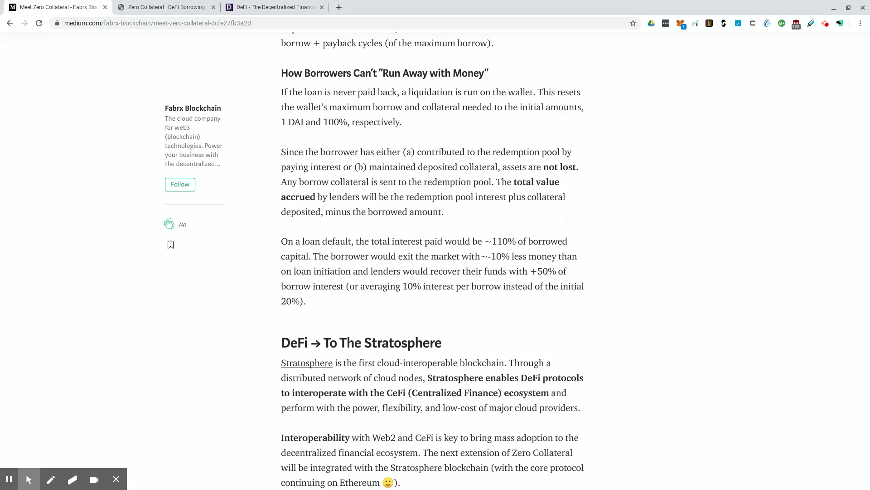
{"action": "scroll", "scroll_direction": "down", "scroll_amount": 3}
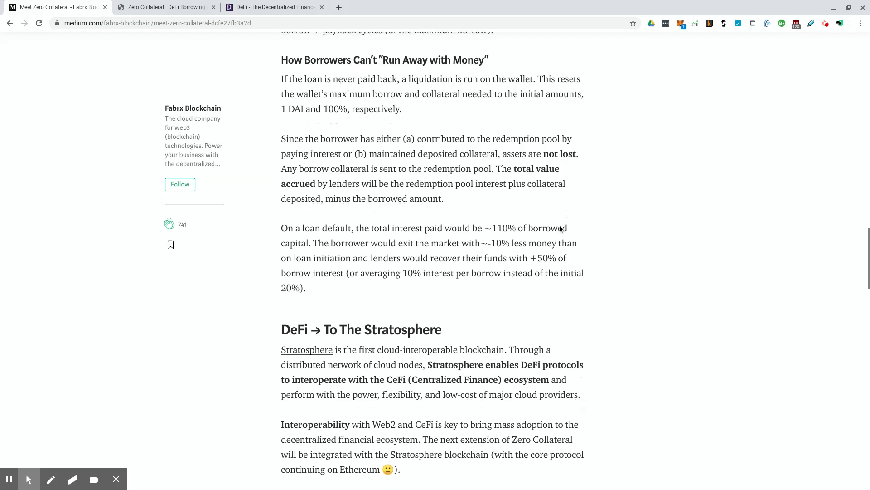
{"action": "scroll", "scroll_direction": "down", "scroll_amount": 3}
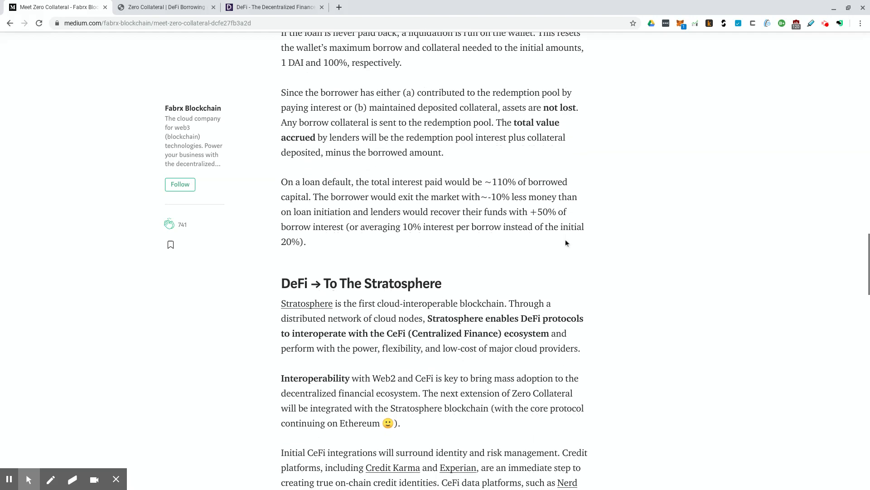
{"action": "mouse_move", "coordinate": [561, 248]}
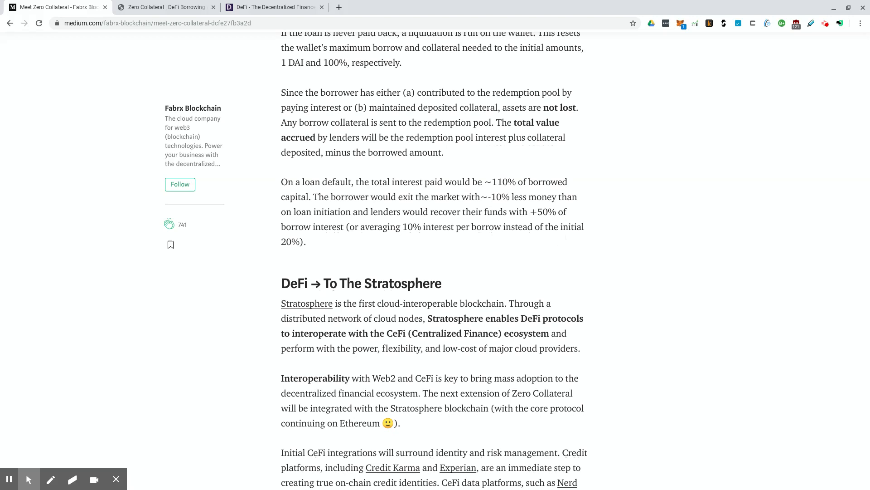
{"action": "mouse_move", "coordinate": [386, 119]}
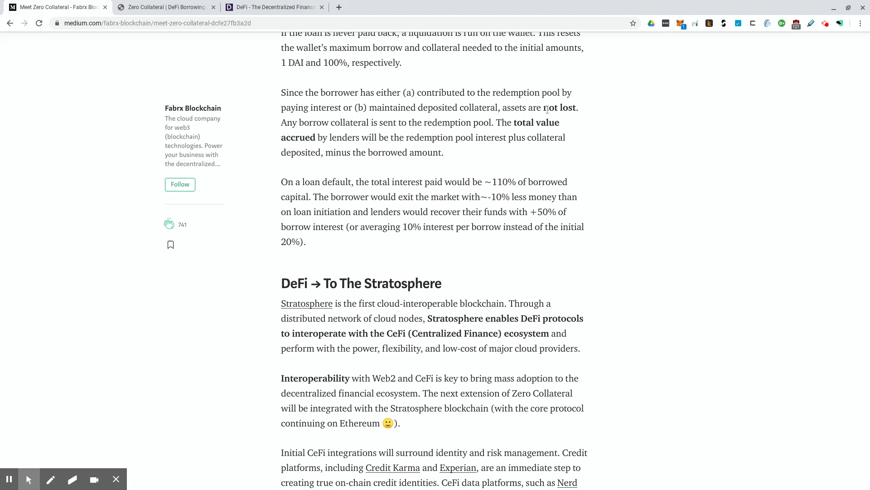
{"action": "mouse_move", "coordinate": [587, 169]}
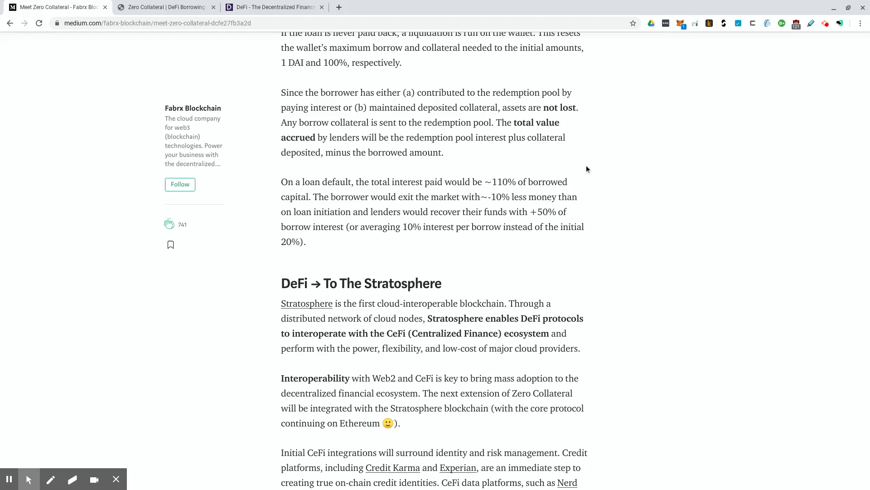
{"action": "mouse_move", "coordinate": [505, 96]}
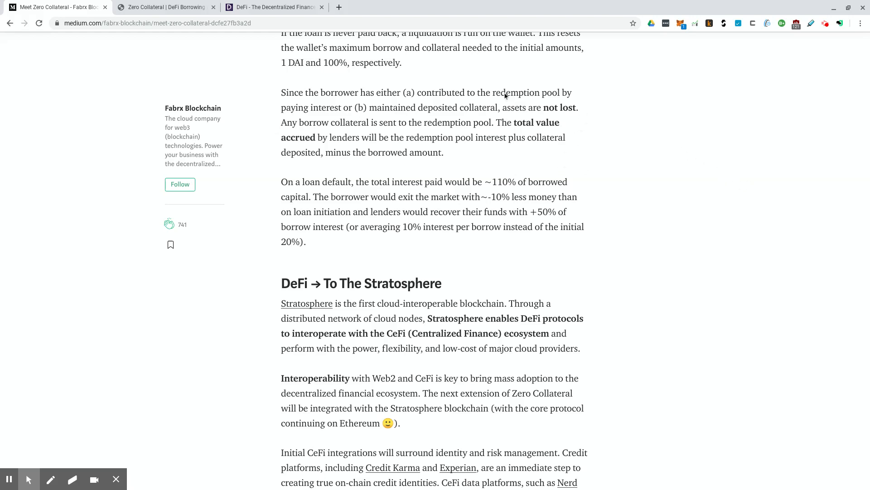
{"action": "mouse_move", "coordinate": [657, 69]}
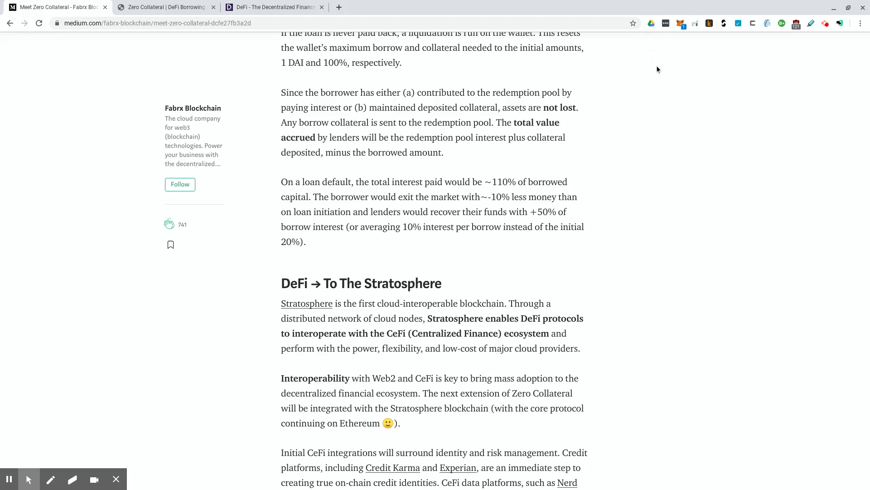
{"action": "mouse_move", "coordinate": [656, 104]}
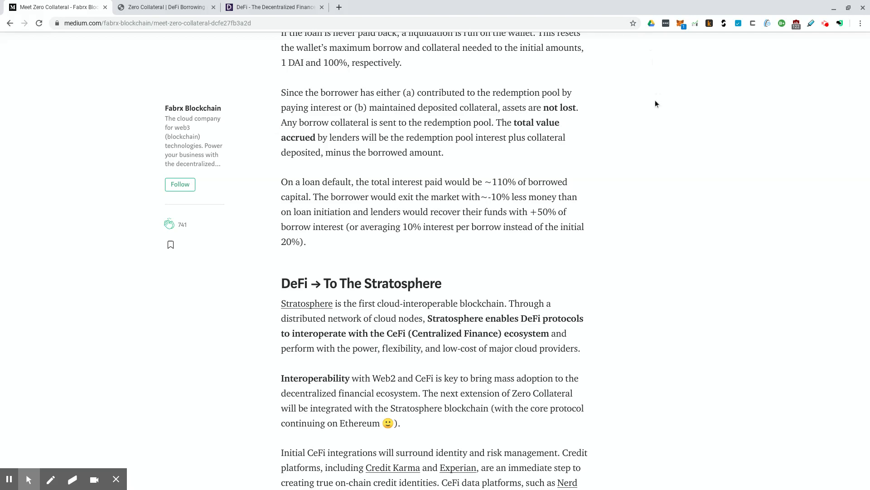
{"action": "mouse_move", "coordinate": [697, 128]}
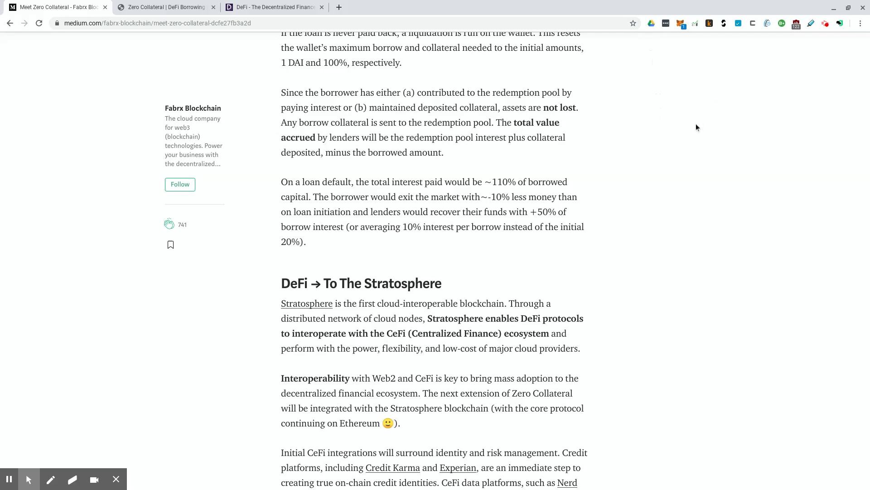
{"action": "mouse_move", "coordinate": [661, 143]}
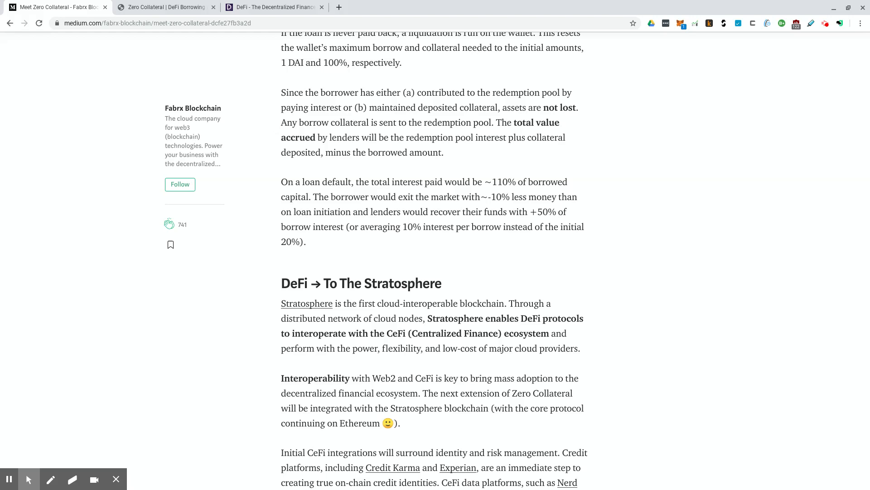
{"action": "scroll", "scroll_direction": "down", "scroll_amount": 3}
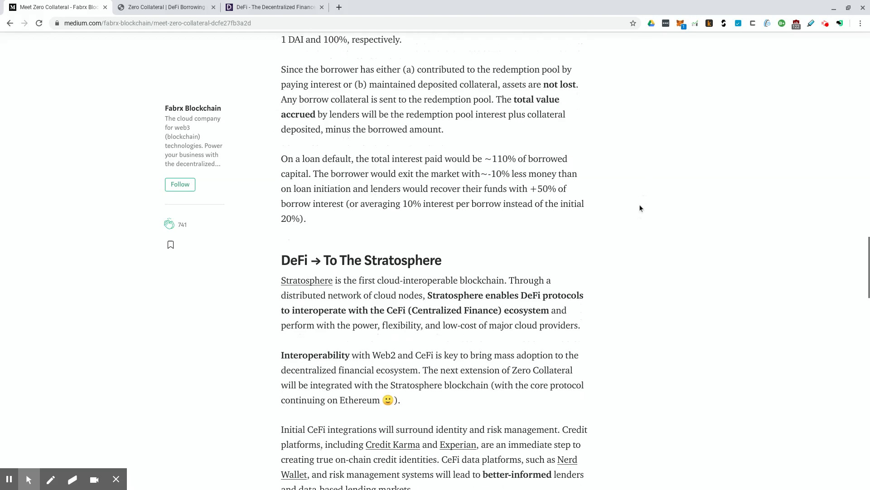
{"action": "scroll", "scroll_direction": "down", "scroll_amount": 3}
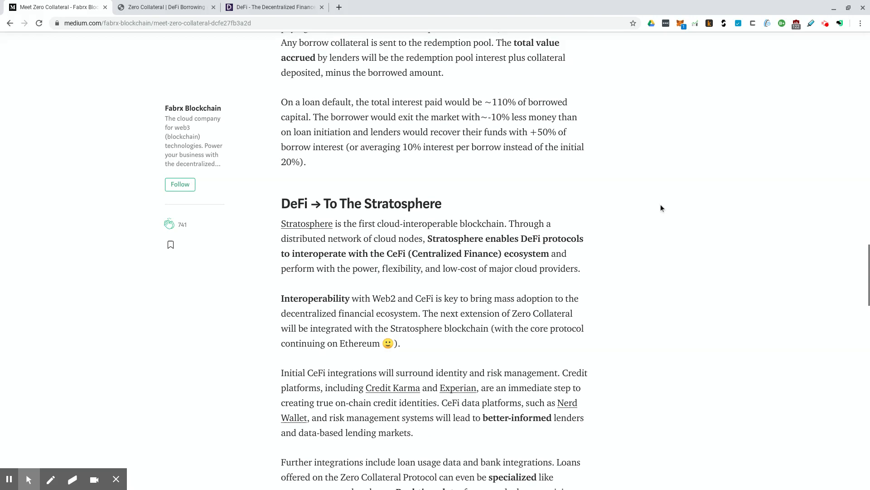
{"action": "scroll", "scroll_direction": "down", "scroll_amount": 3}
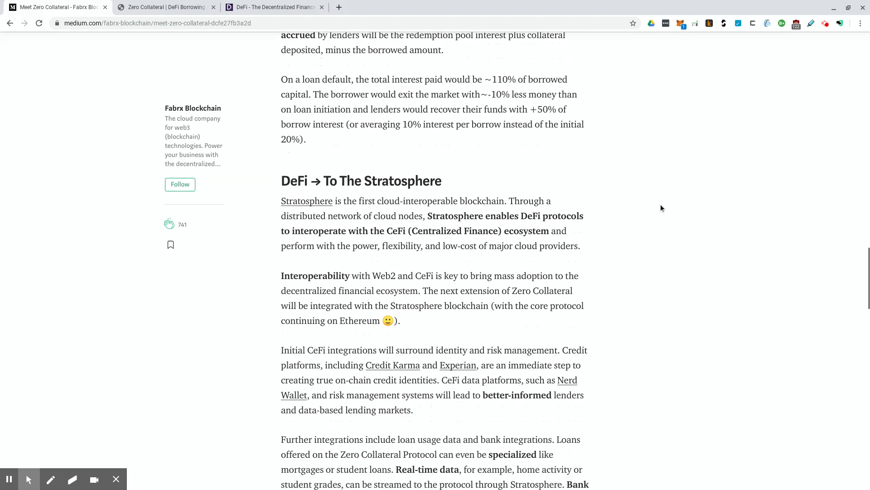
{"action": "scroll", "scroll_direction": "down", "scroll_amount": 3}
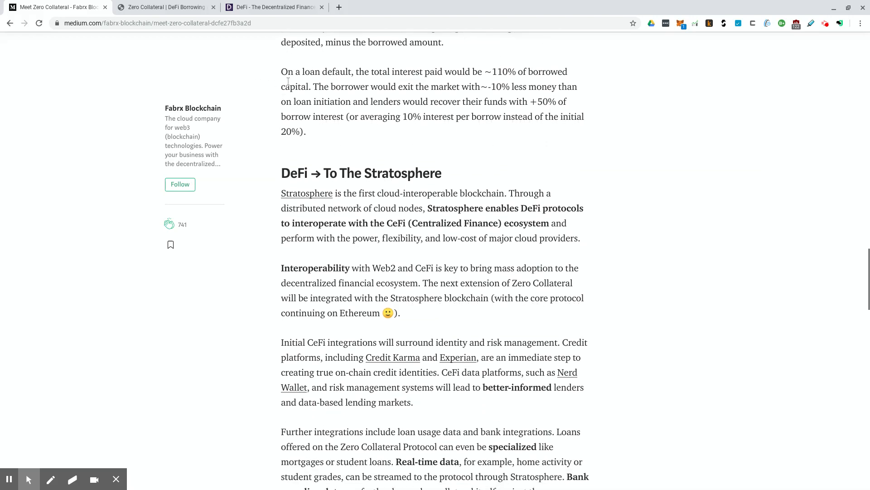
{"action": "mouse_move", "coordinate": [315, 85]}
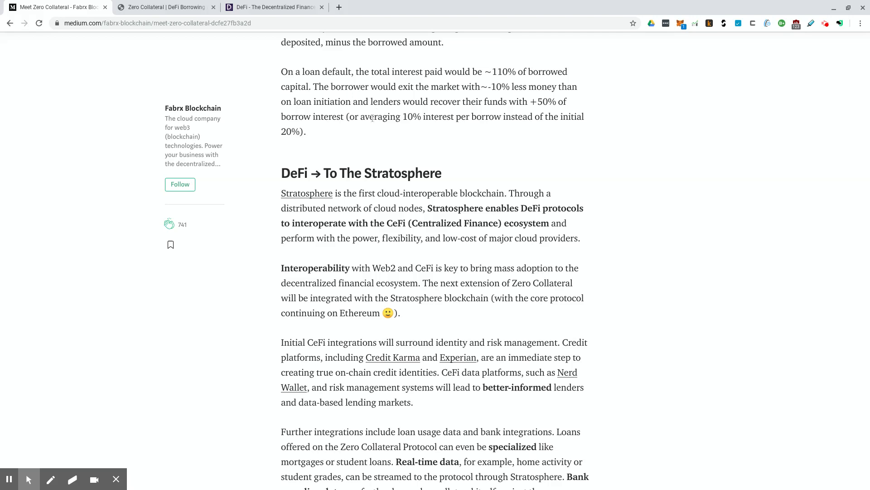
{"action": "mouse_move", "coordinate": [359, 136]}
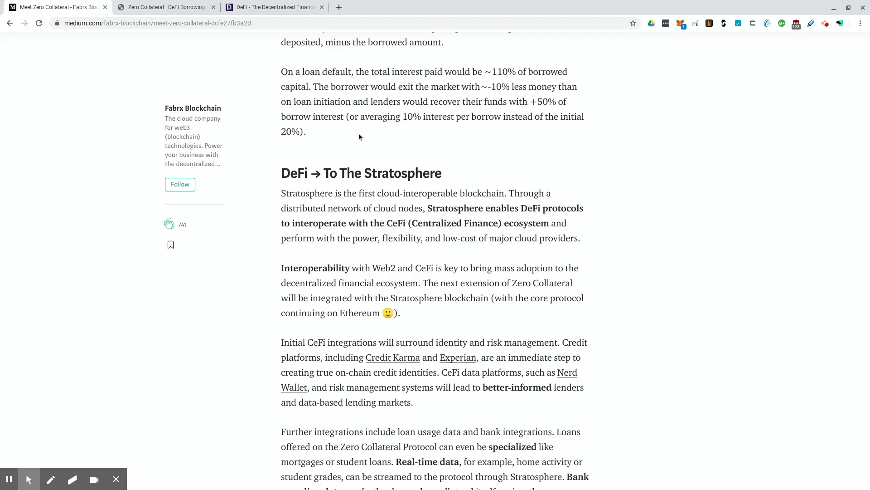
{"action": "mouse_move", "coordinate": [354, 144]}
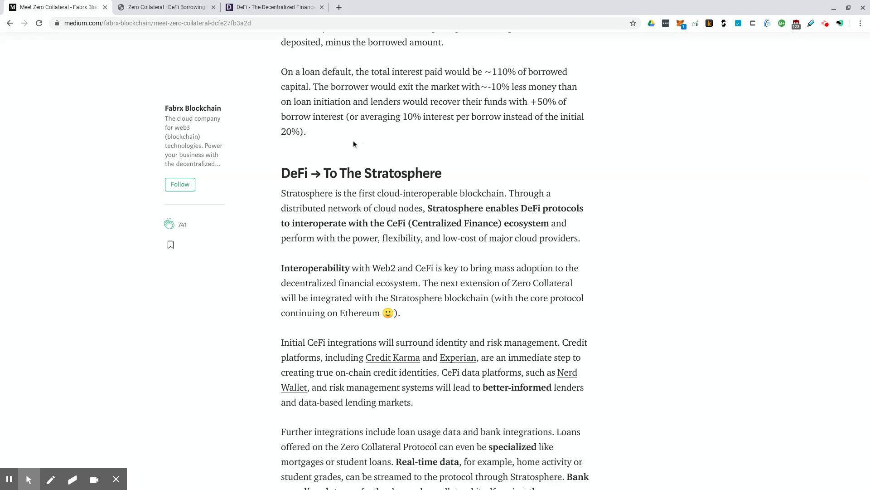
{"action": "mouse_move", "coordinate": [351, 153]}
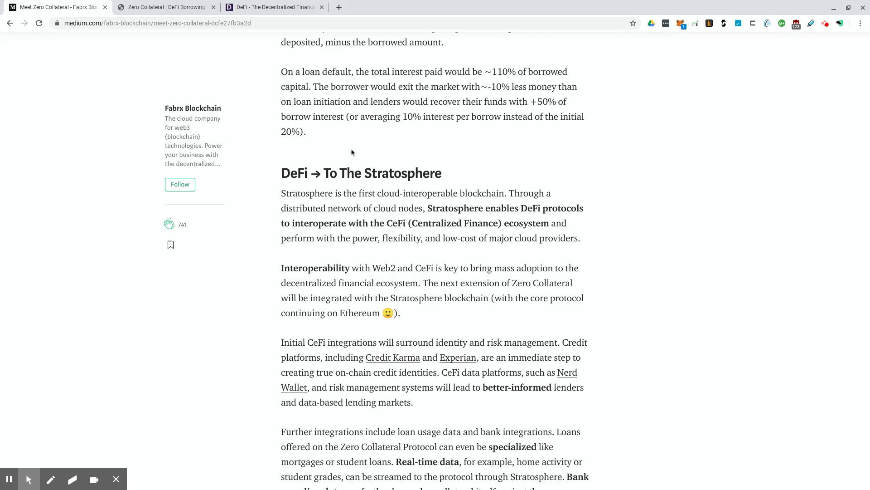
{"action": "mouse_move", "coordinate": [357, 164]}
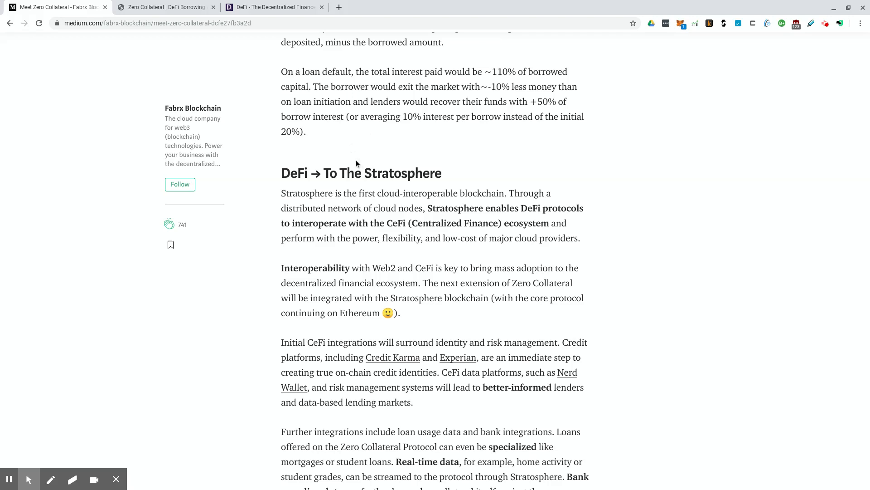
{"action": "mouse_move", "coordinate": [350, 158]}
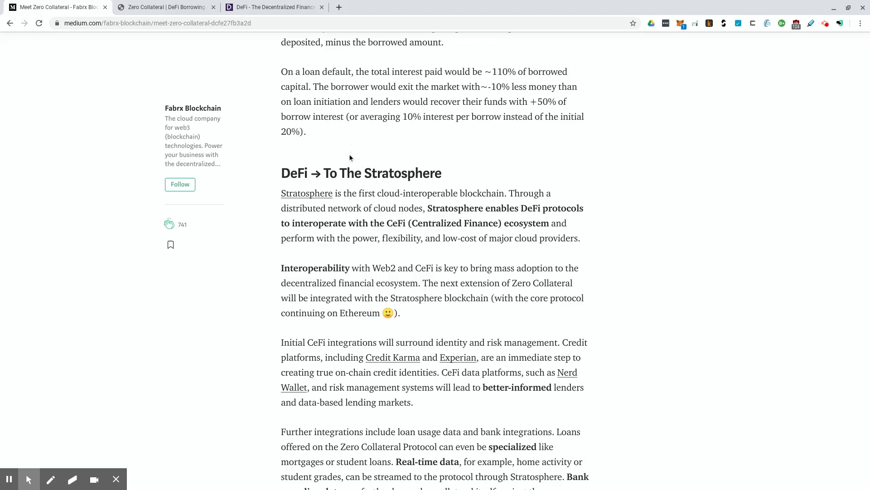
{"action": "mouse_move", "coordinate": [371, 154]}
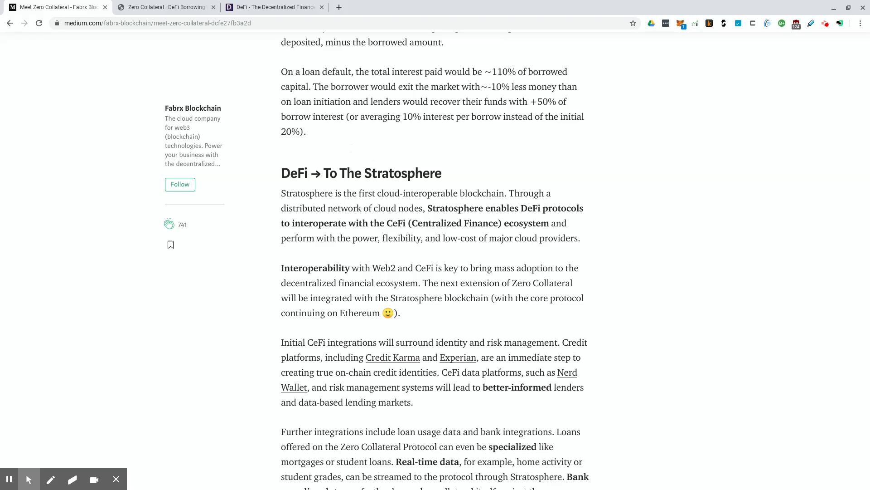
{"action": "mouse_move", "coordinate": [420, 146]}
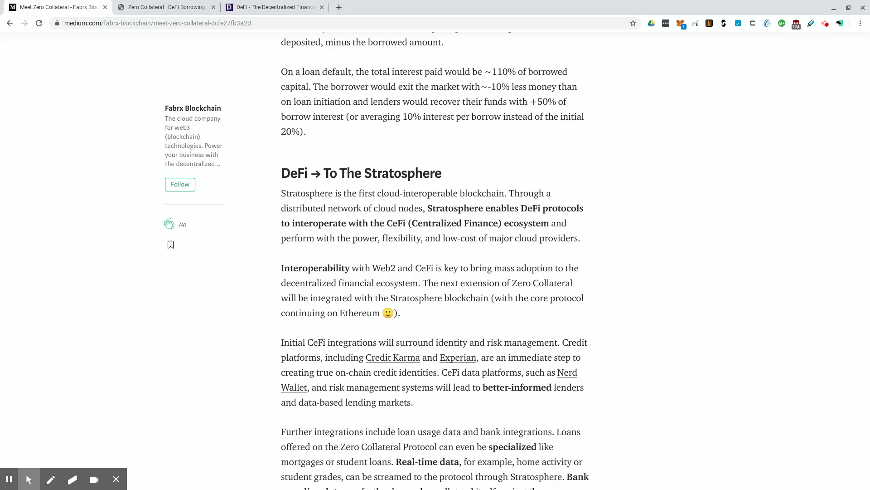
{"action": "scroll", "scroll_direction": "down", "scroll_amount": 3}
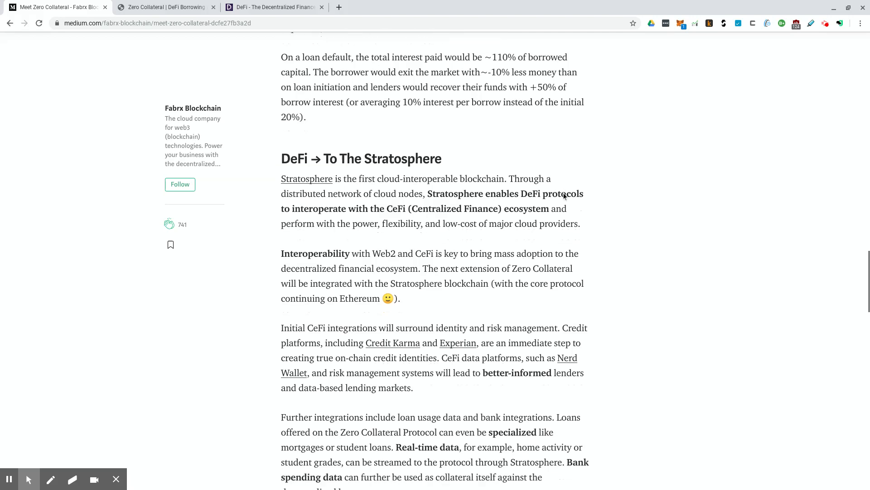
{"action": "scroll", "scroll_direction": "down", "scroll_amount": 3}
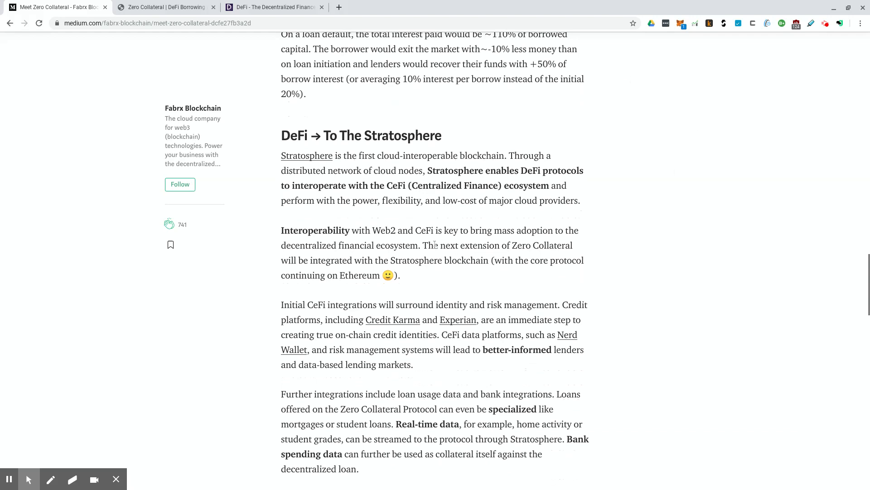
{"action": "scroll", "scroll_direction": "down", "scroll_amount": 3}
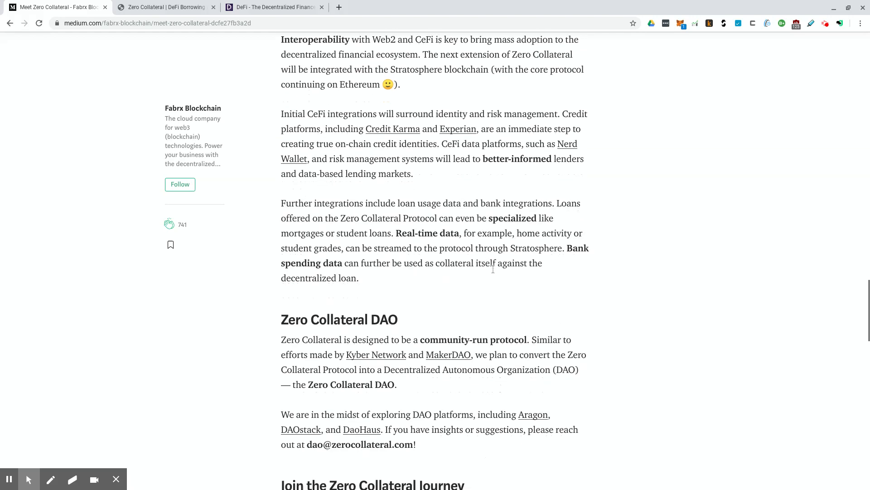
{"action": "scroll", "scroll_direction": "down", "scroll_amount": 3}
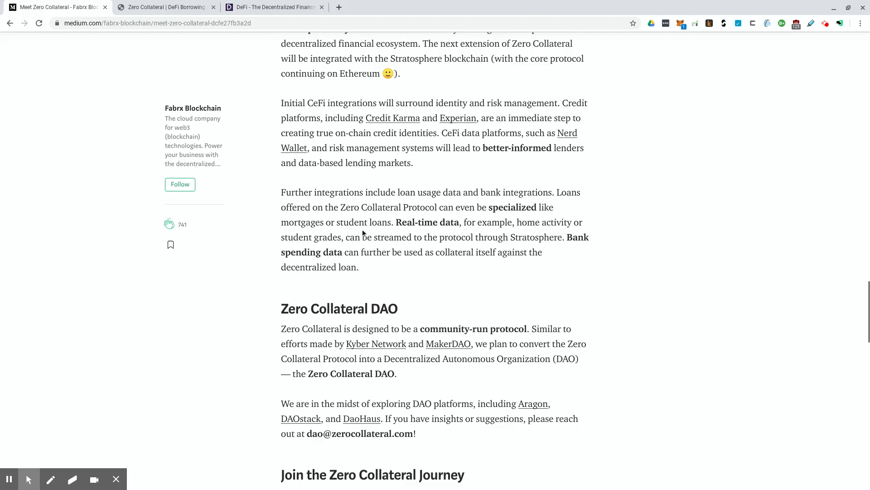
{"action": "mouse_move", "coordinate": [463, 234]}
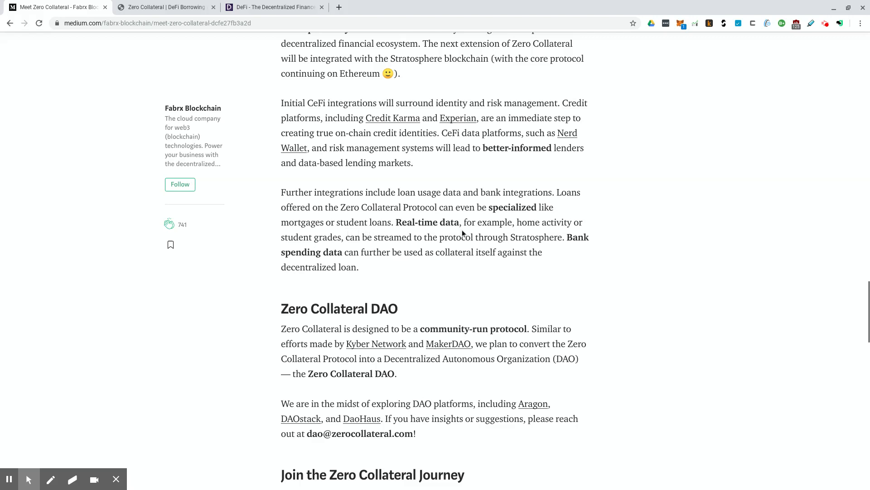
{"action": "mouse_move", "coordinate": [466, 232]}
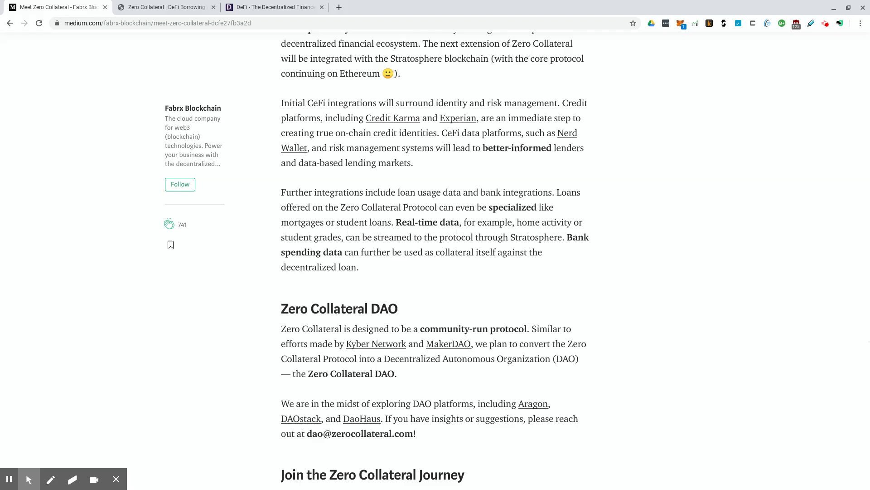
{"action": "mouse_move", "coordinate": [441, 240]}
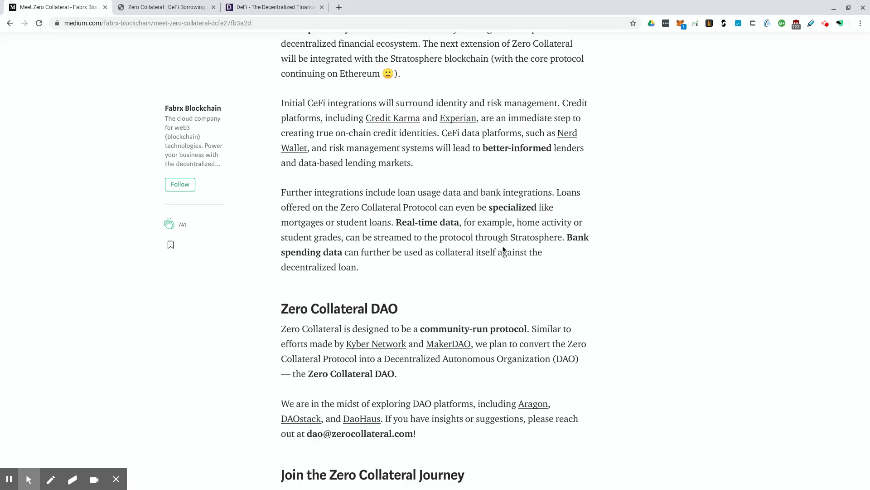
{"action": "mouse_move", "coordinate": [551, 234]}
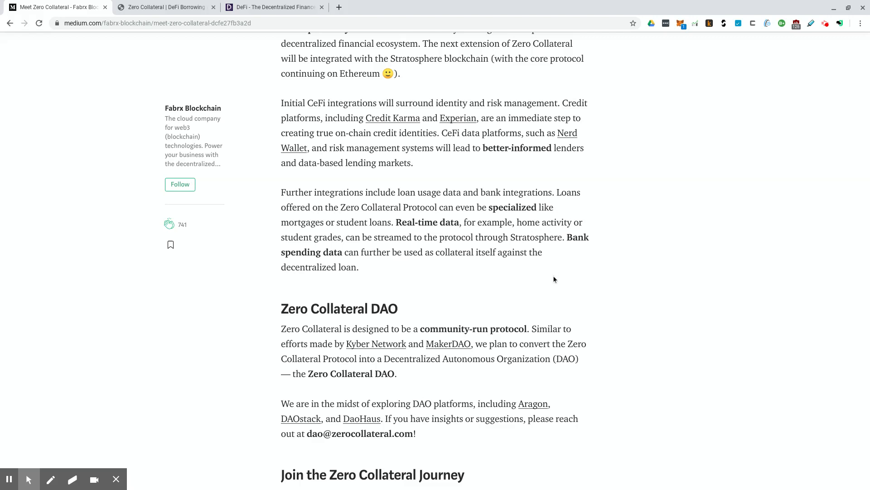
{"action": "mouse_move", "coordinate": [388, 258]}
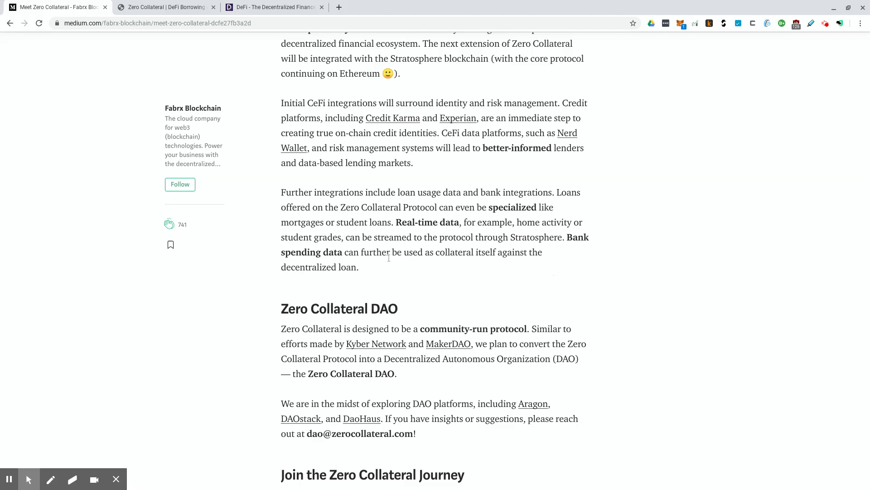
{"action": "mouse_move", "coordinate": [467, 256]}
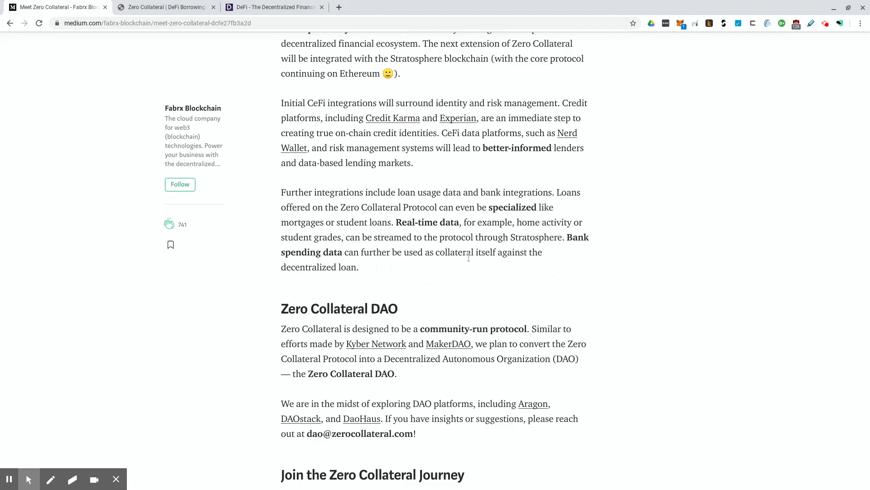
{"action": "mouse_move", "coordinate": [444, 174]}
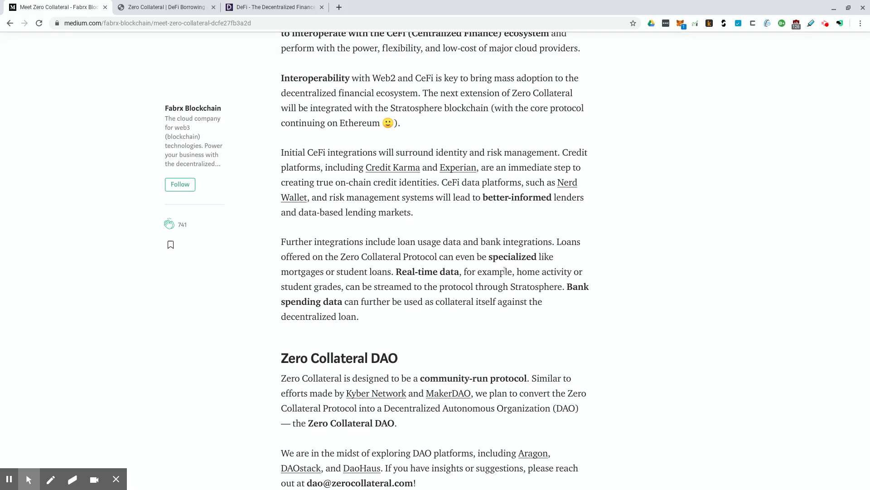
{"action": "mouse_move", "coordinate": [503, 271]}
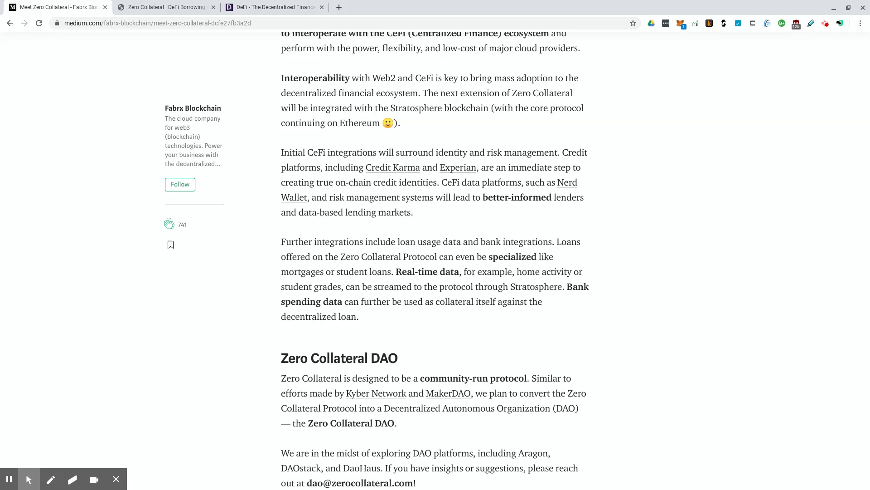
{"action": "mouse_move", "coordinate": [451, 190]}
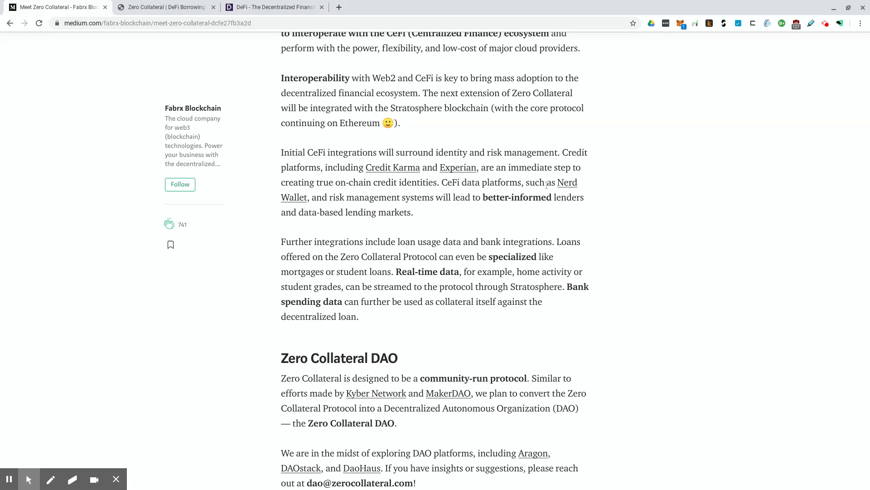
{"action": "mouse_move", "coordinate": [549, 182]}
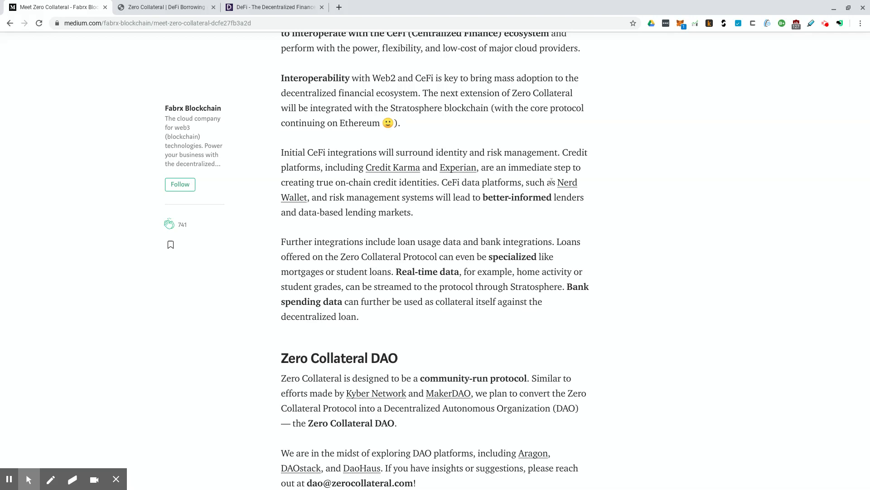
{"action": "mouse_move", "coordinate": [353, 243]}
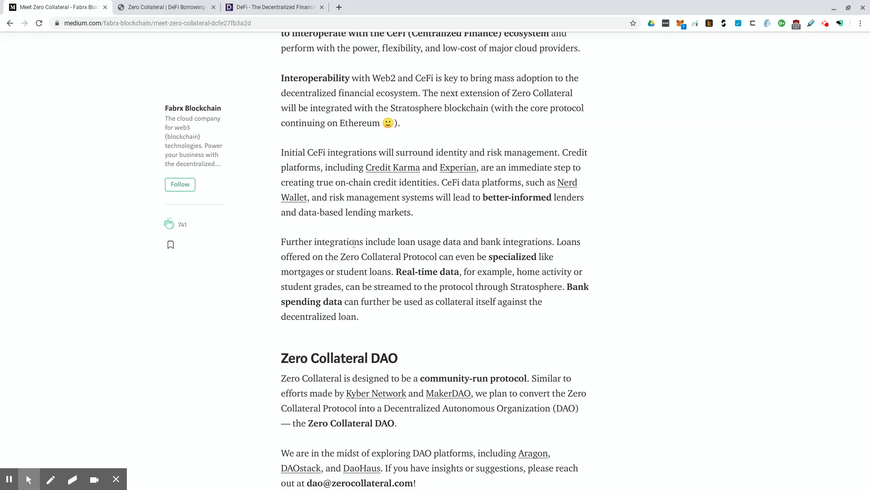
{"action": "mouse_move", "coordinate": [464, 143]}
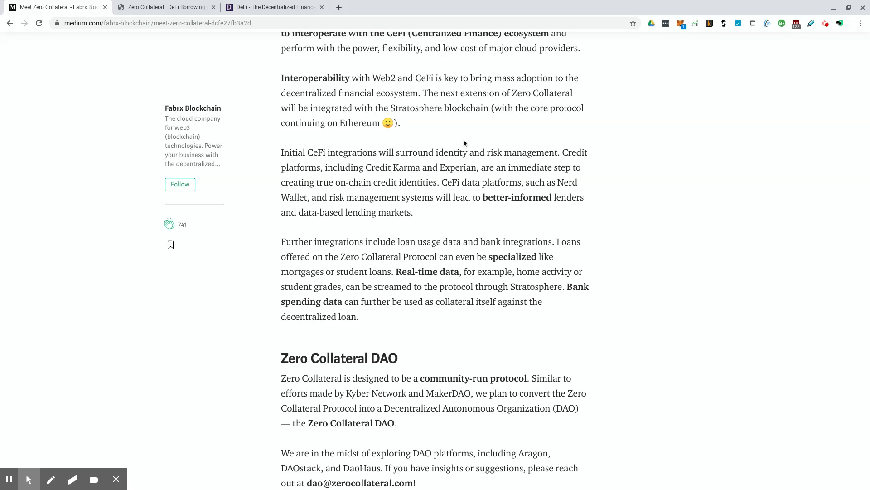
{"action": "mouse_move", "coordinate": [431, 217]}
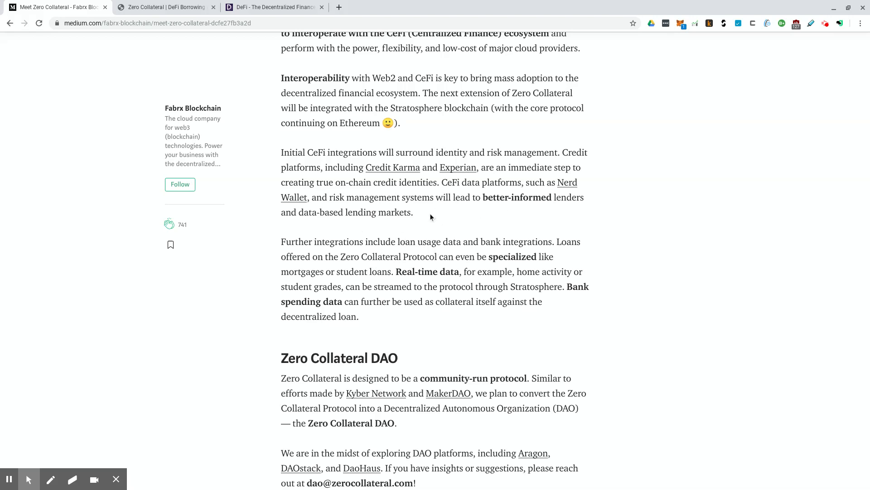
{"action": "mouse_move", "coordinate": [420, 220]}
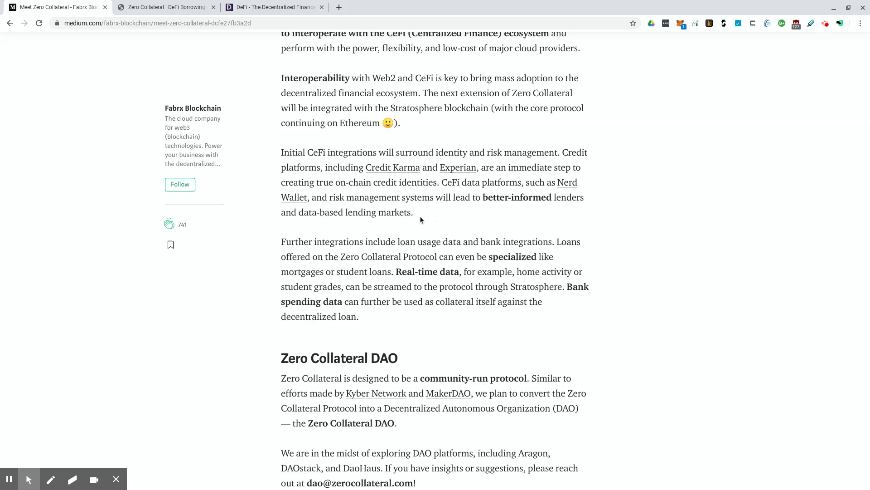
{"action": "mouse_move", "coordinate": [464, 212]}
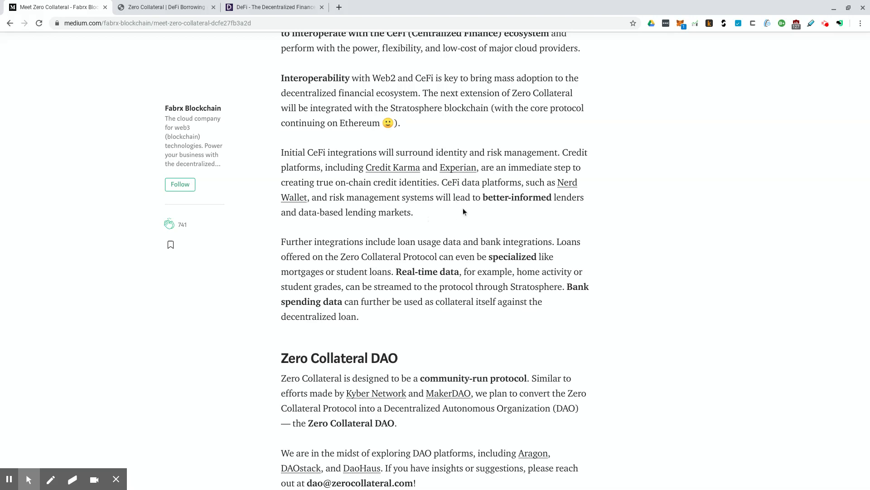
{"action": "scroll", "scroll_direction": "down", "scroll_amount": 3}
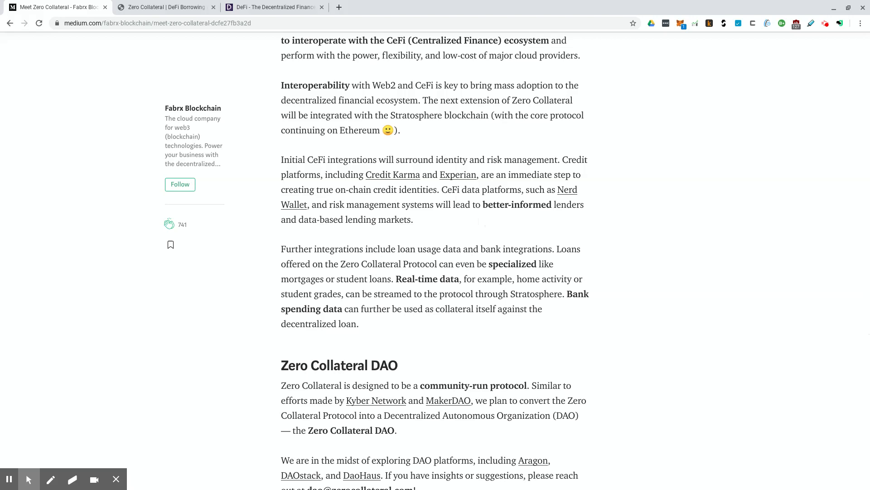
{"action": "mouse_move", "coordinate": [480, 238]}
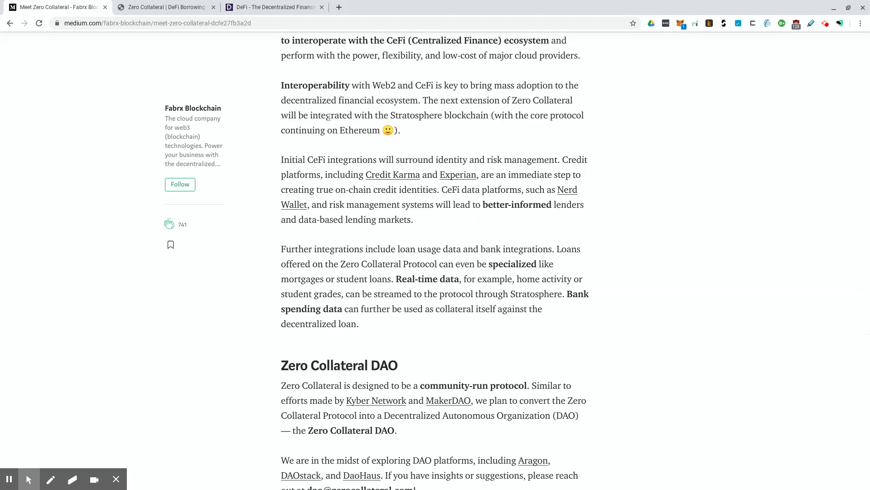
Switch to the Zero Collateral app, showing 0 fDAI balance and 643% max supply APR.
{"action": "left_click", "coordinate": [165, 7]}
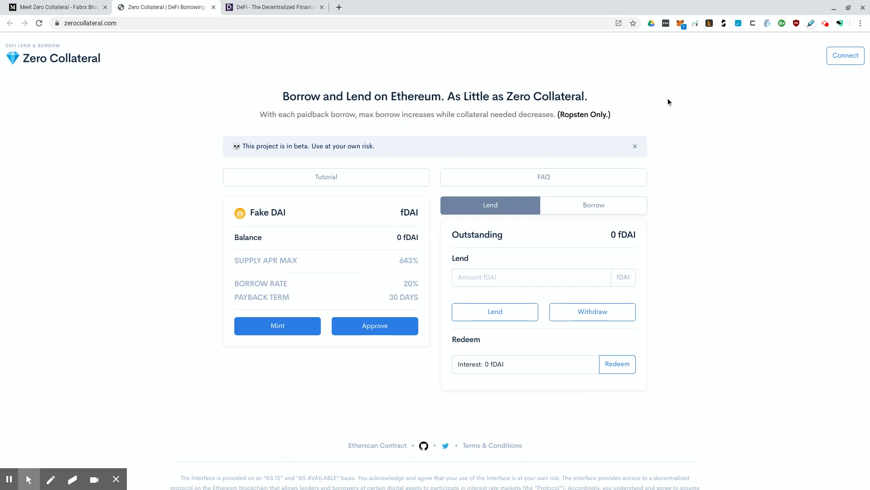
{"action": "mouse_move", "coordinate": [356, 274]}
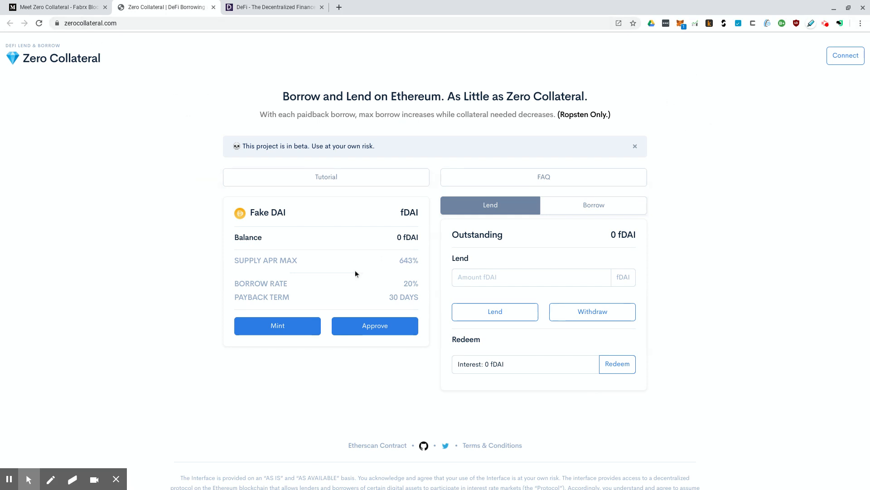
{"action": "mouse_move", "coordinate": [670, 32]}
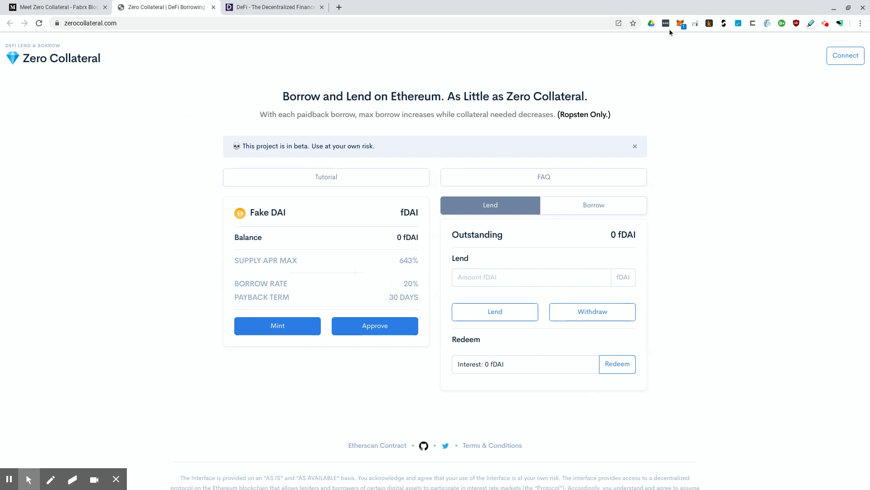
{"action": "mouse_move", "coordinate": [729, 227]}
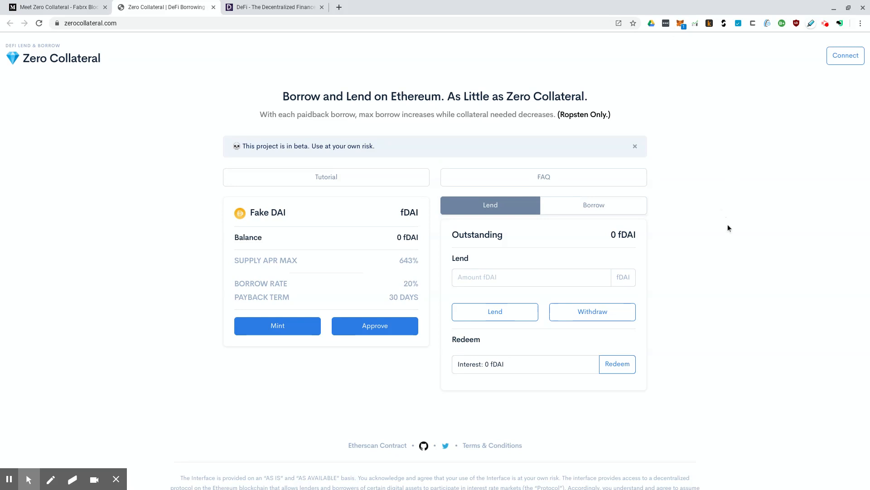
{"action": "mouse_move", "coordinate": [757, 261]}
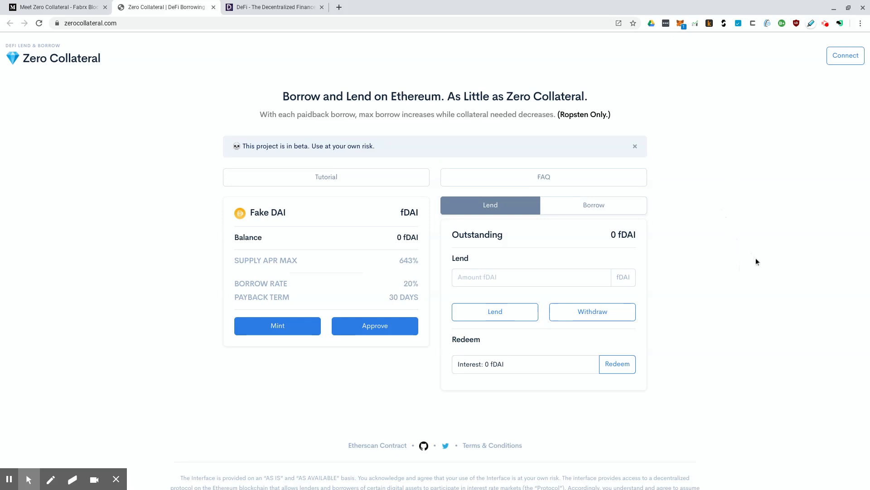
{"action": "mouse_move", "coordinate": [773, 282]}
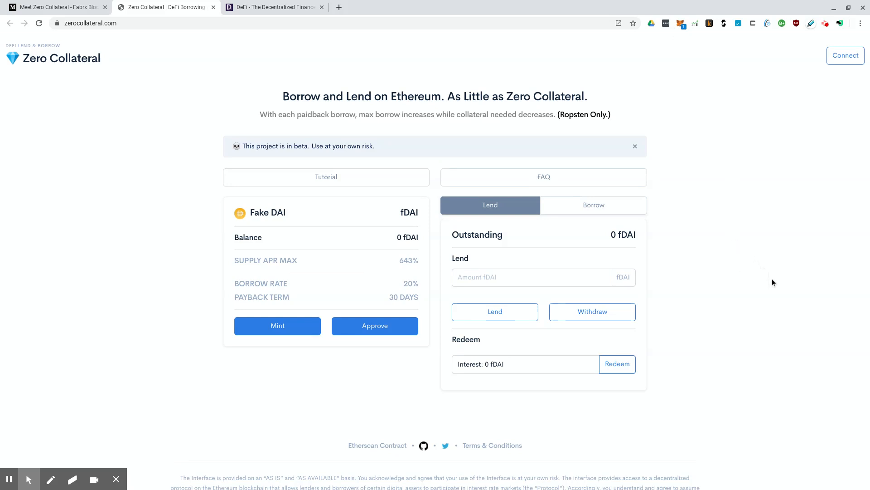
{"action": "left_click", "coordinate": [530, 276]}
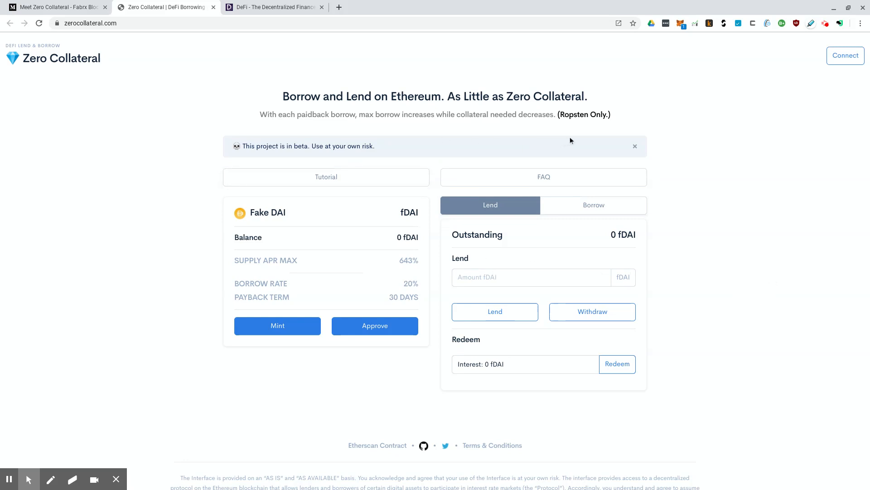
{"action": "mouse_move", "coordinate": [757, 327]}
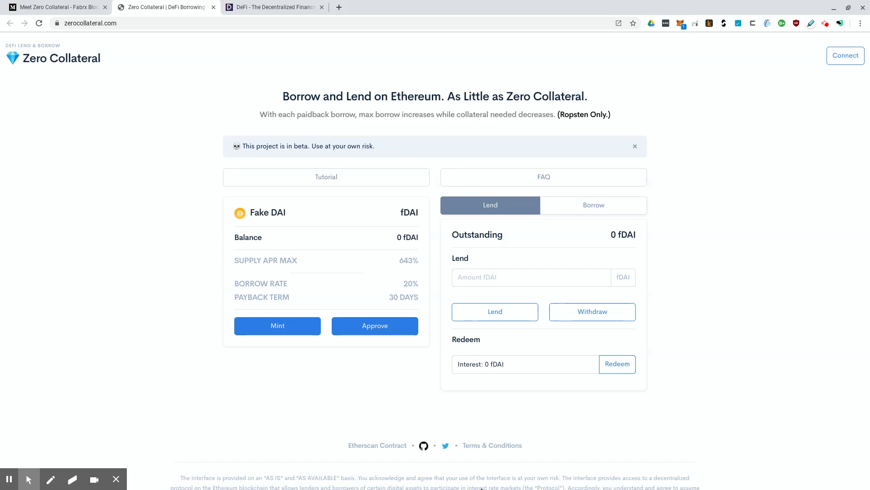
{"action": "mouse_move", "coordinate": [739, 208]}
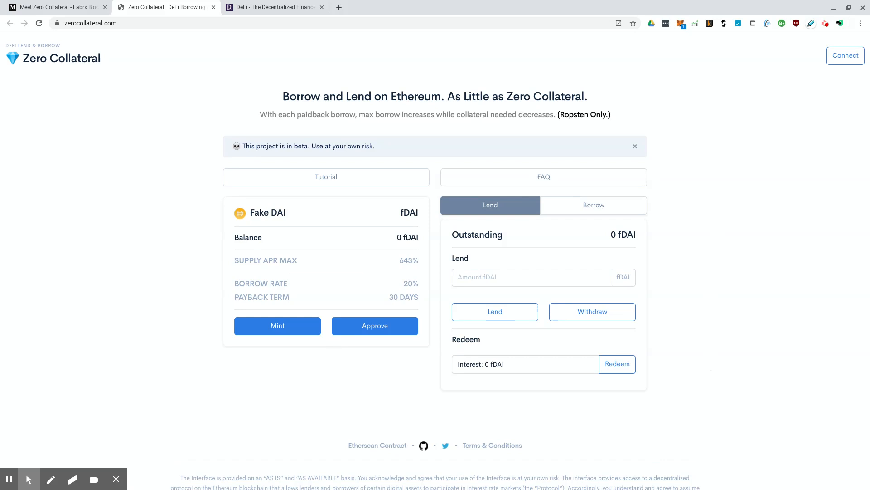
{"action": "mouse_move", "coordinate": [740, 234]}
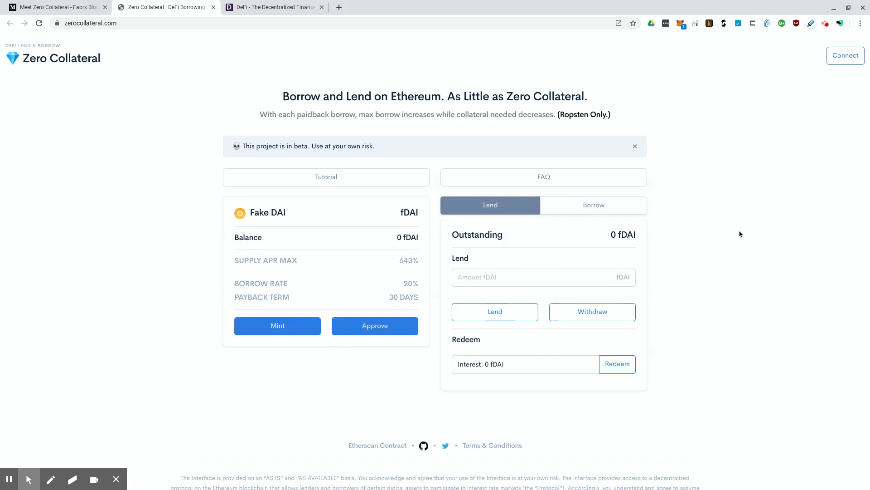
{"action": "mouse_move", "coordinate": [271, 7]}
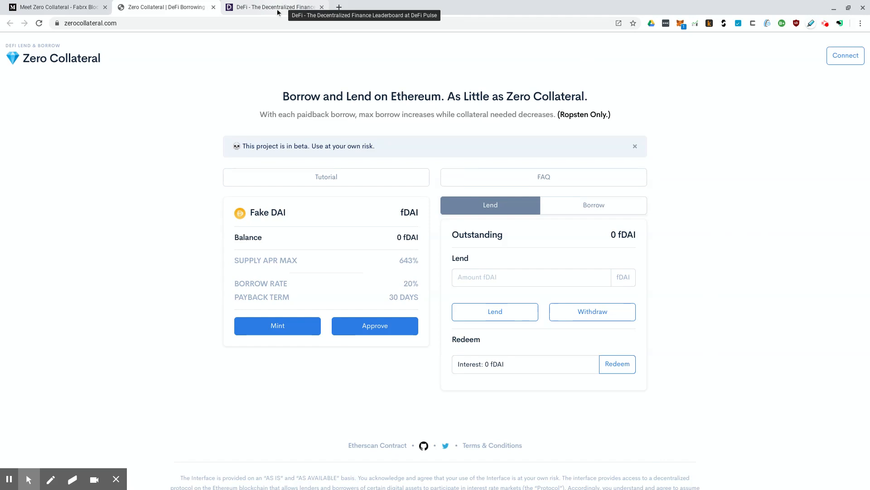
{"action": "mouse_move", "coordinate": [136, 23]}
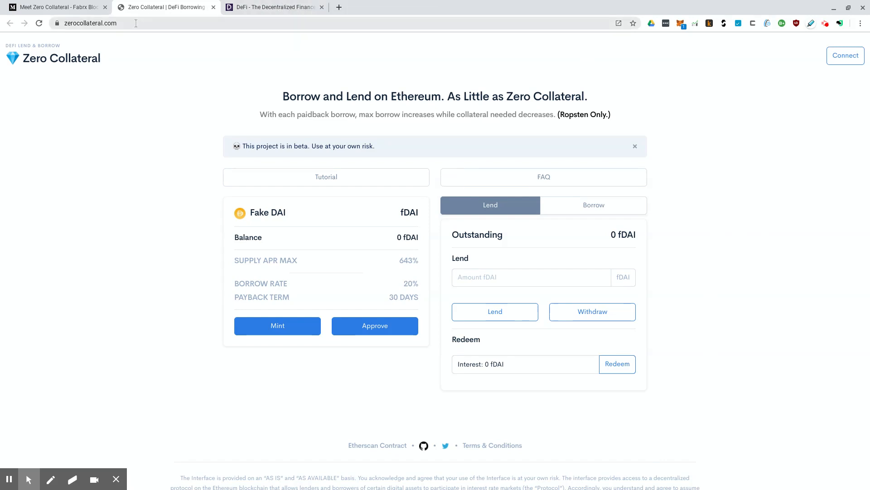
{"action": "mouse_move", "coordinate": [56, 7]}
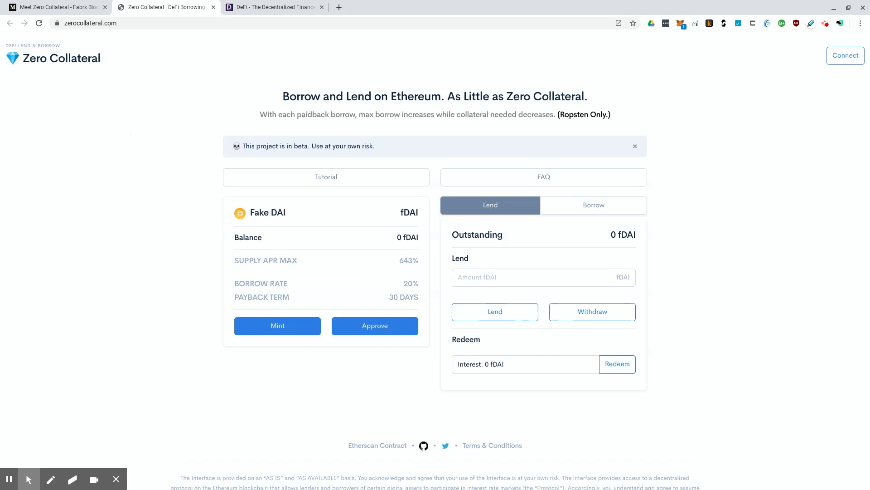
{"action": "mouse_move", "coordinate": [167, 141]}
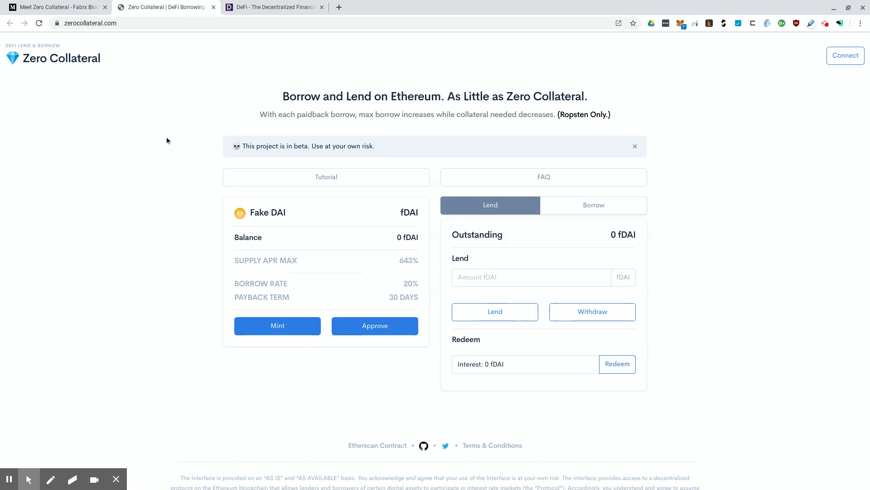
{"action": "mouse_move", "coordinate": [407, 153]}
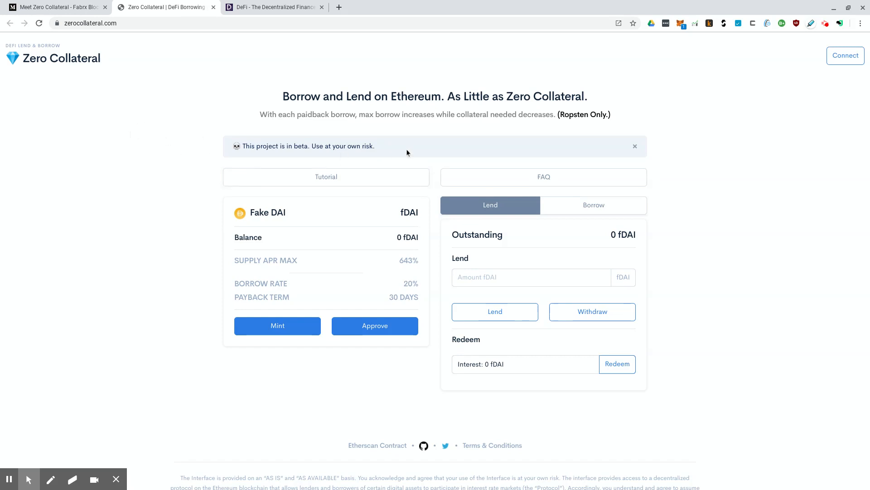
{"action": "mouse_move", "coordinate": [441, 152]}
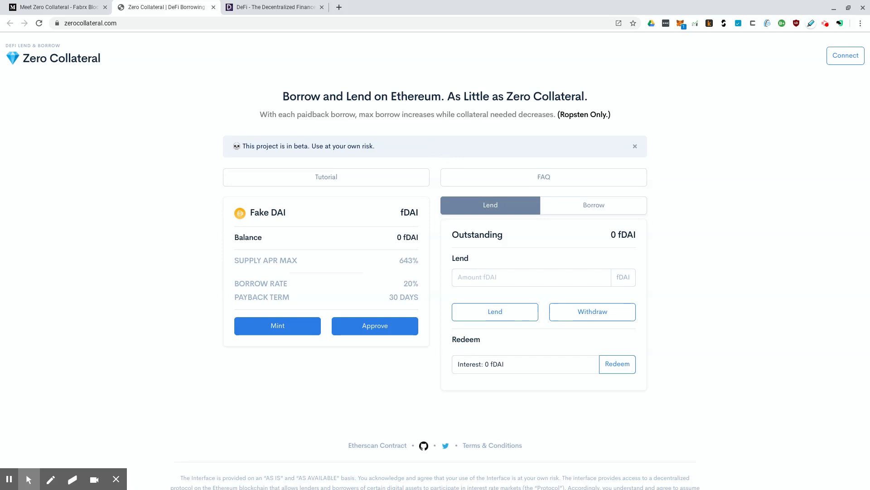
{"action": "mouse_move", "coordinate": [50, 321]}
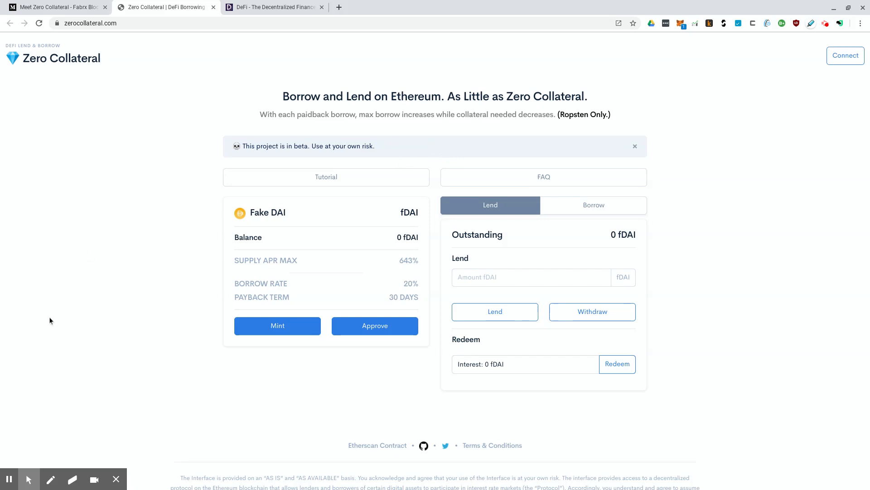